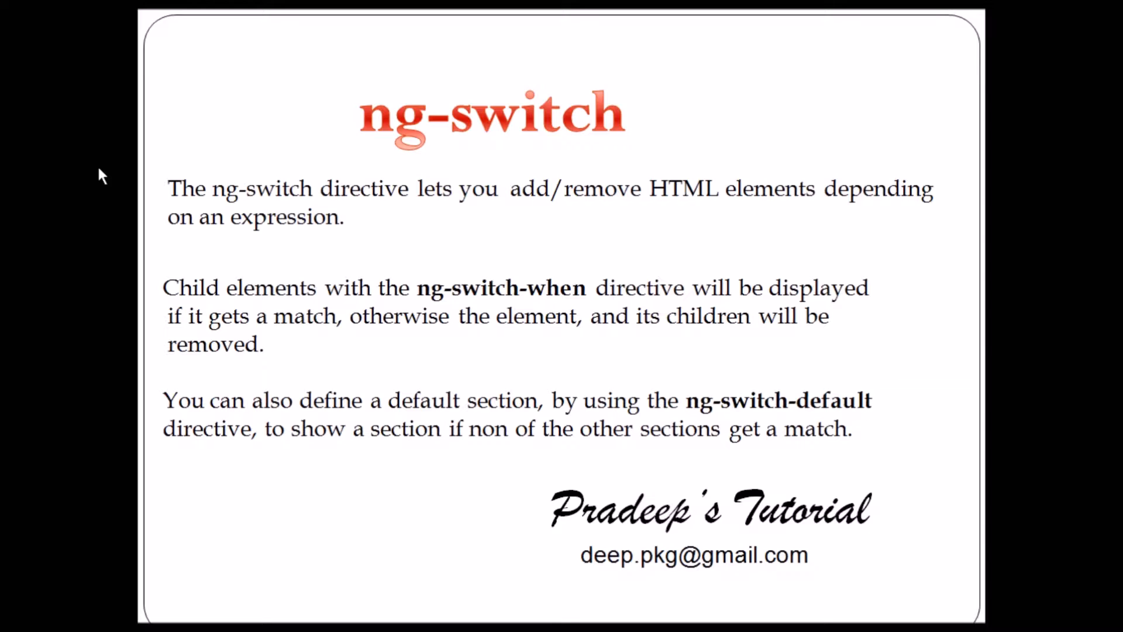
mouse_move(4, 211)
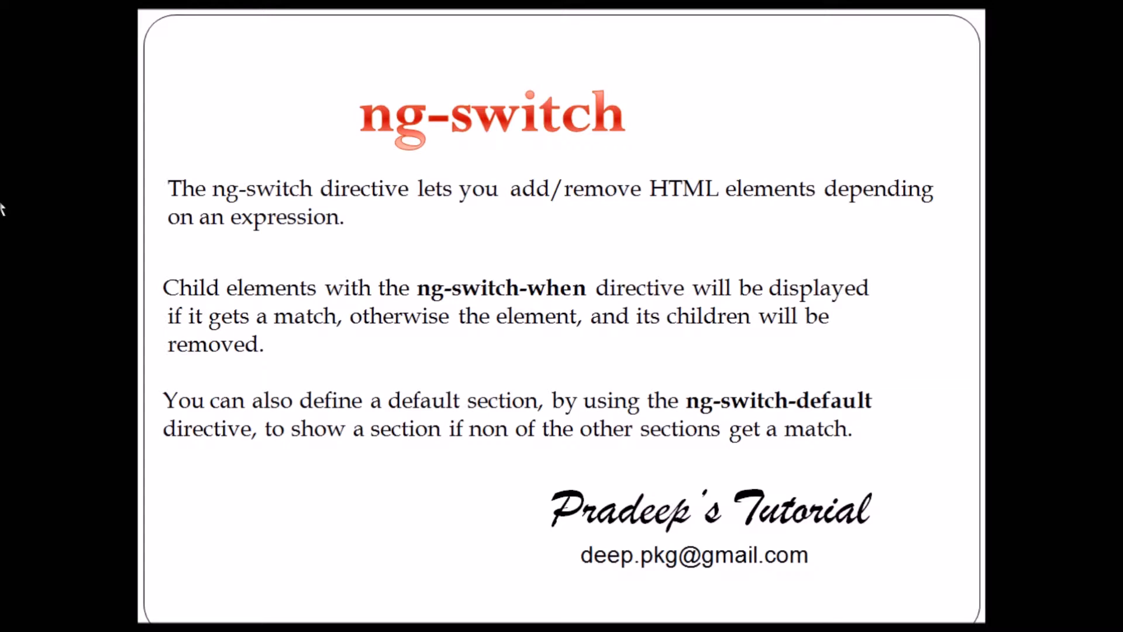
mouse_move(497, 301)
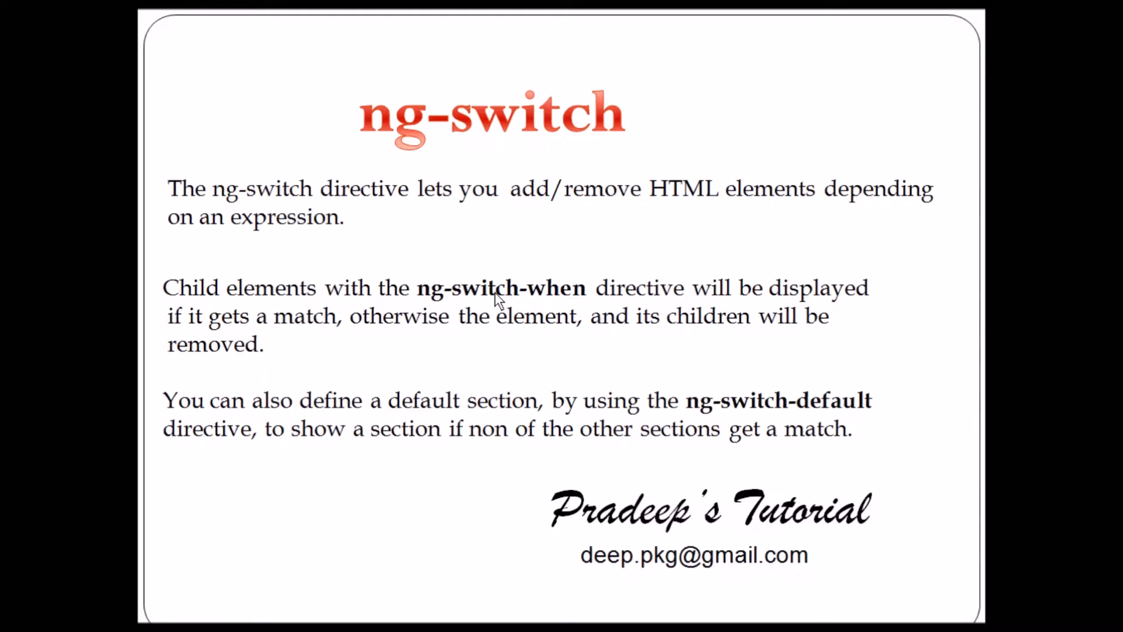
mouse_move(851, 374)
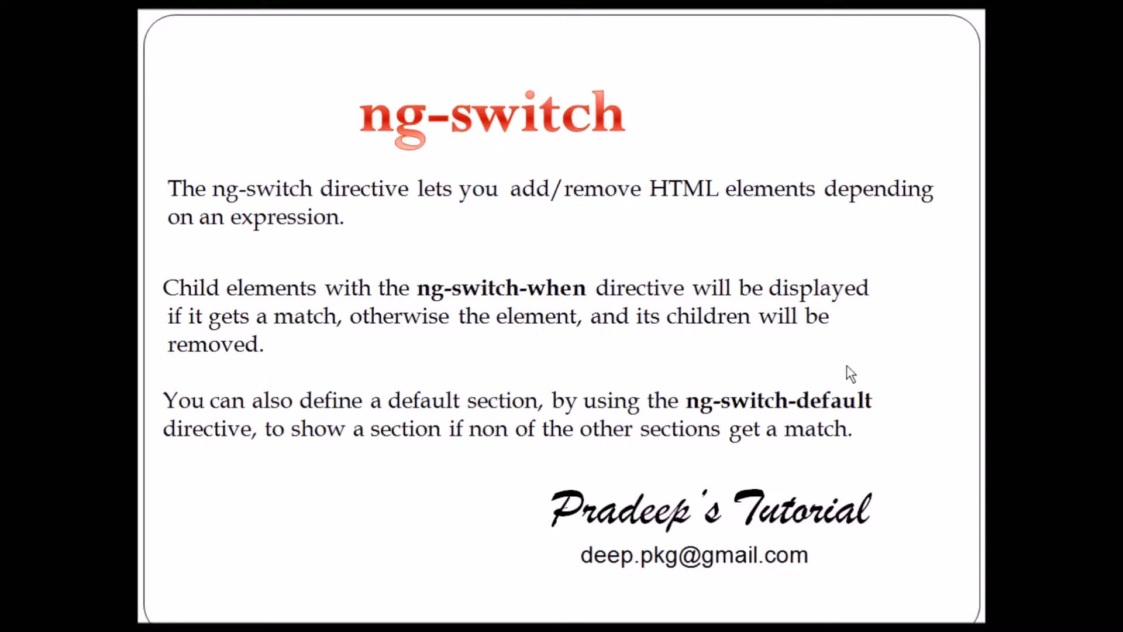
mouse_move(709, 415)
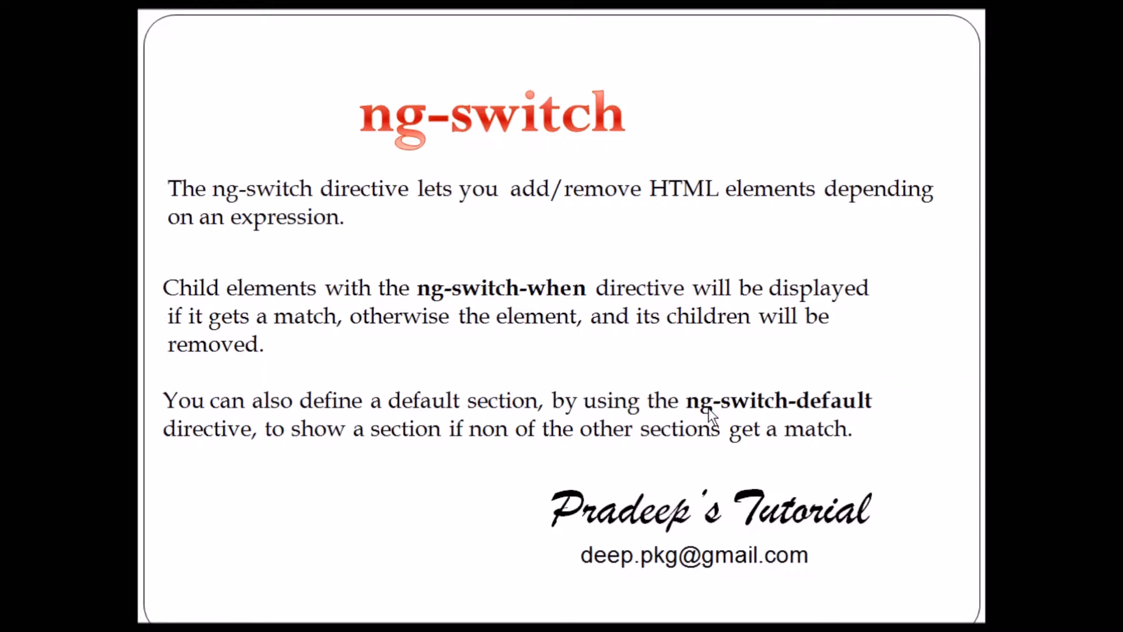
mouse_move(807, 416)
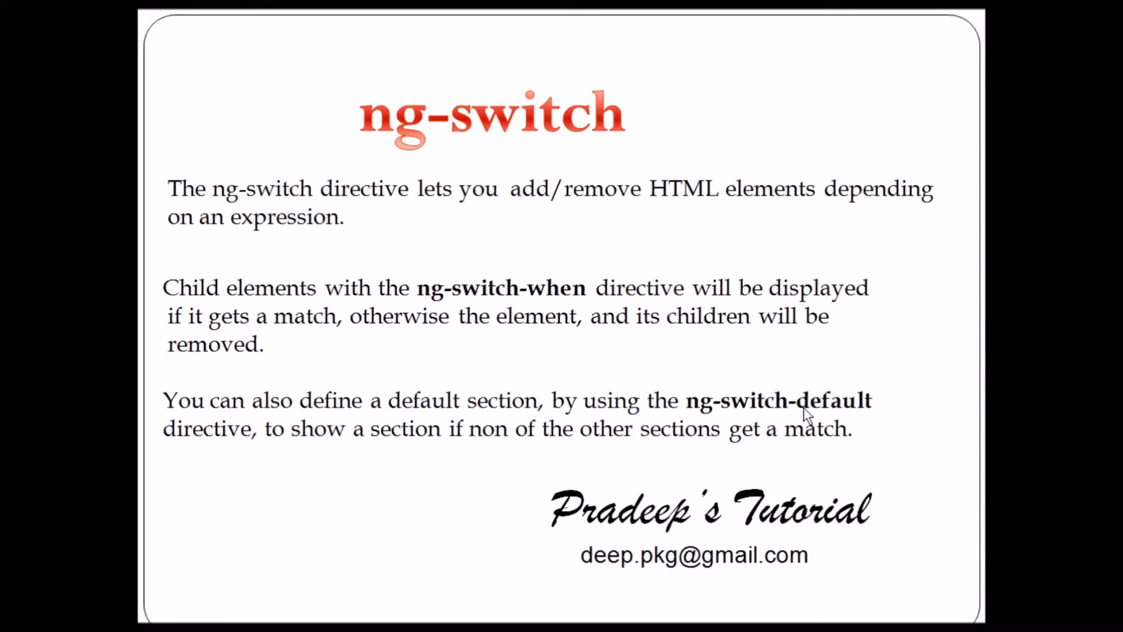
mouse_move(577, 326)
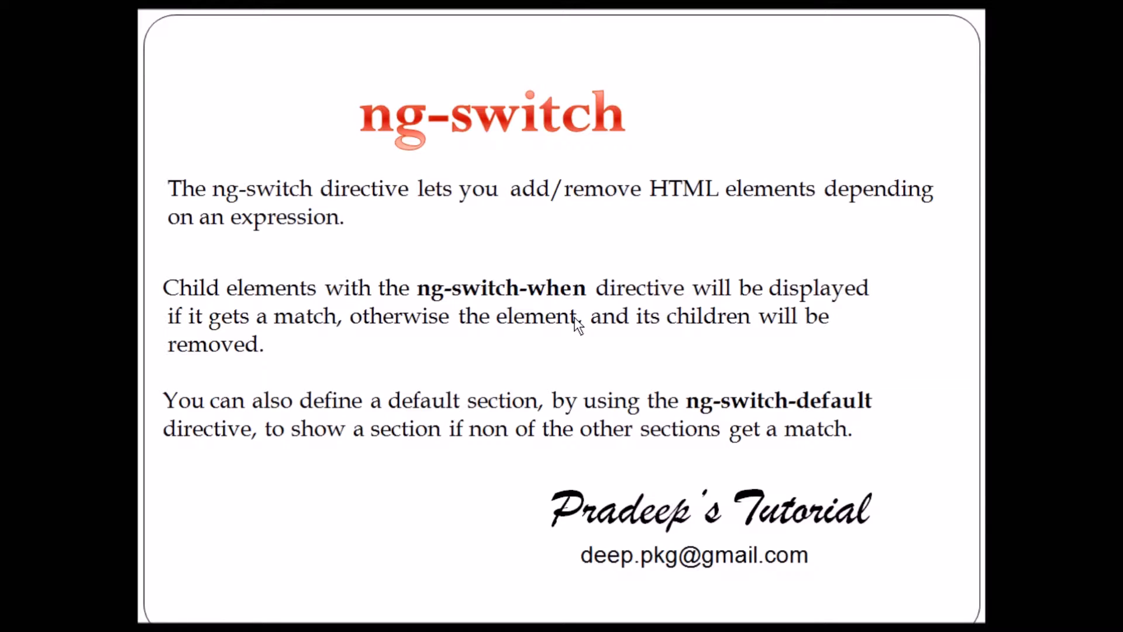
mouse_move(552, 323)
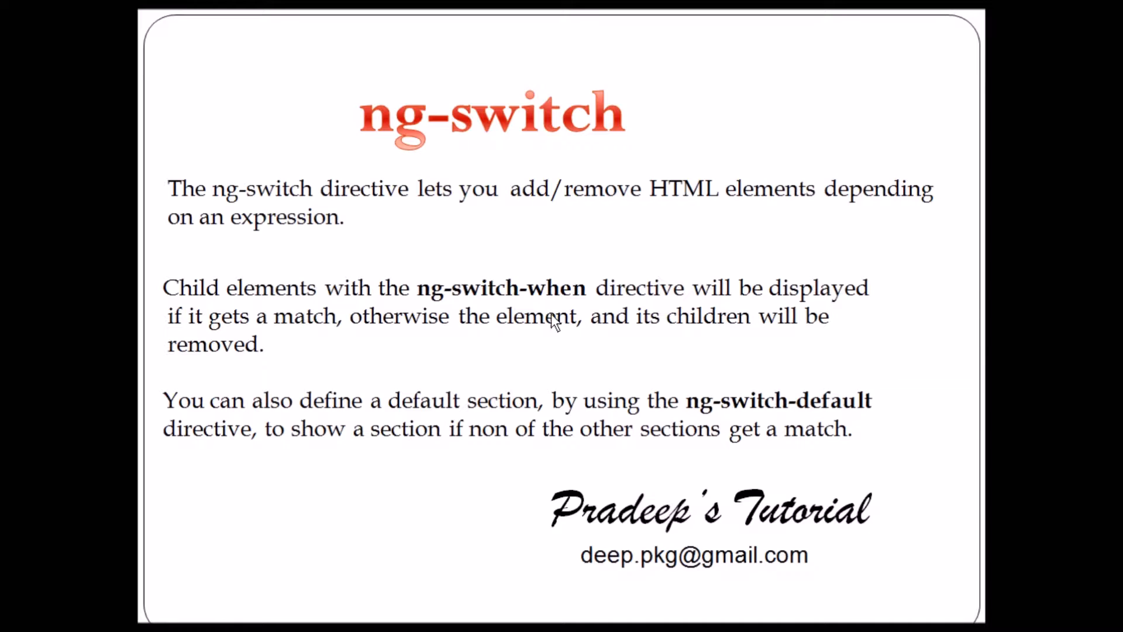
mouse_move(797, 423)
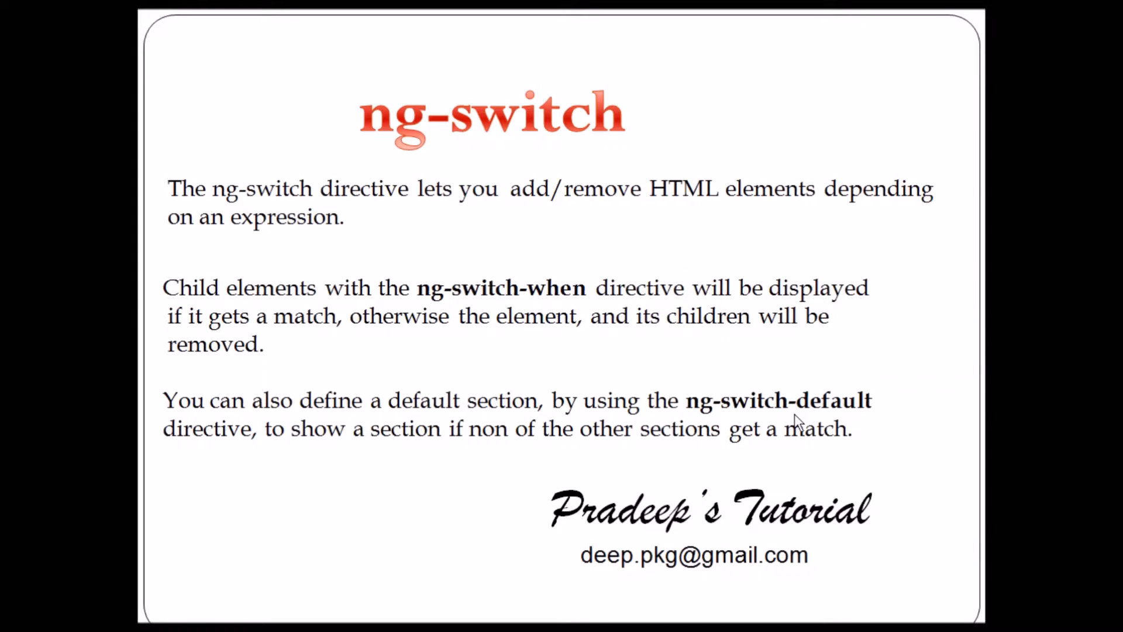
mouse_move(806, 418)
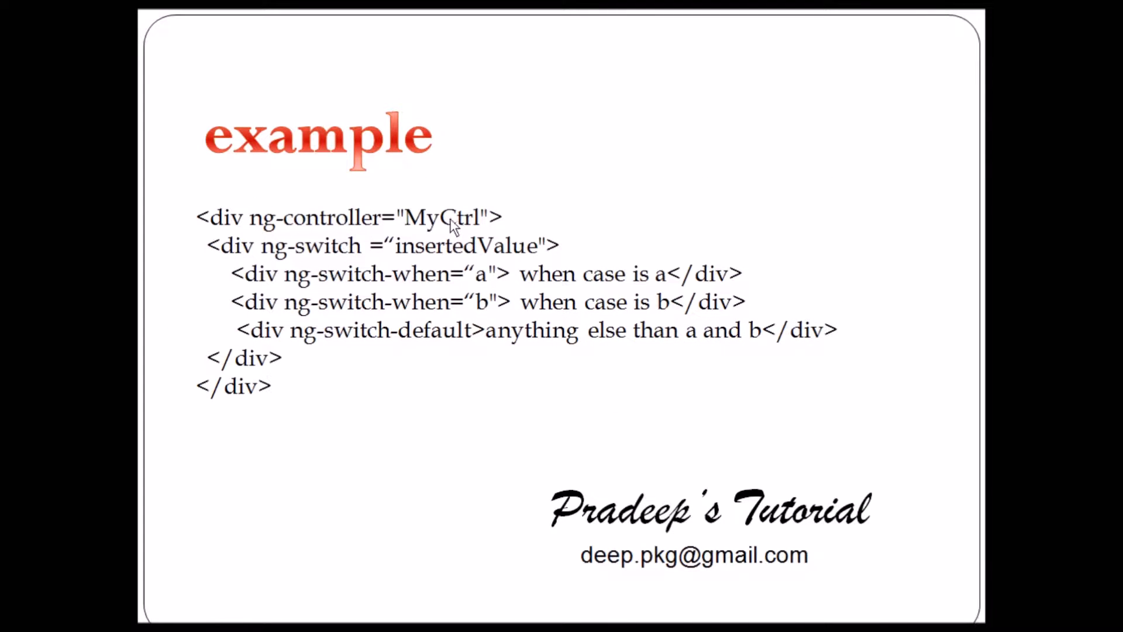
mouse_move(392, 271)
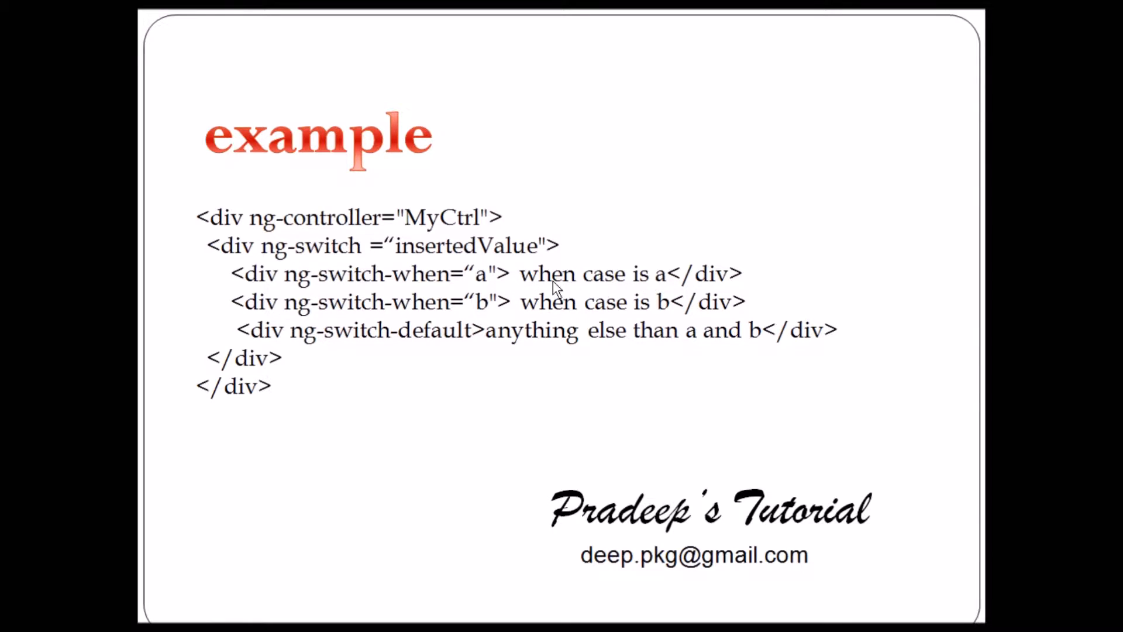
mouse_move(655, 315)
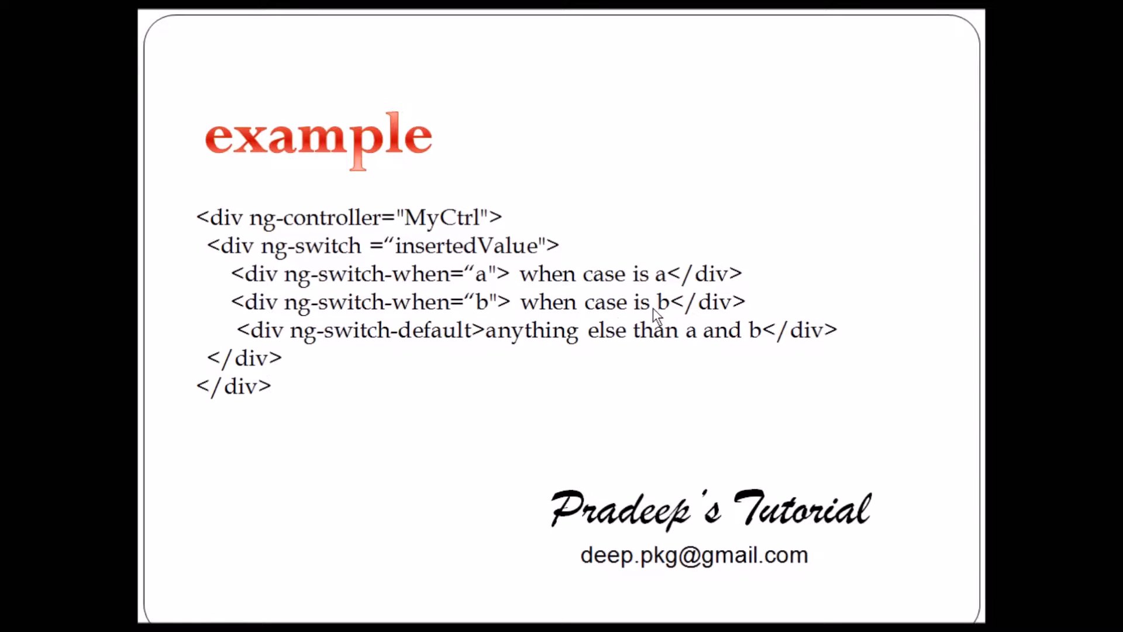
mouse_move(487, 278)
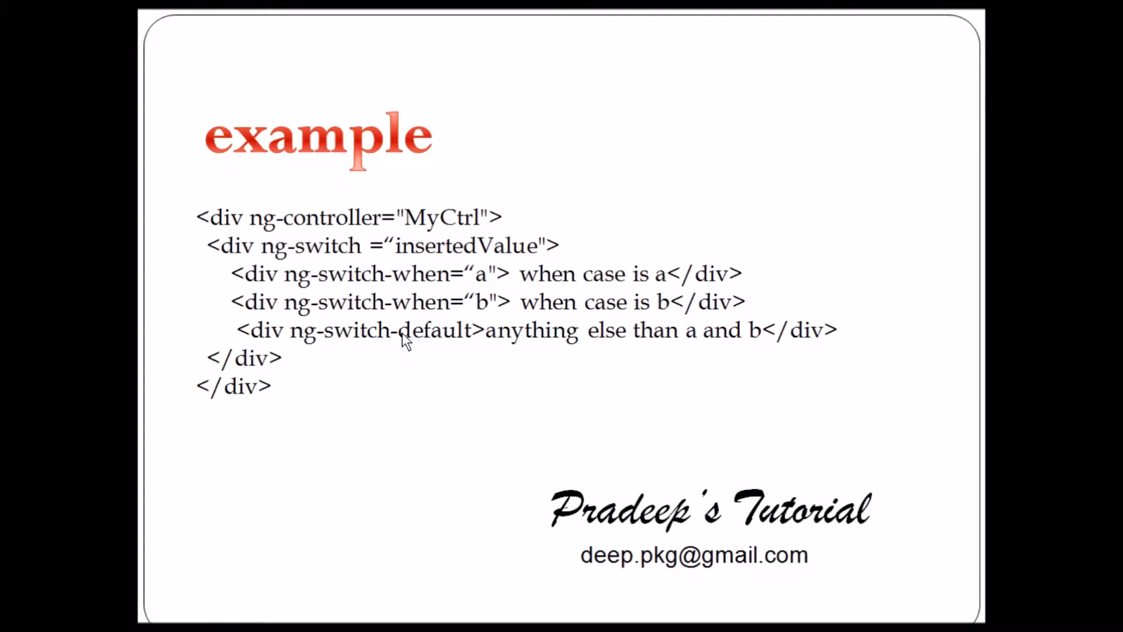
mouse_move(435, 342)
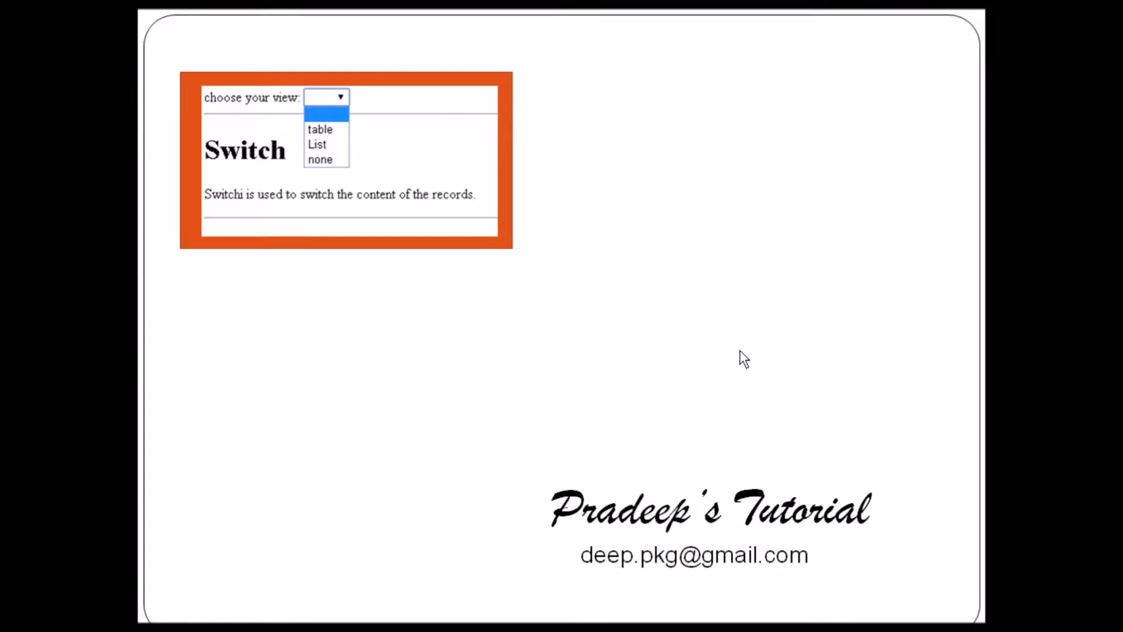
mouse_move(581, 265)
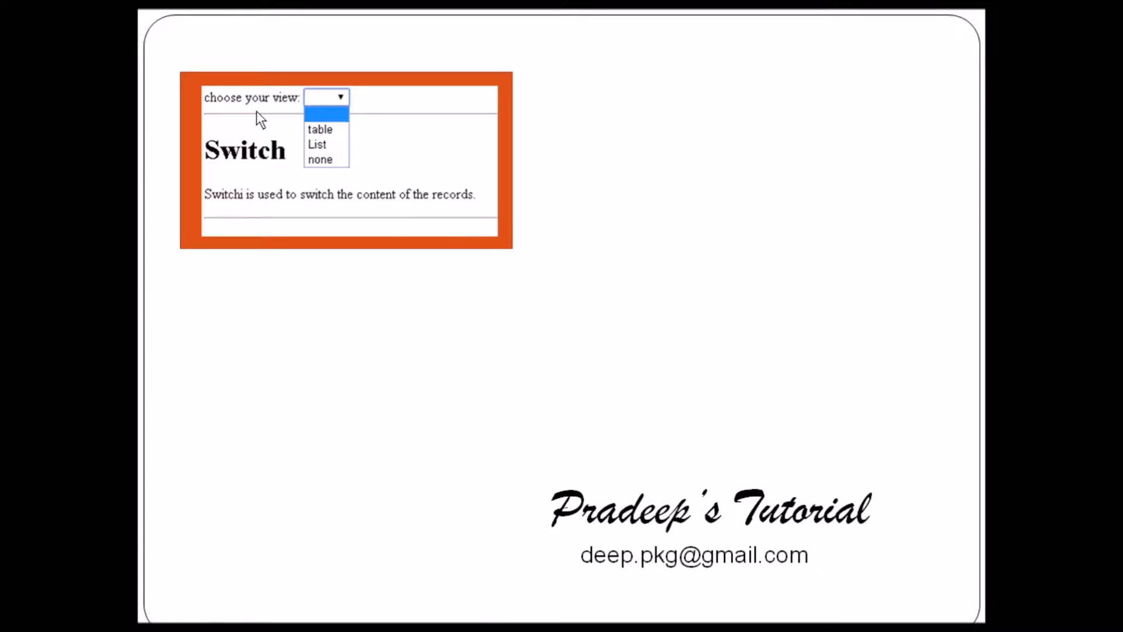
mouse_move(337, 137)
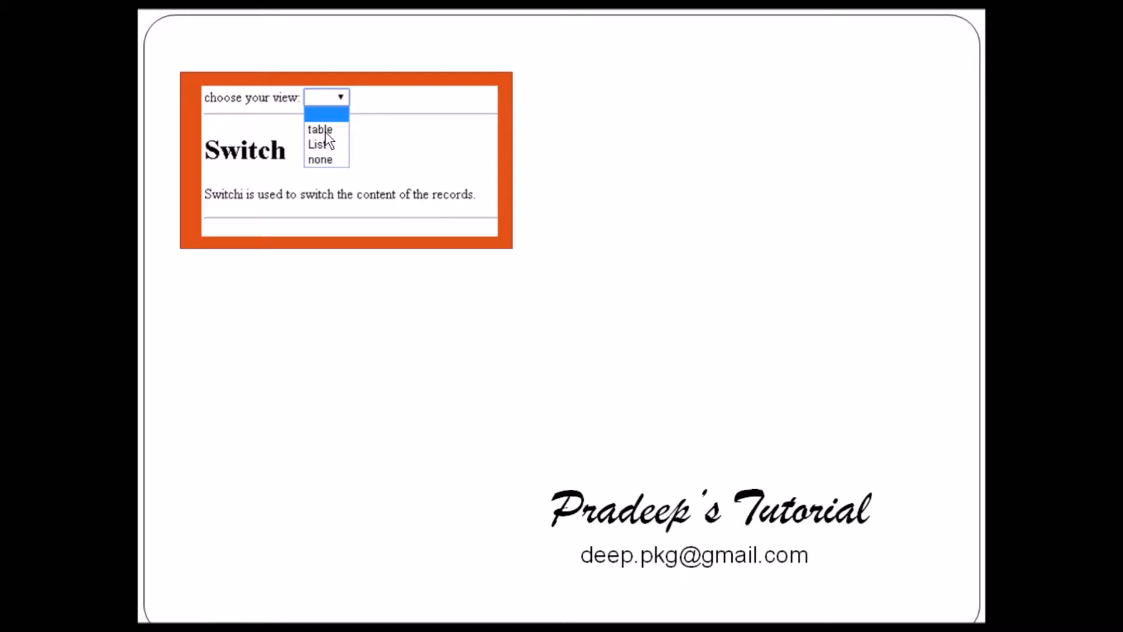
mouse_move(339, 146)
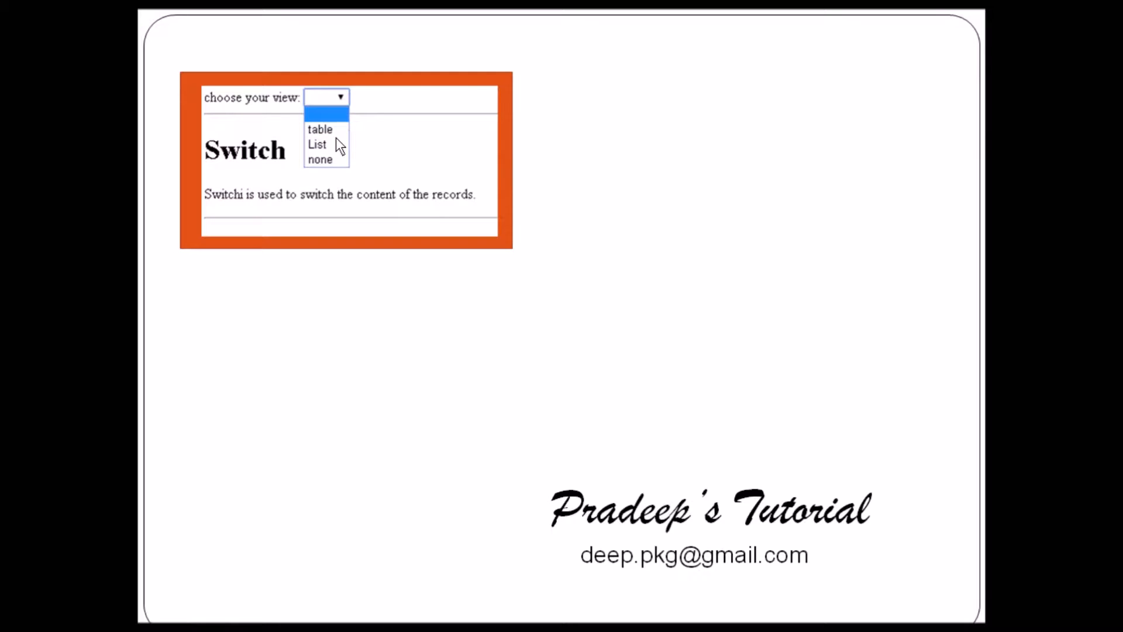
mouse_move(337, 165)
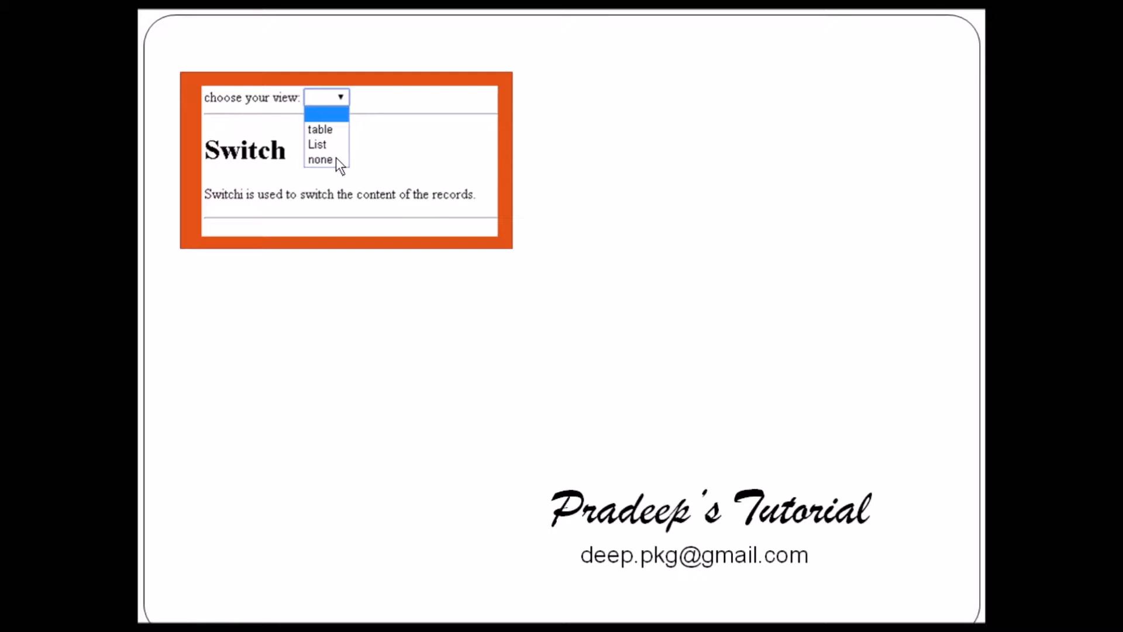
Reveal the List view screenshot showing a List of Records with four names.
left_click(316, 144)
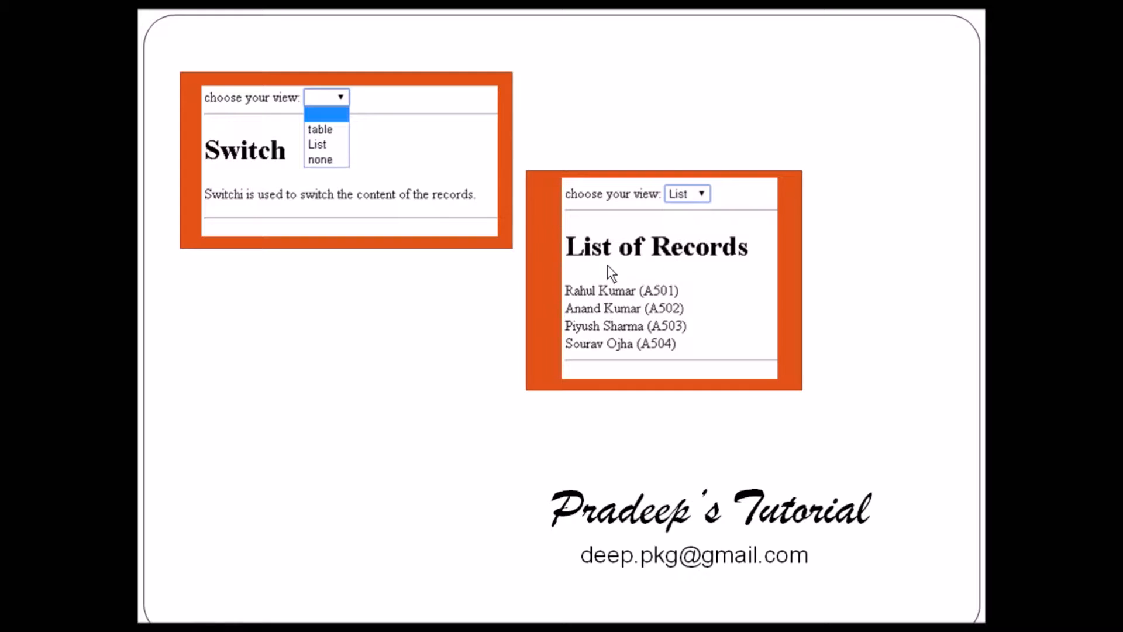
mouse_move(598, 328)
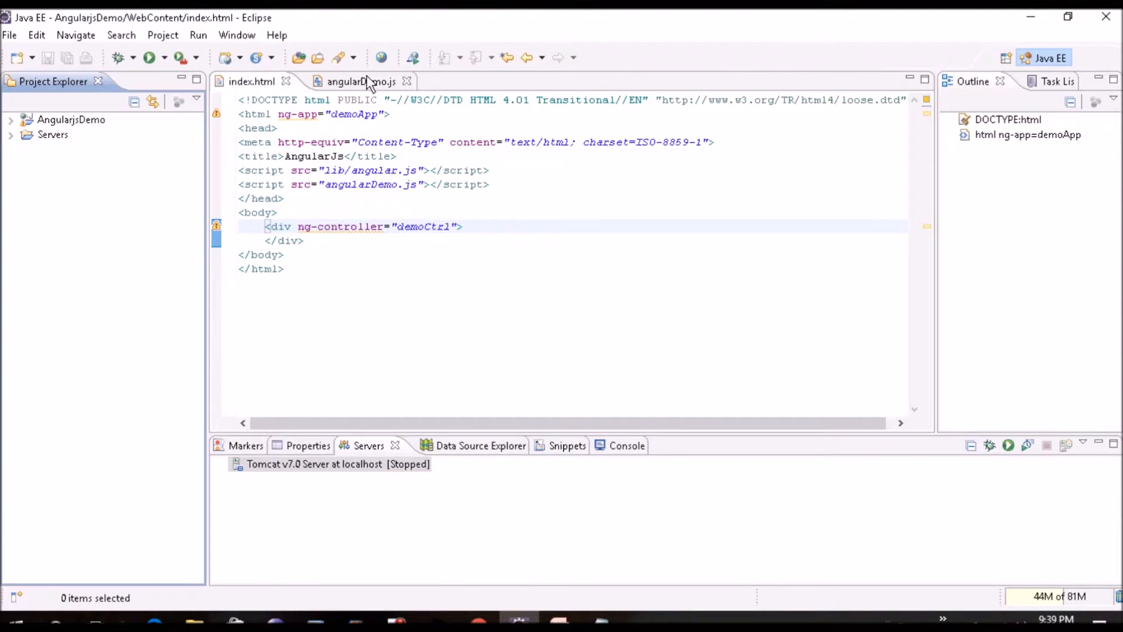
Glance at angularDemo.js, return to index.html's controller div, and expand the AngularjsDemo project.
left_click(351, 81)
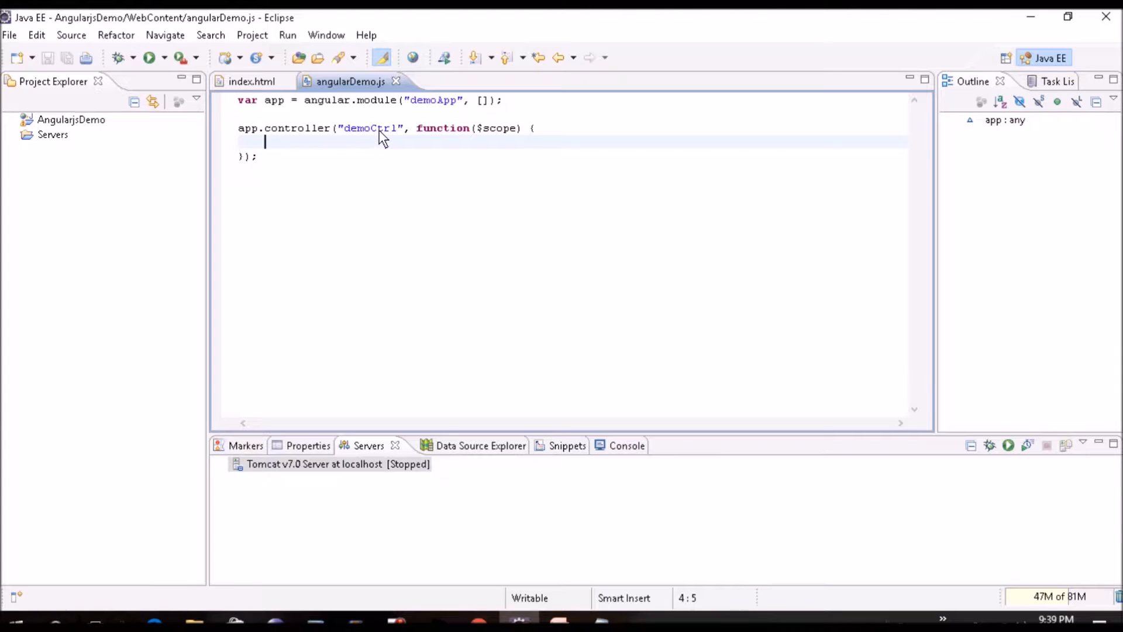
left_click(251, 81)
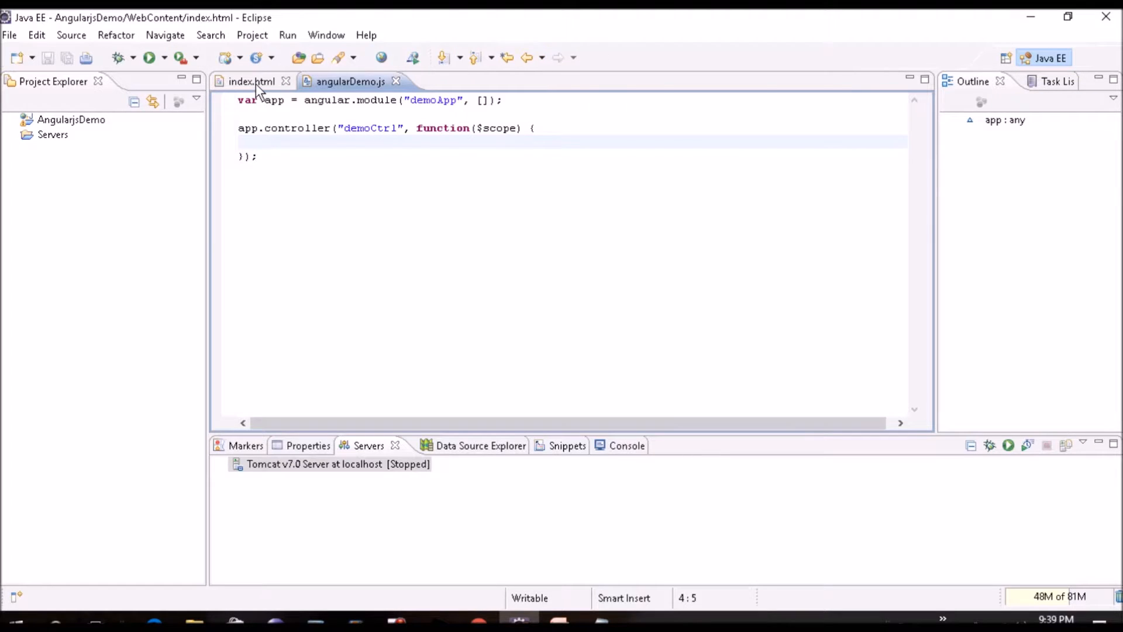
left_click(250, 80)
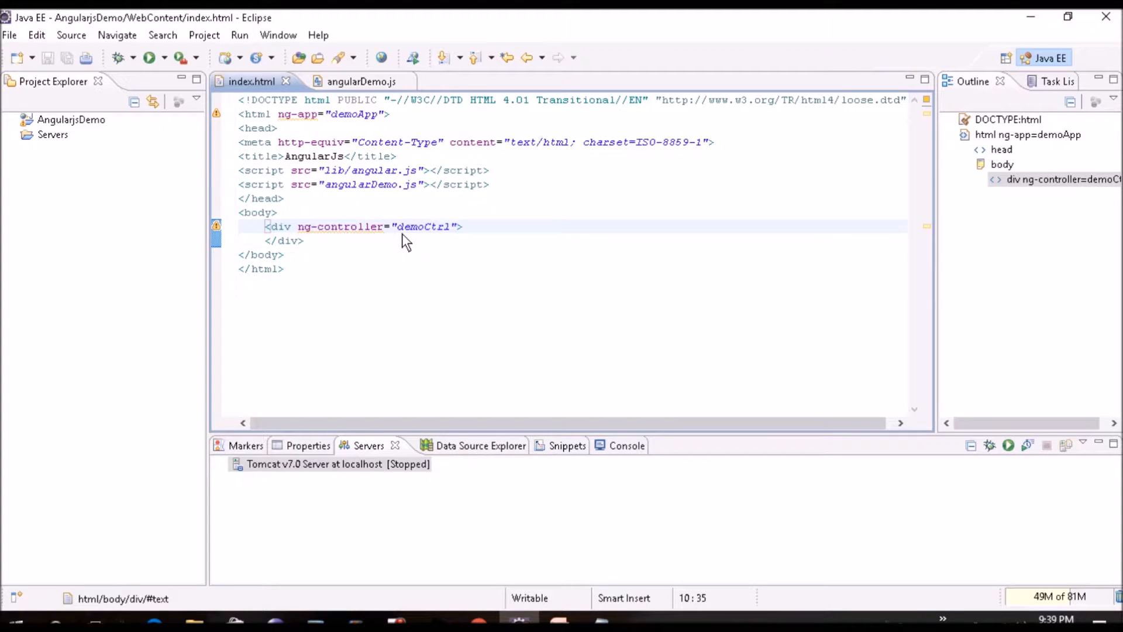
mouse_move(450, 239)
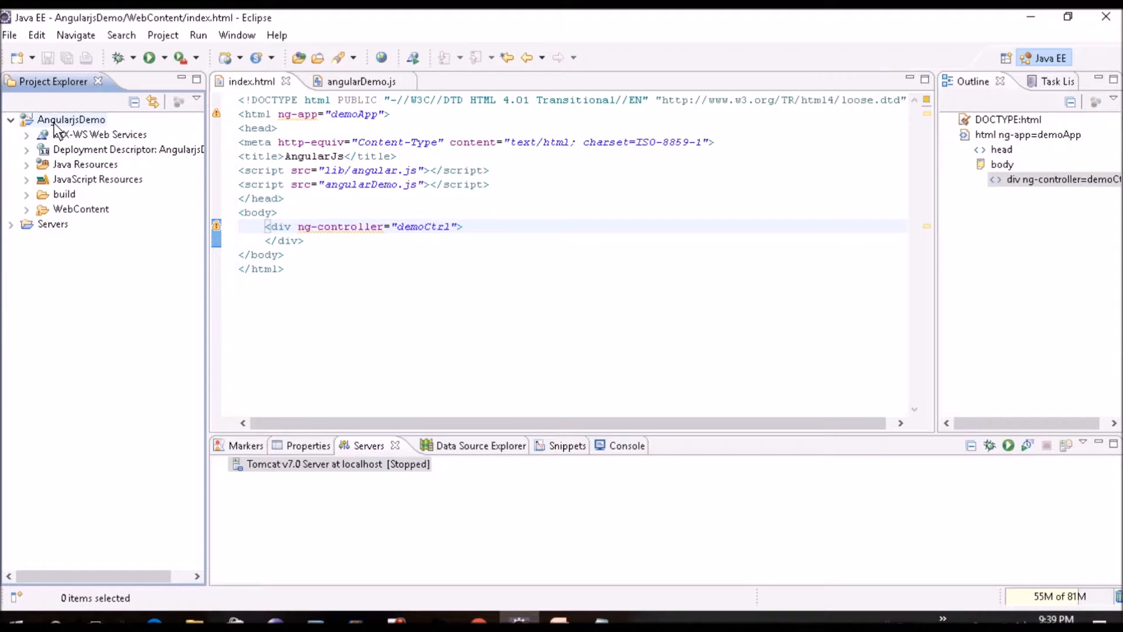
left_click(351, 81)
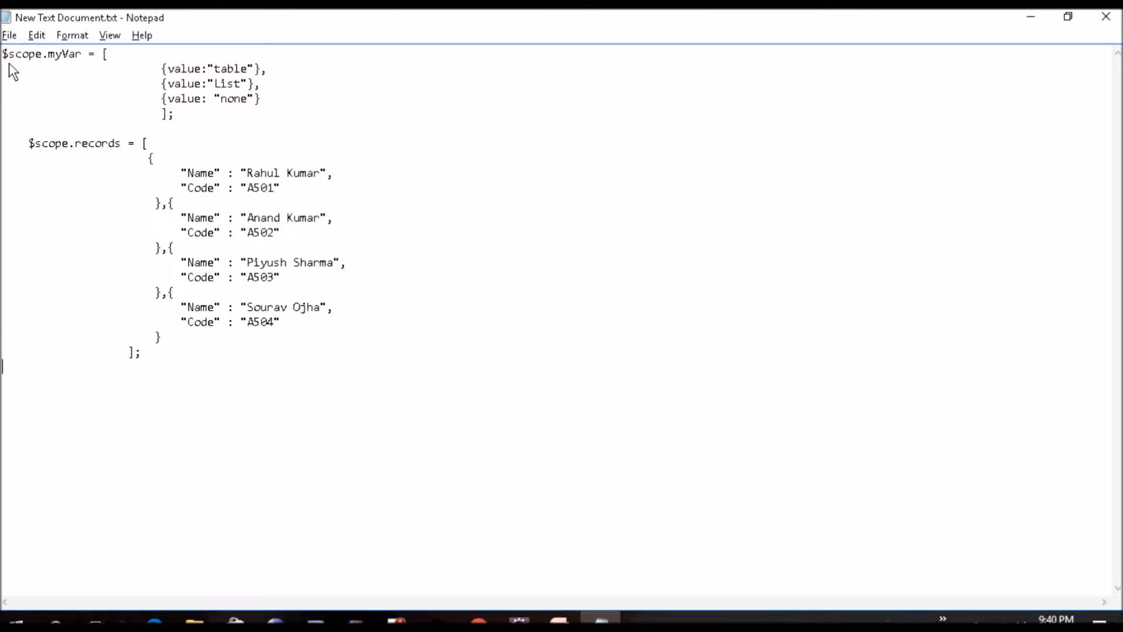
Select all of the $scope.myVar and $scope.records snippet in Notepad for copying.
key("ctrl+a")
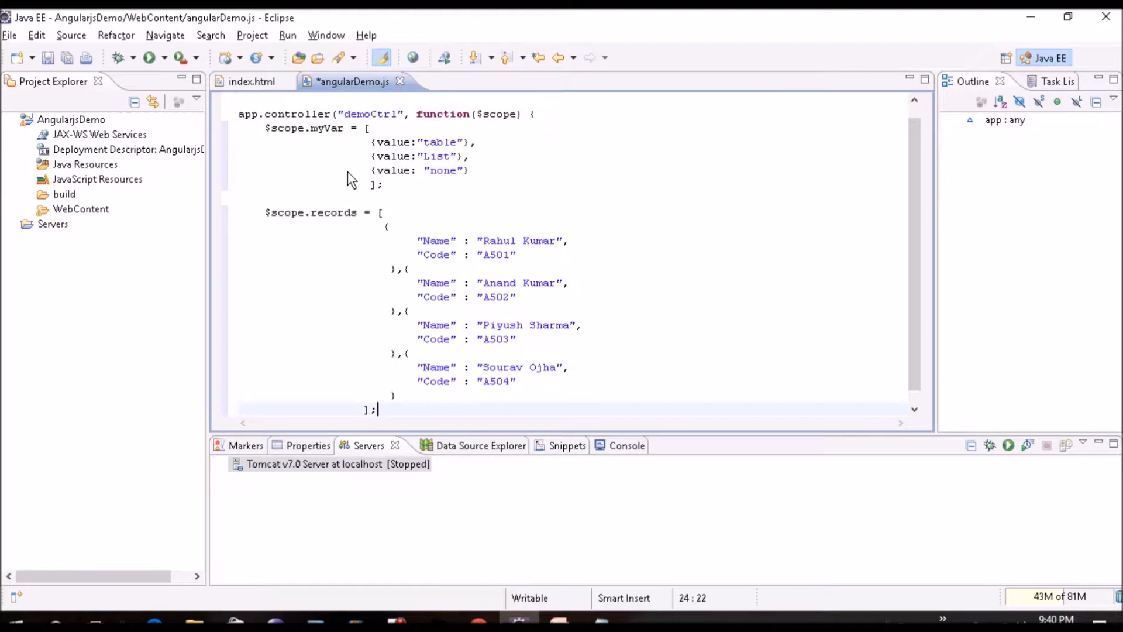
Highlight myVar in the pasted controller data and save angularDemo.js.
double_click(326, 127)
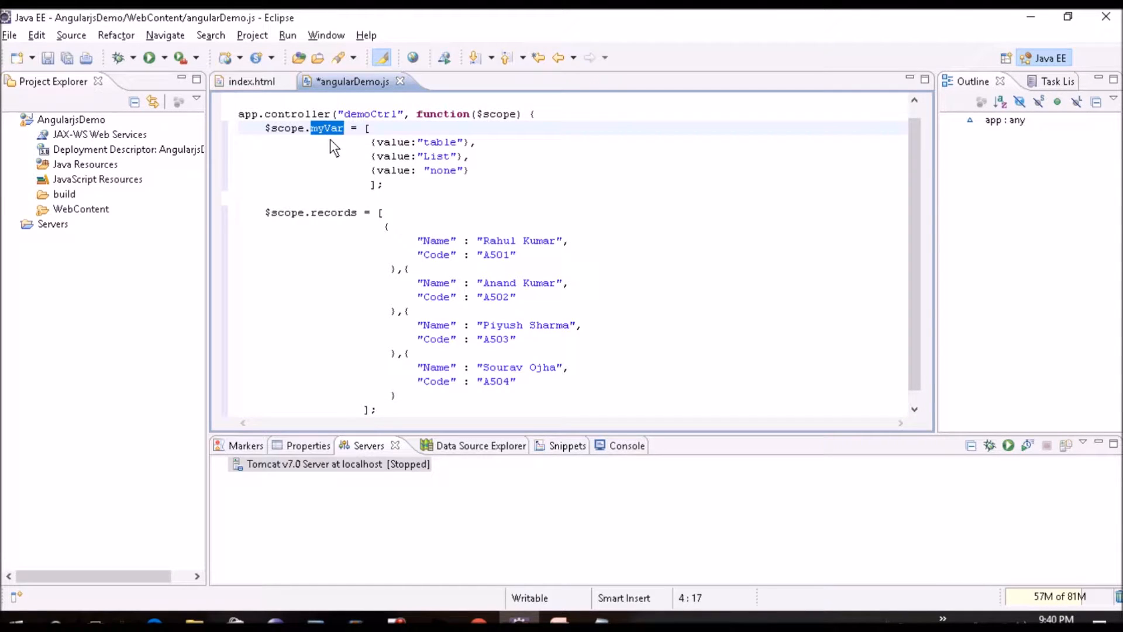
mouse_move(440, 185)
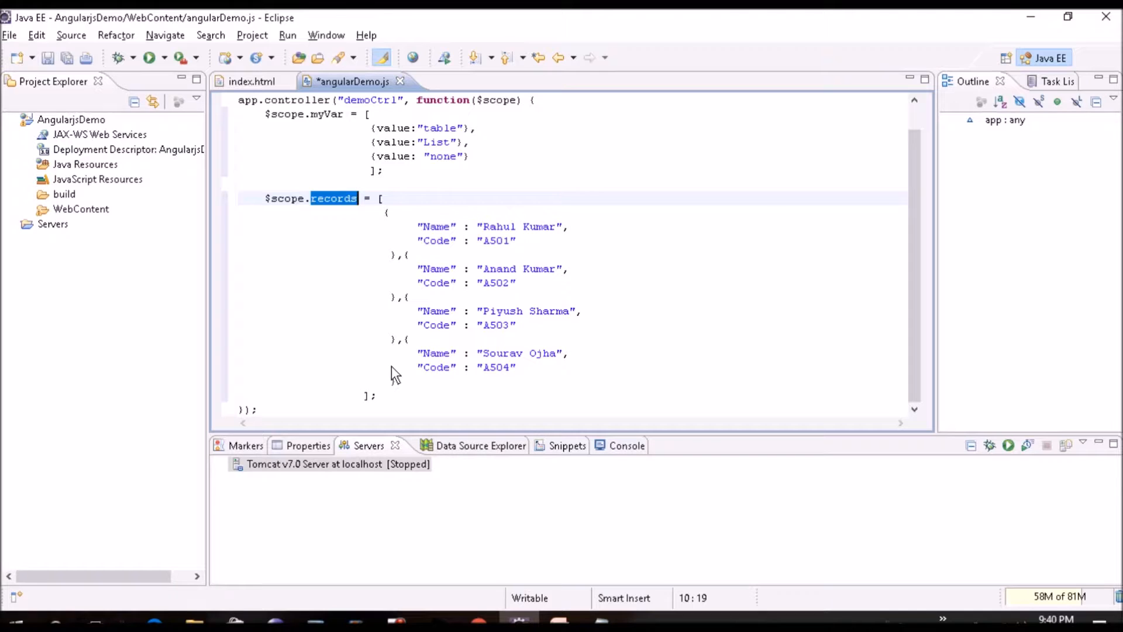
key("ctrl+s")
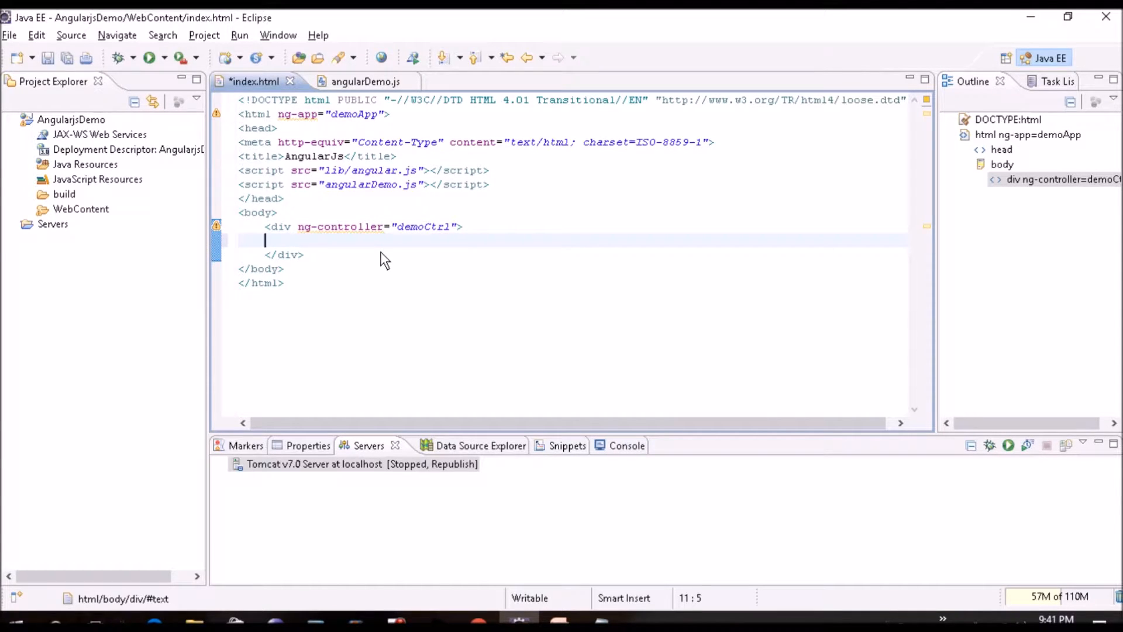
Type 'Choose your view:' and a select with ng-model="myVarValue", closing tag on its own line.
type("Choose yo")
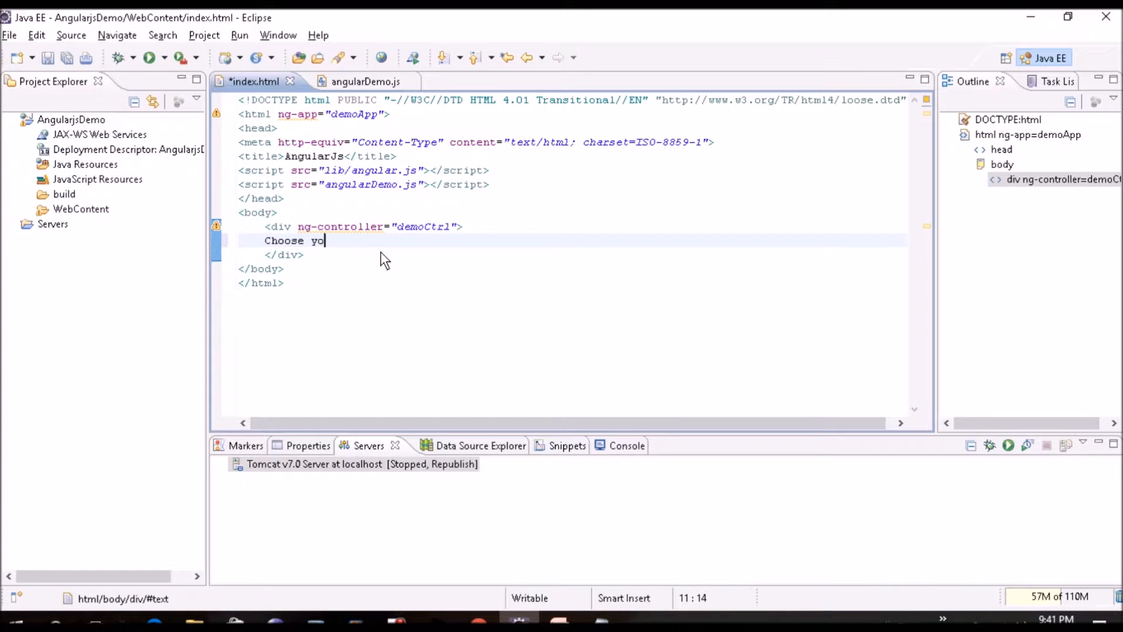
type("ur view:")
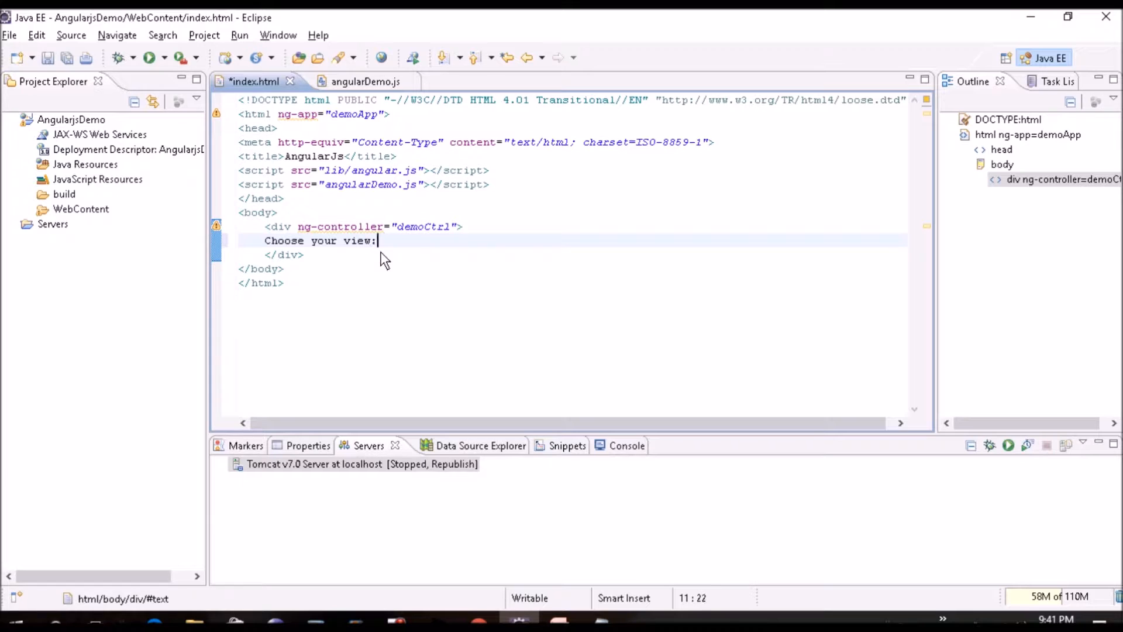
type("<")
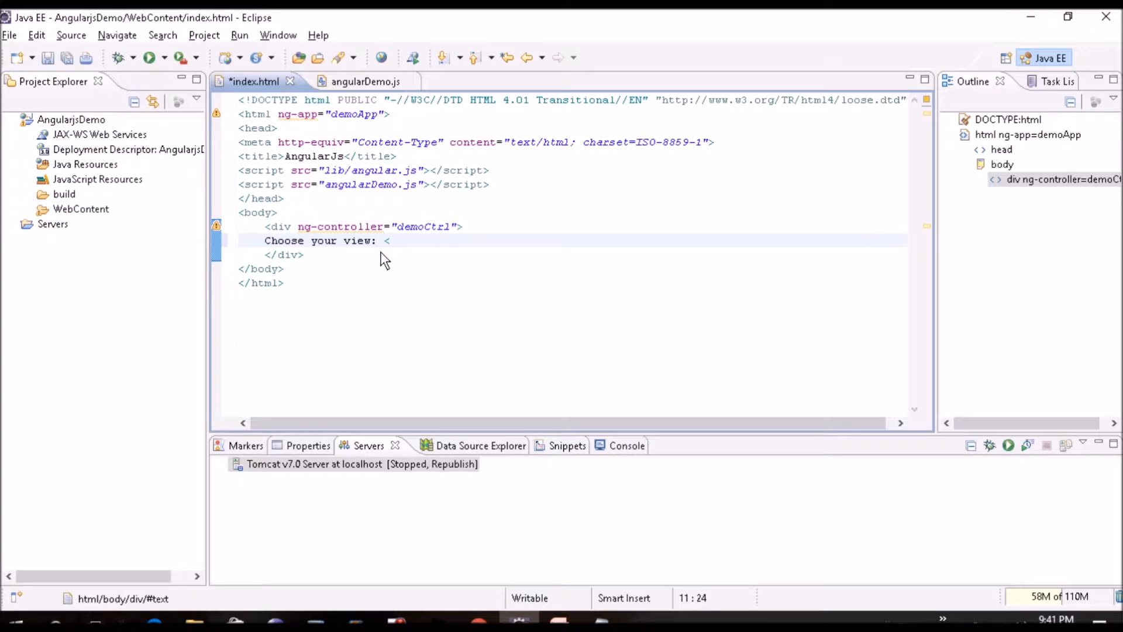
type("s")
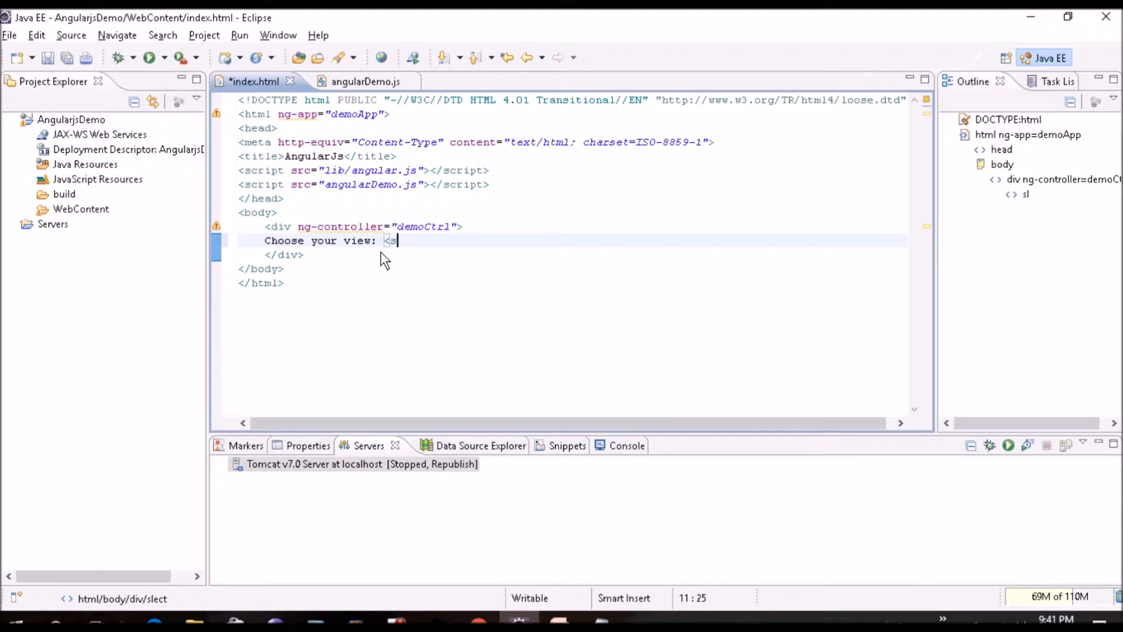
type("elect ng")
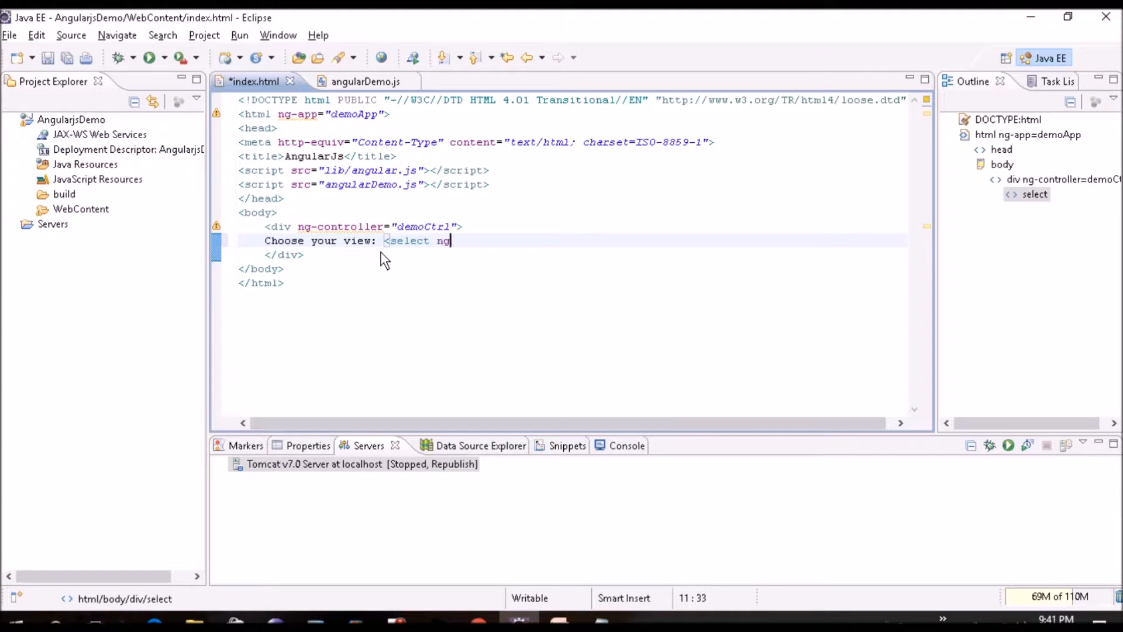
type("-mode")
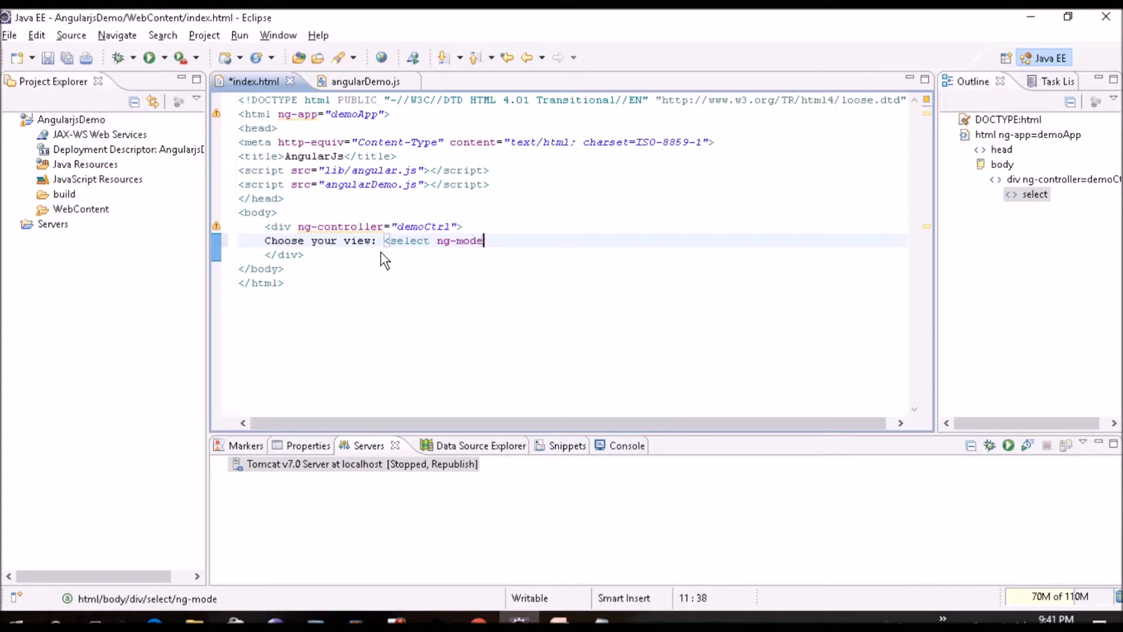
type("l")
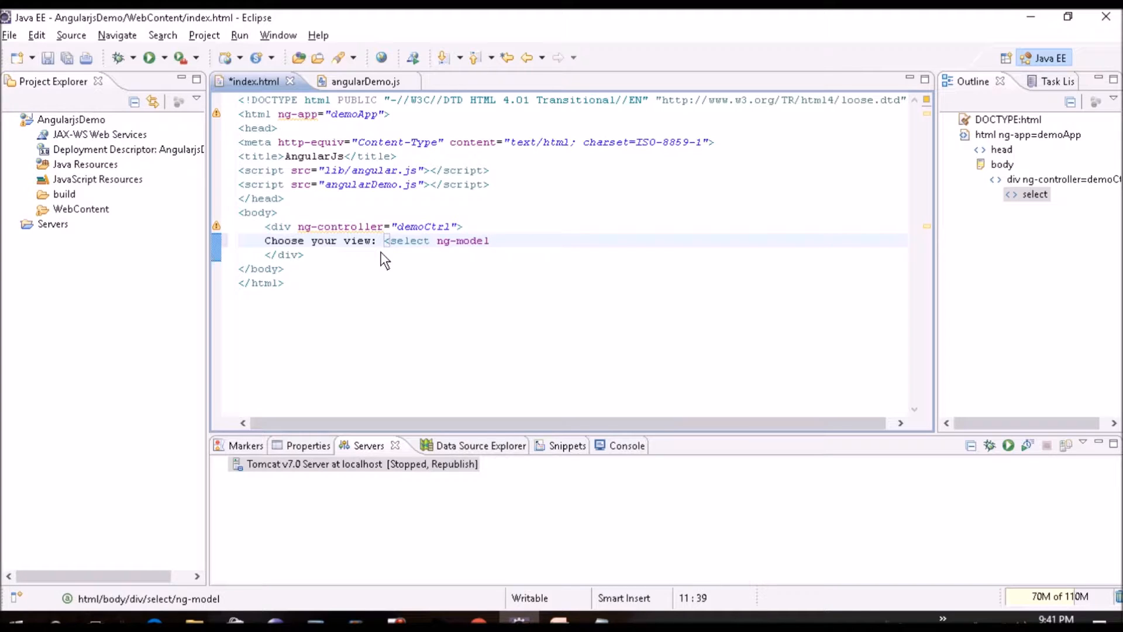
type("=\"m\"")
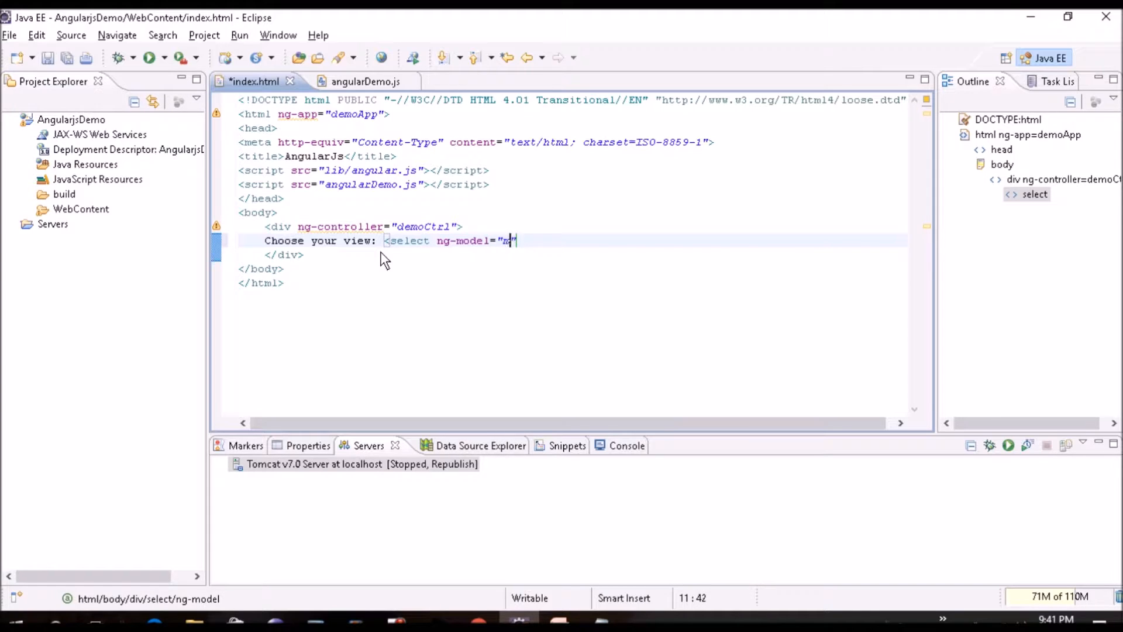
type("yVar")
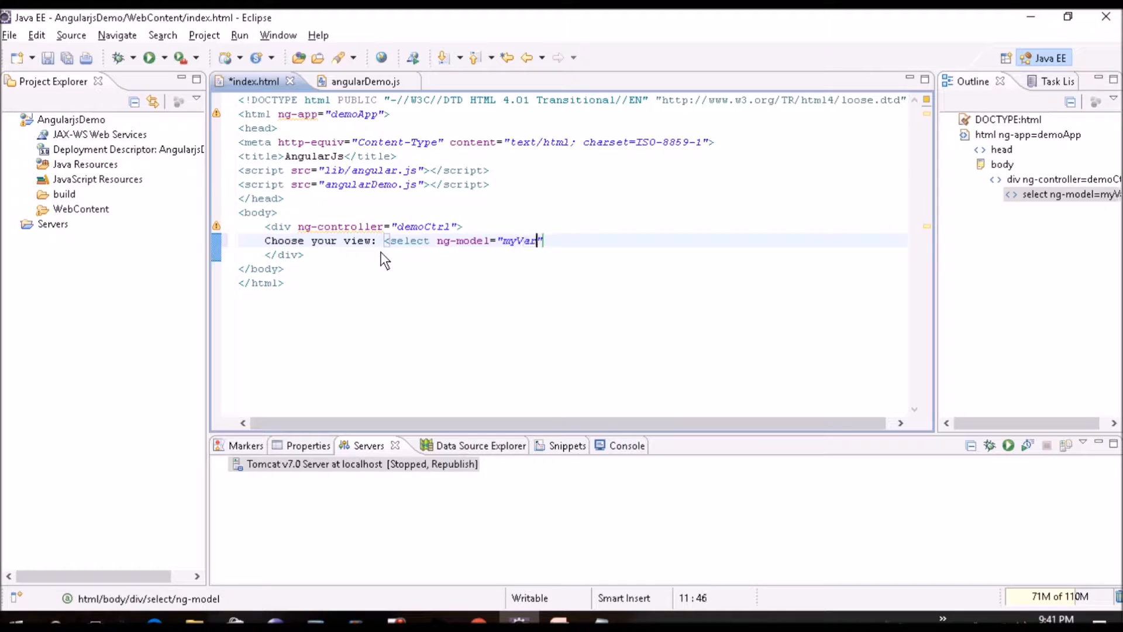
type("Value")
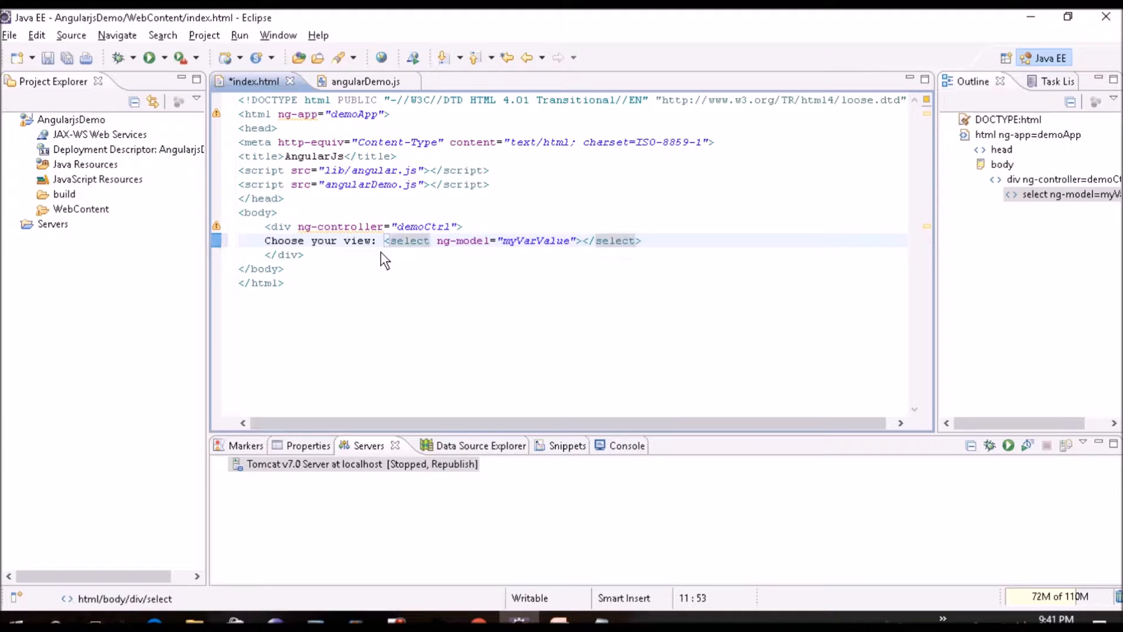
key("Enter")
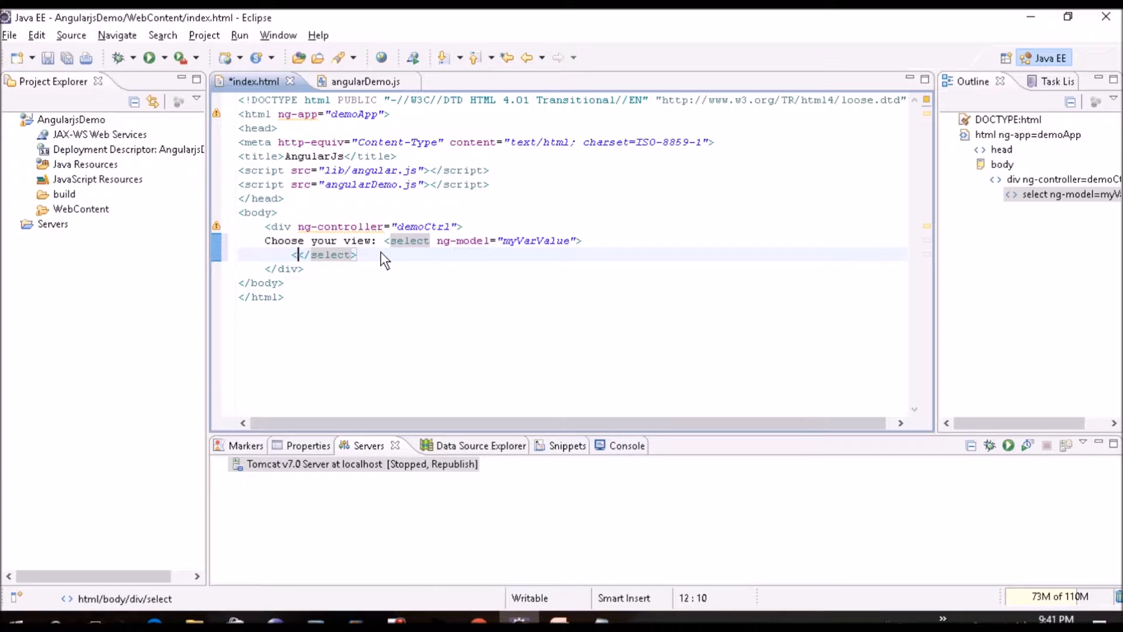
Add an option with ng-repeat="x in myVar" displaying {{x.value}} inside the select.
key("ctrl+space")
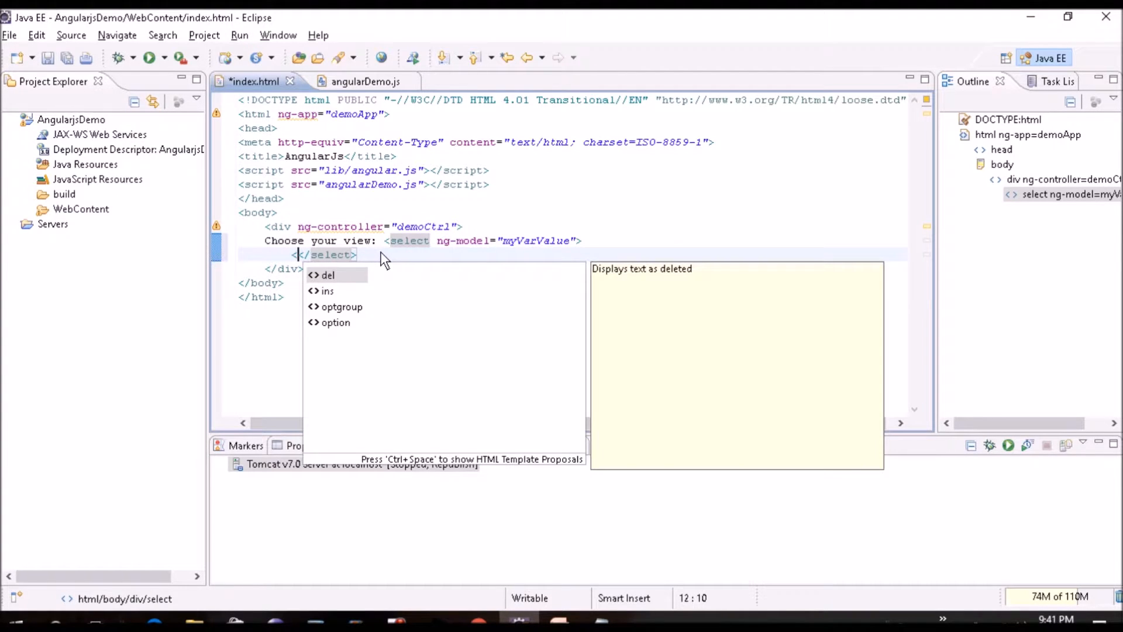
type("ng-repeat")
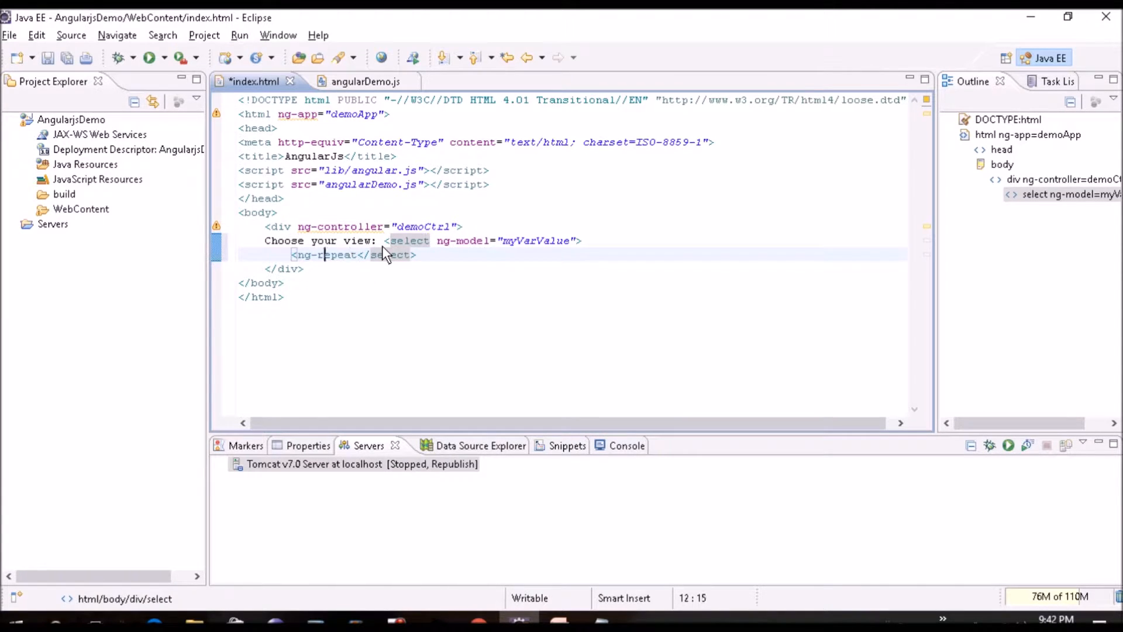
type("option")
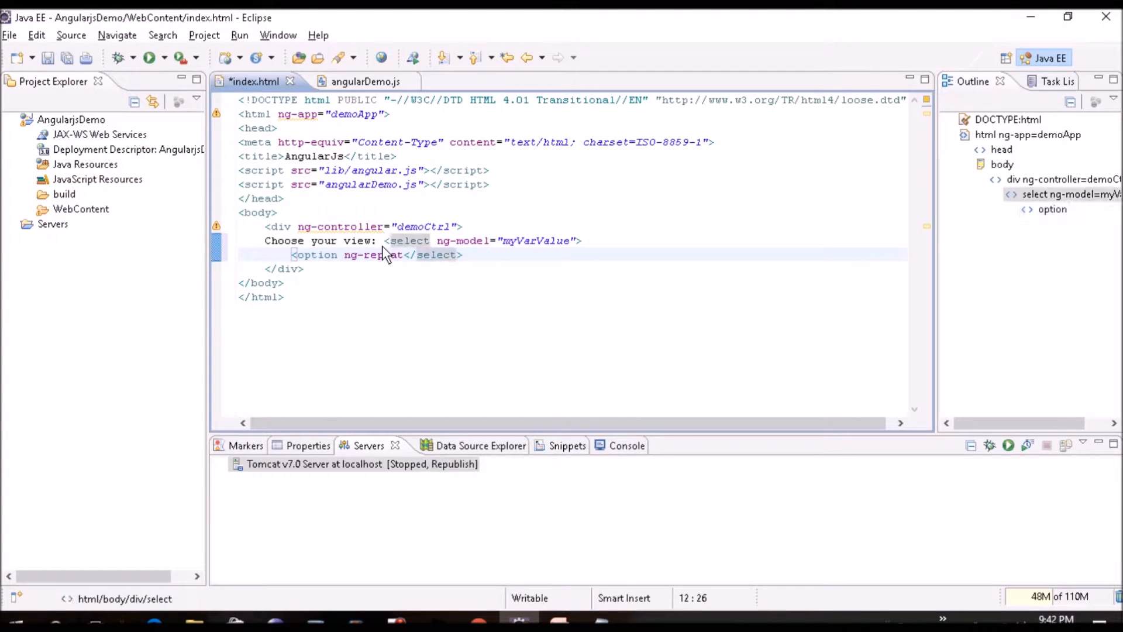
type("=\"x in m")
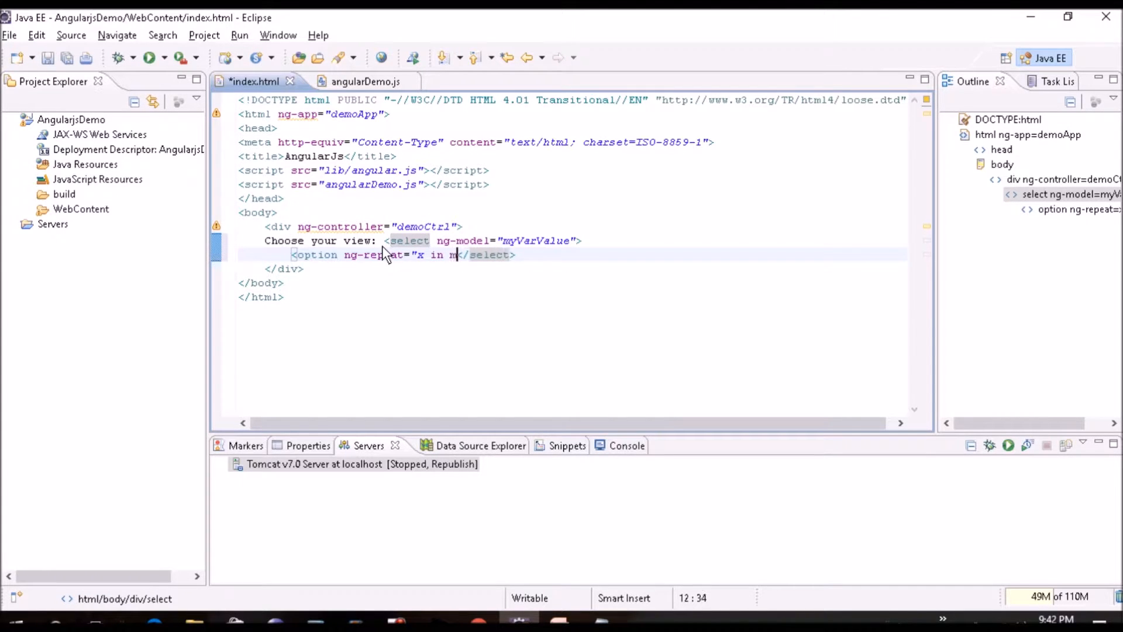
type("yVar")
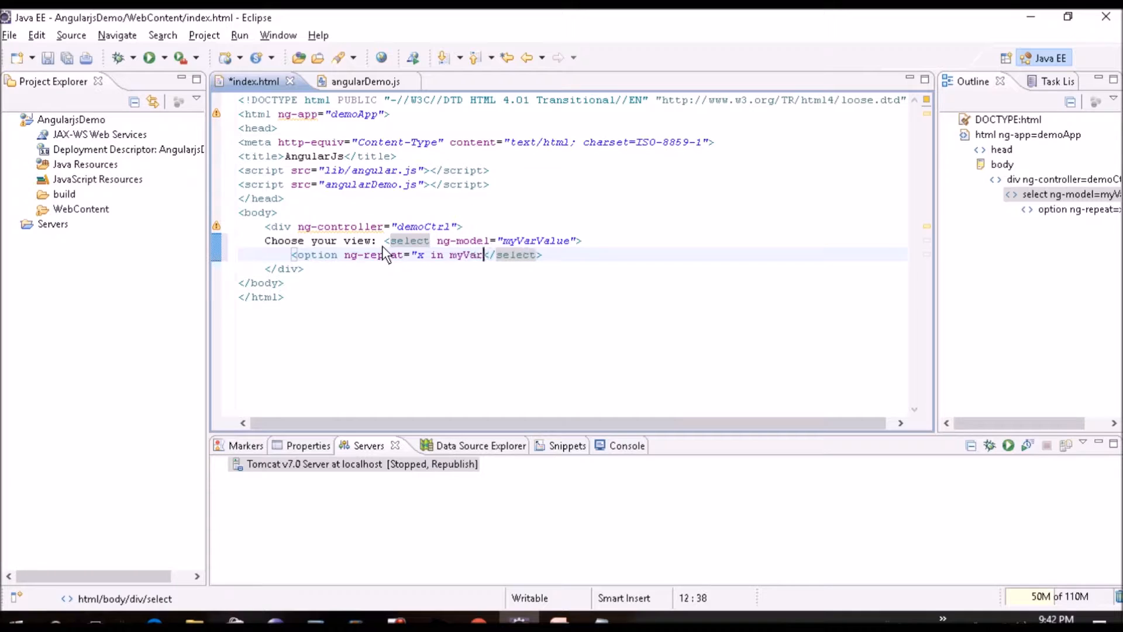
type(">")
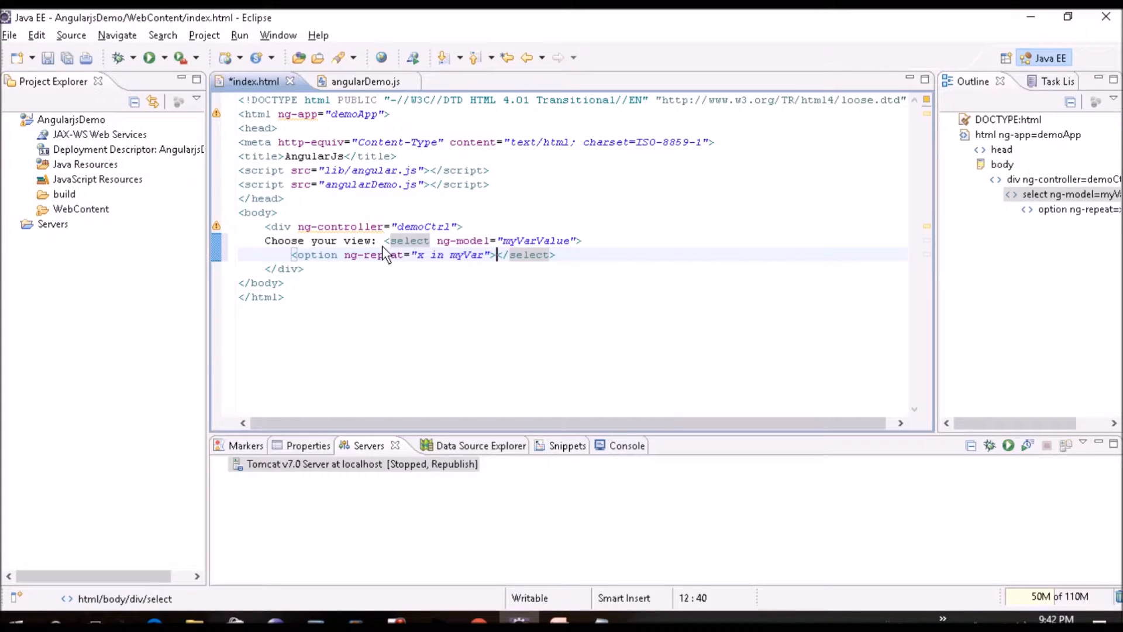
type("{}")
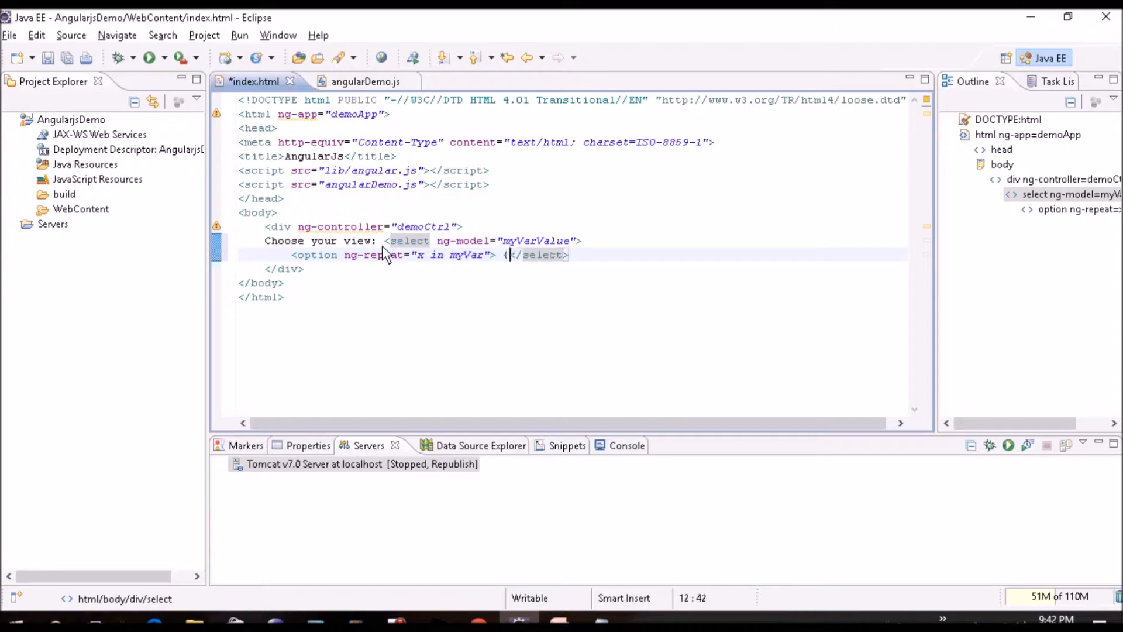
type("{x.value}}")
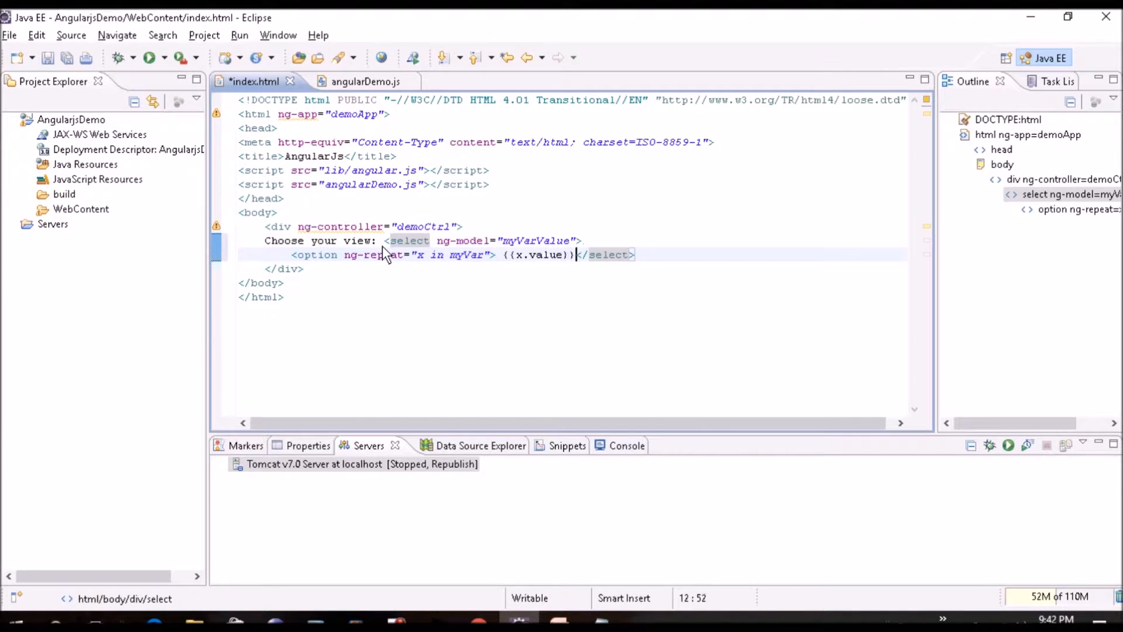
Confirm the value property in angularDemo.js's myVar list, then save index.html.
left_click(358, 81)
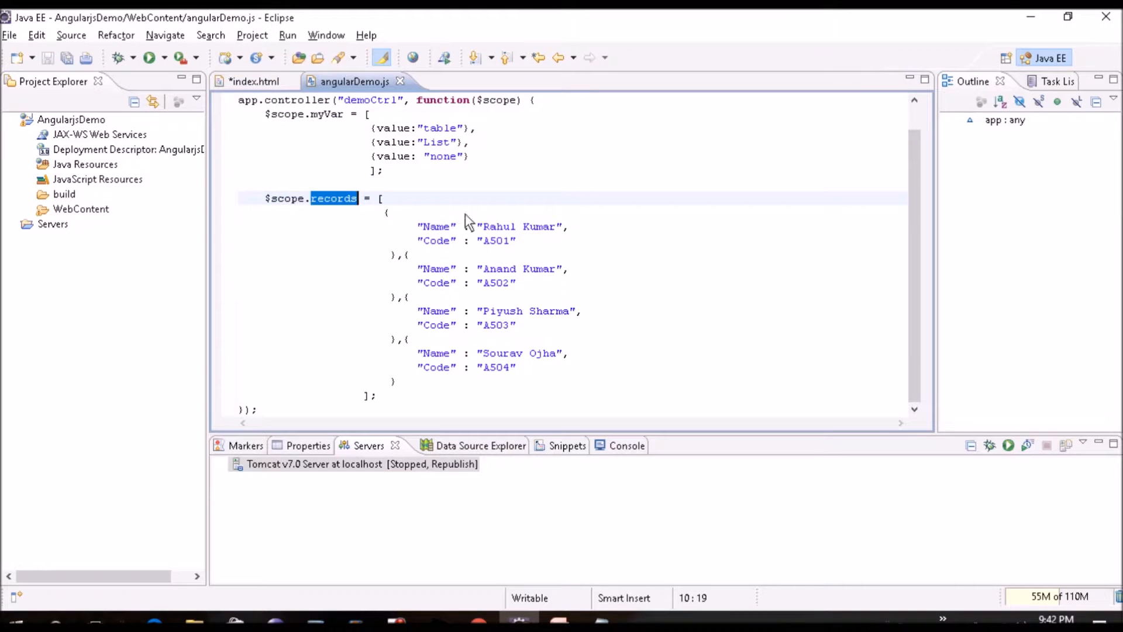
left_click(398, 128)
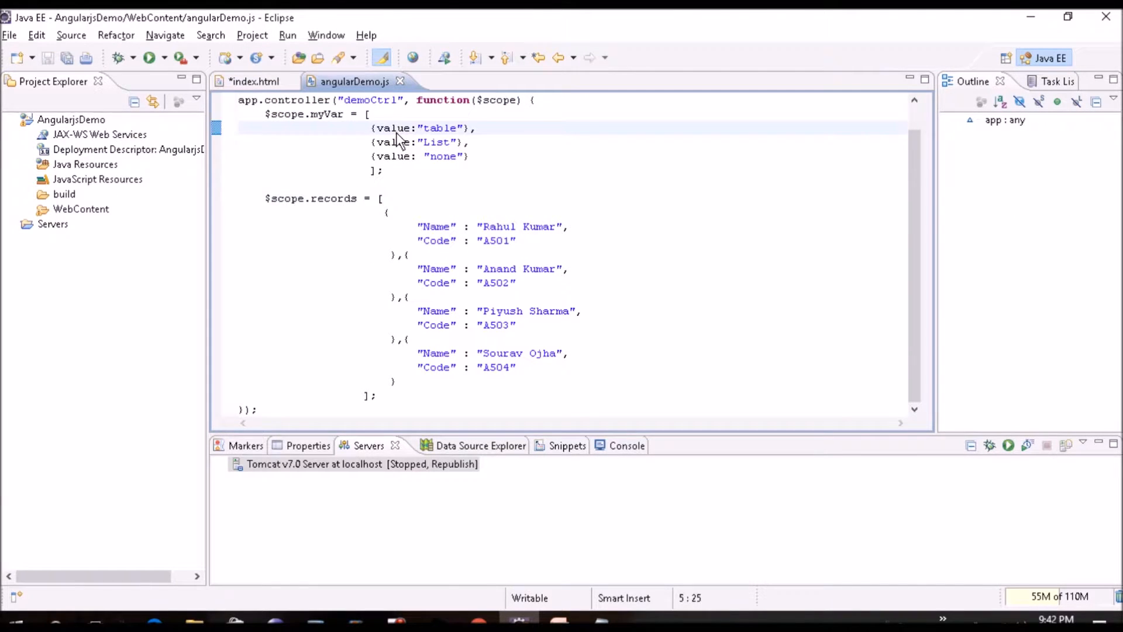
double_click(393, 142)
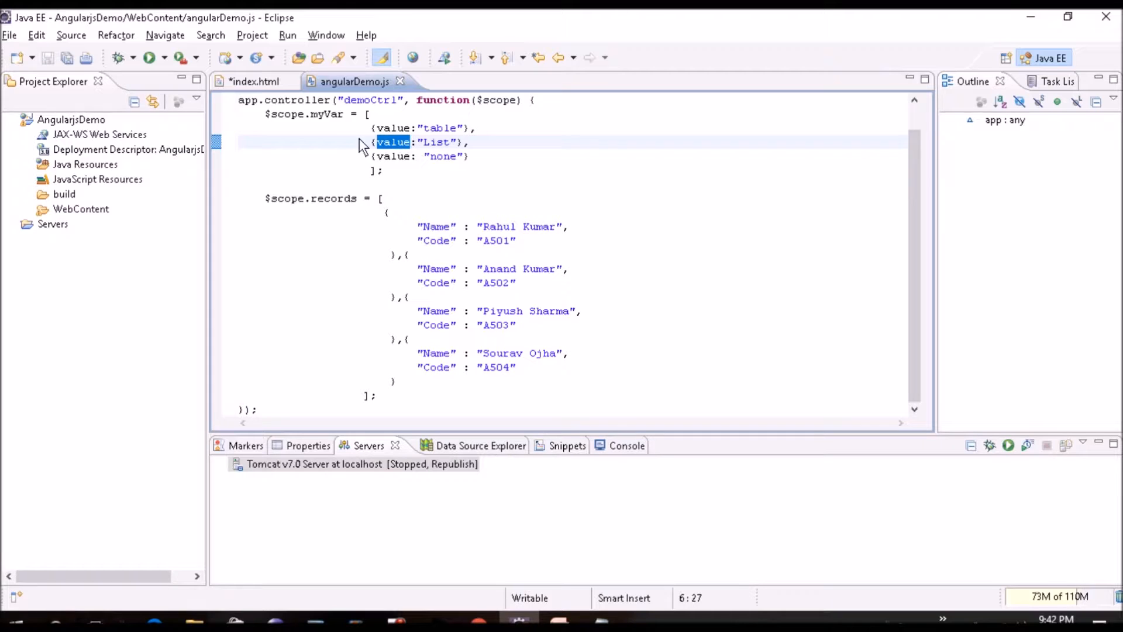
left_click(254, 81)
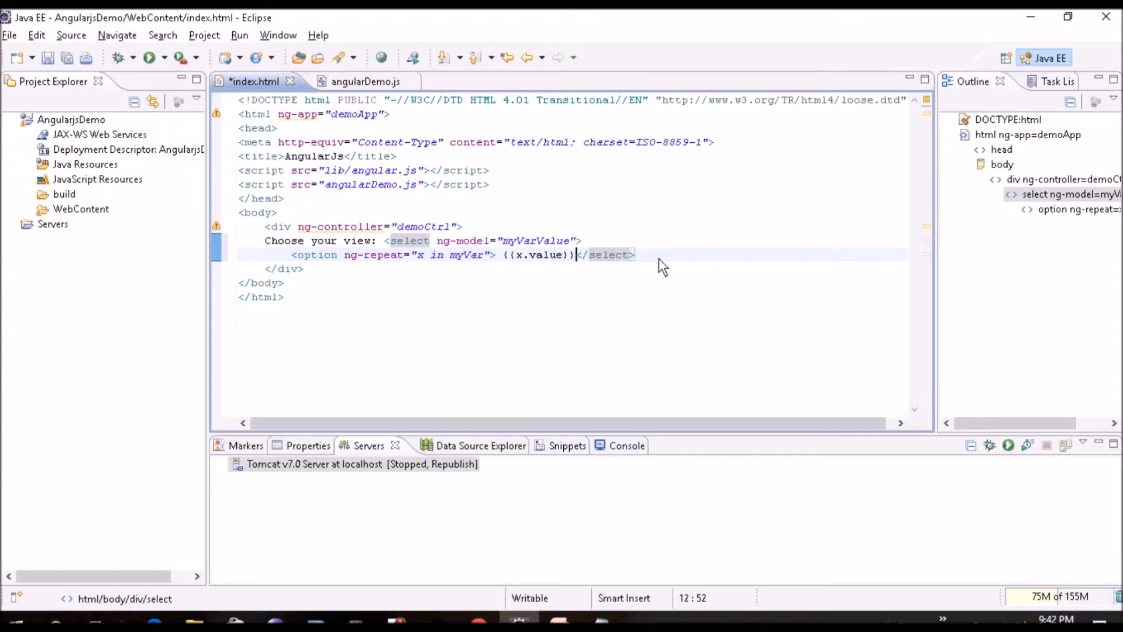
key("ctrl+s")
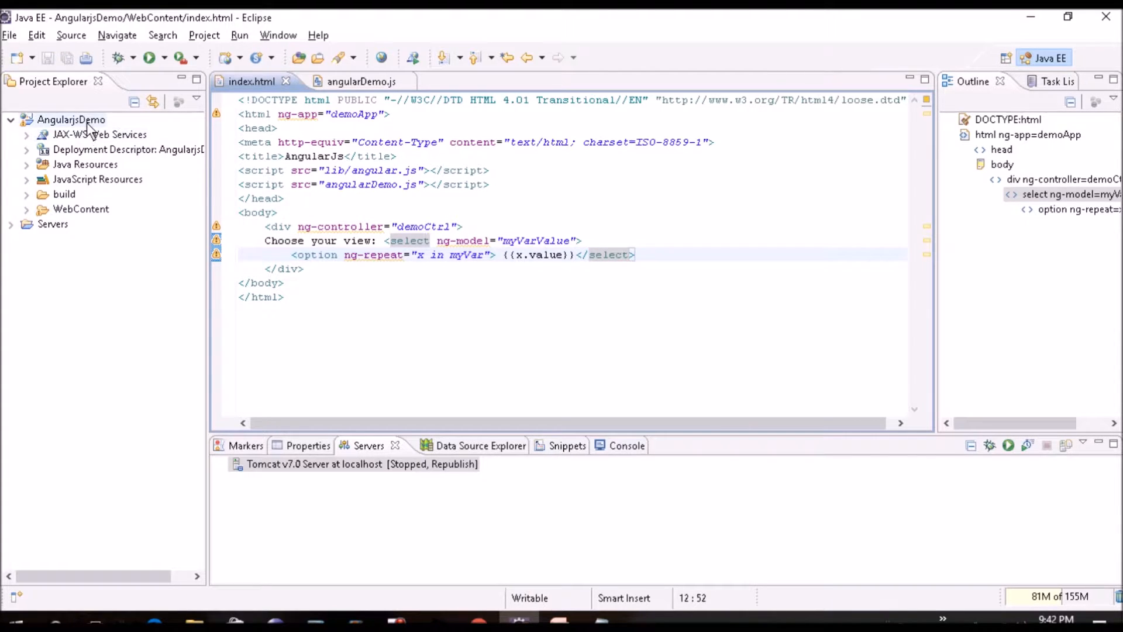
Deploy AngularjsDemo to the Tomcat server using Run As > Run on Server.
left_click(71, 119)
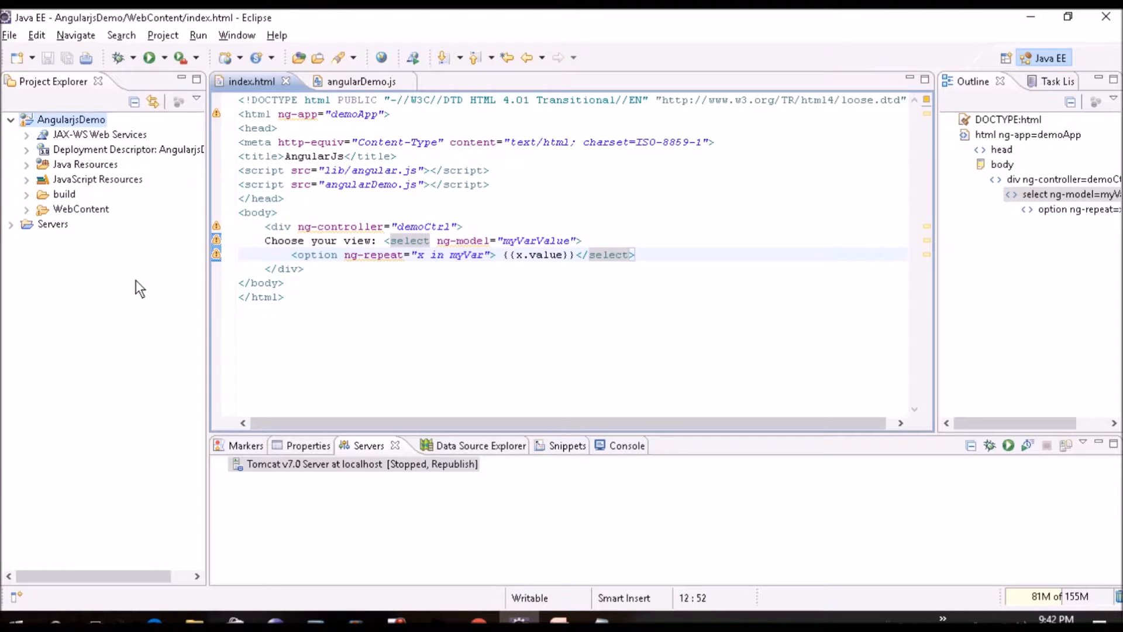
right_click(70, 119)
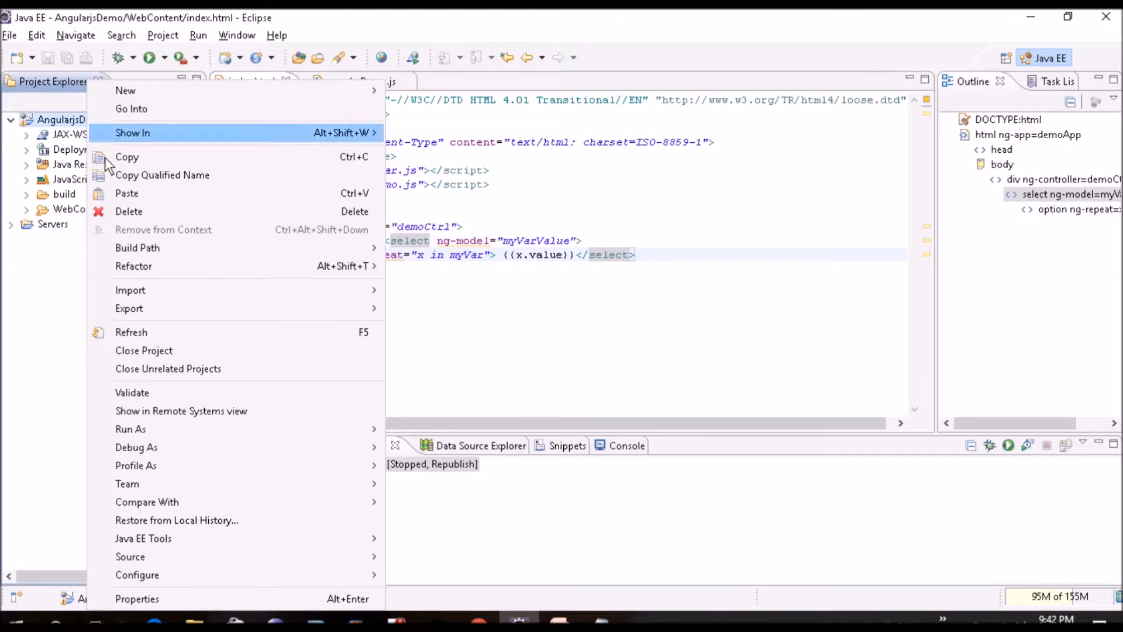
mouse_move(210, 436)
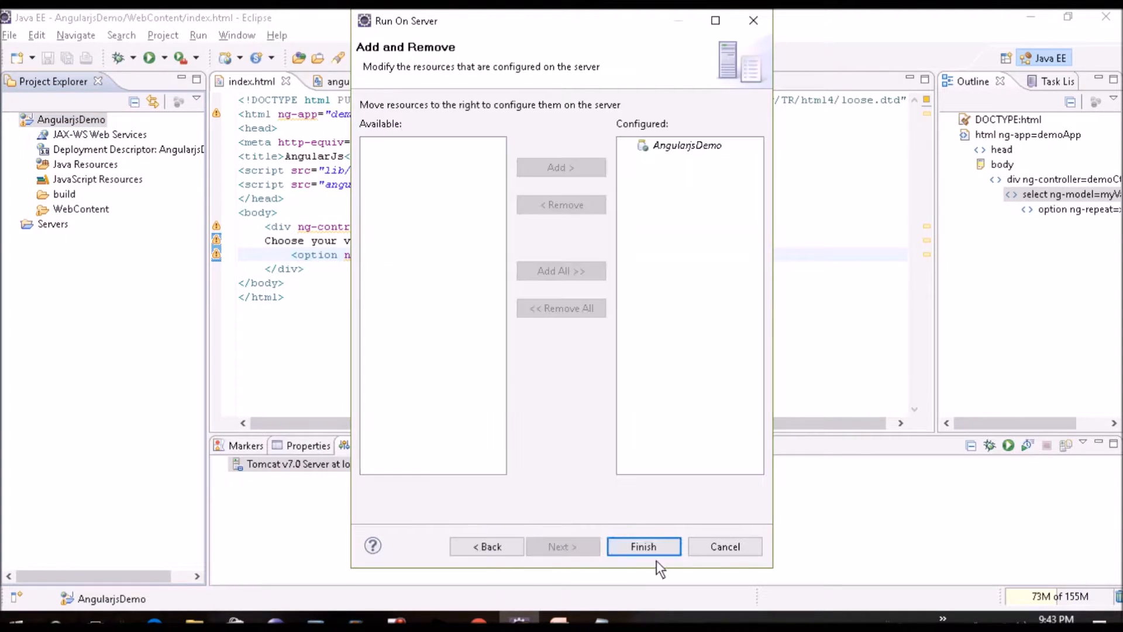
left_click(643, 545)
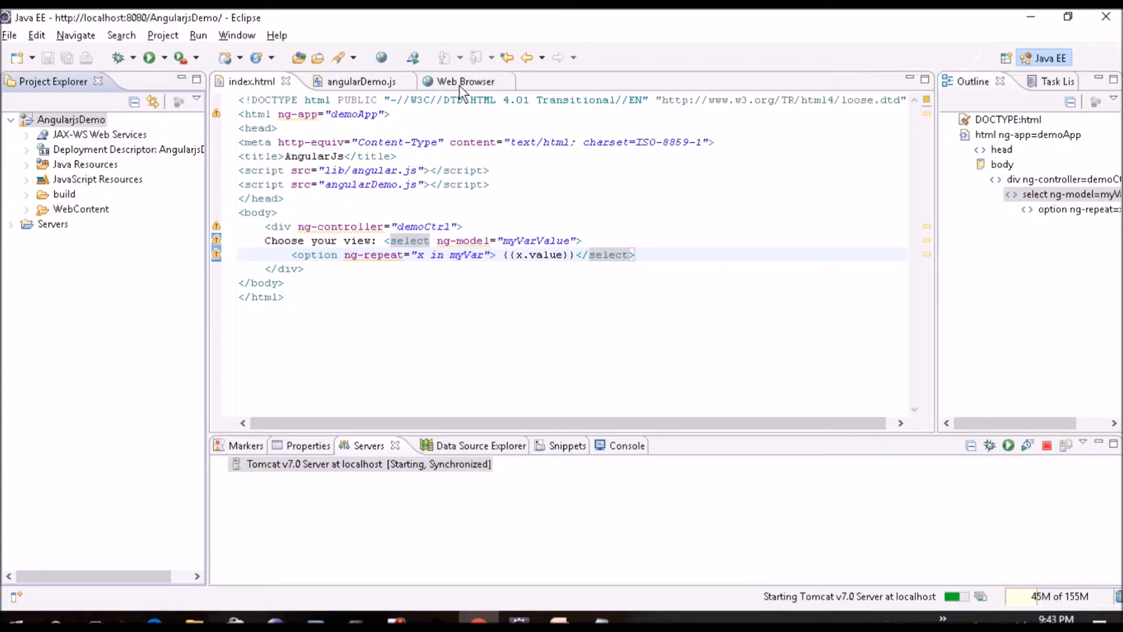
Test the view dropdown on the running localhost page, peek at angularDemo.js, and return.
left_click(456, 81)
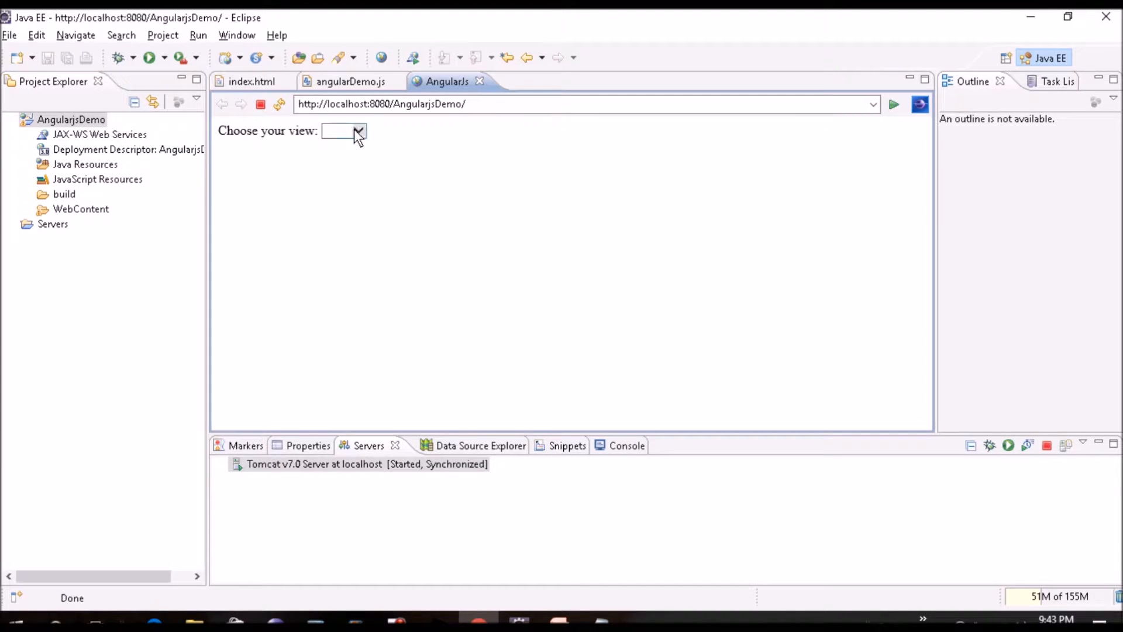
left_click(361, 133)
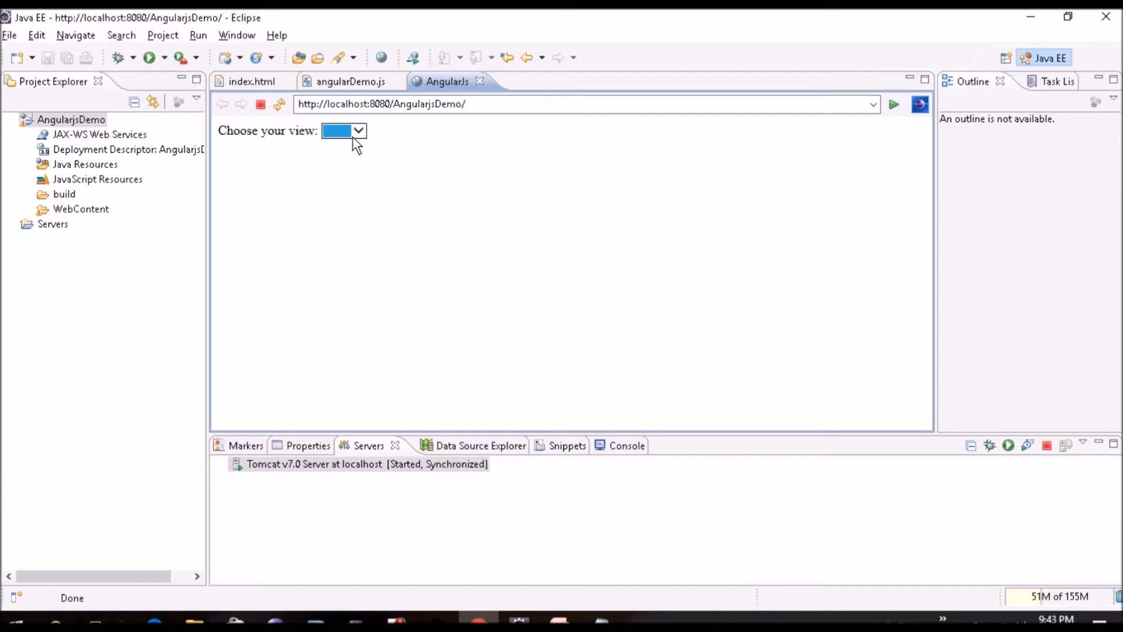
left_click(350, 81)
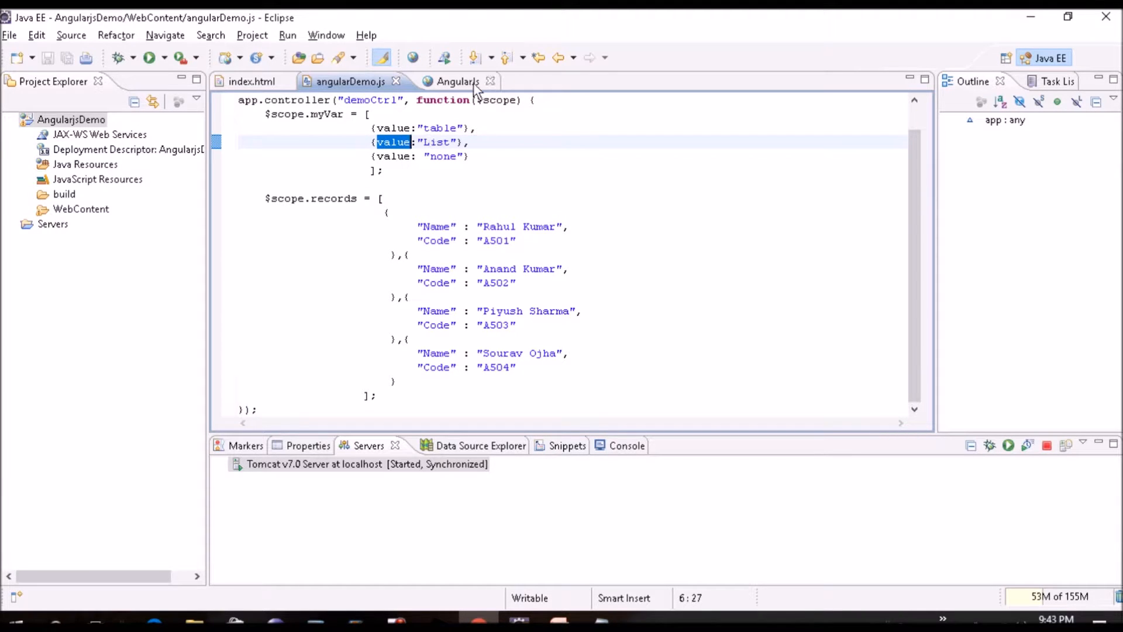
left_click(454, 80)
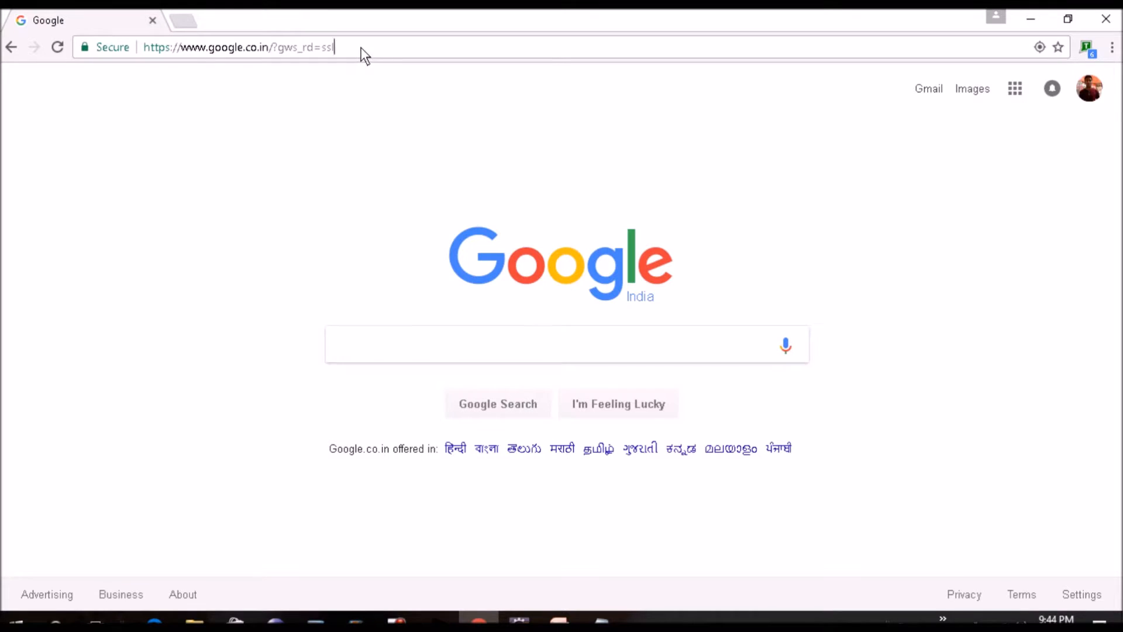
Load localhost:8080/AngularjsDemo/ in Chrome and check the view dropdown's choices.
type("localhost:8080/AngularjsDemo/")
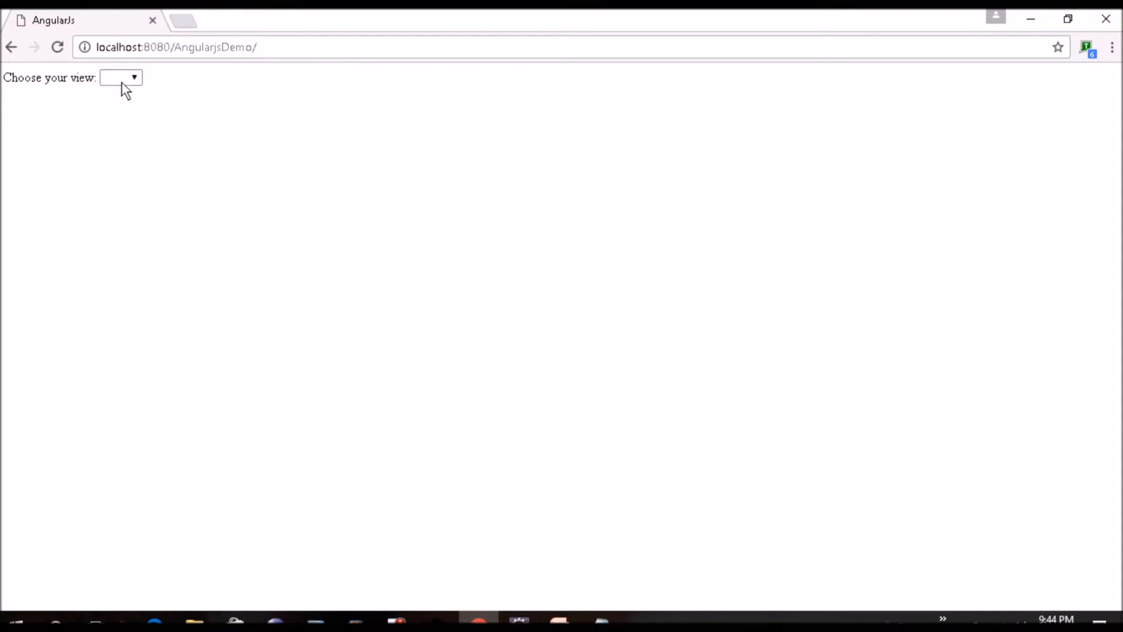
left_click(120, 78)
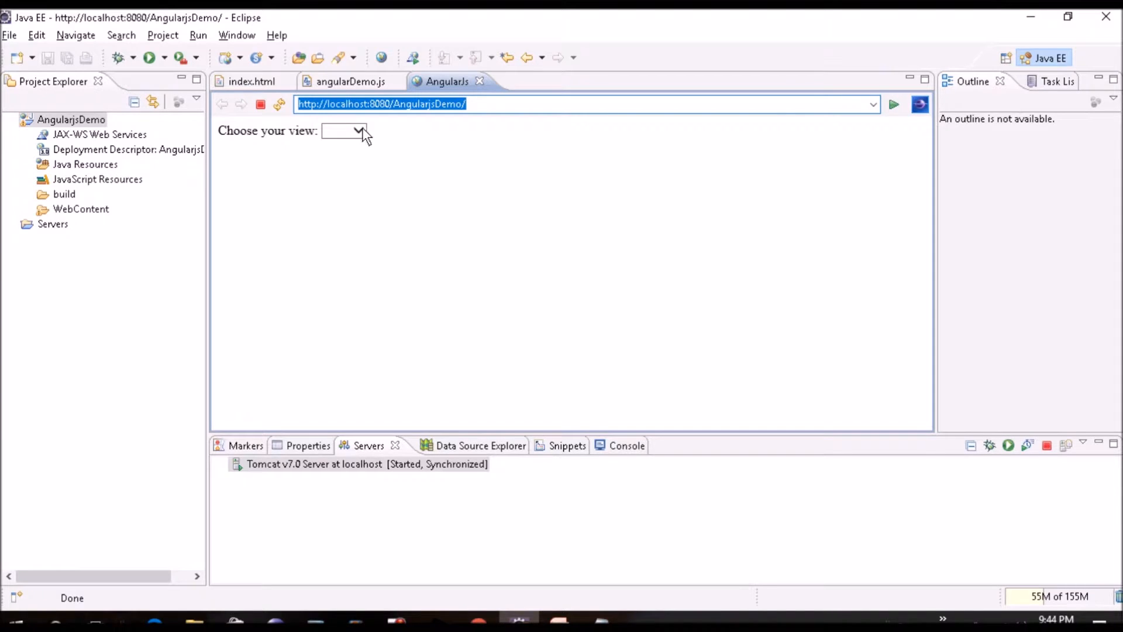
Below the select, add an <hr> and a div with ng-switch="myVarValue" holding an inner div.
left_click(251, 81)
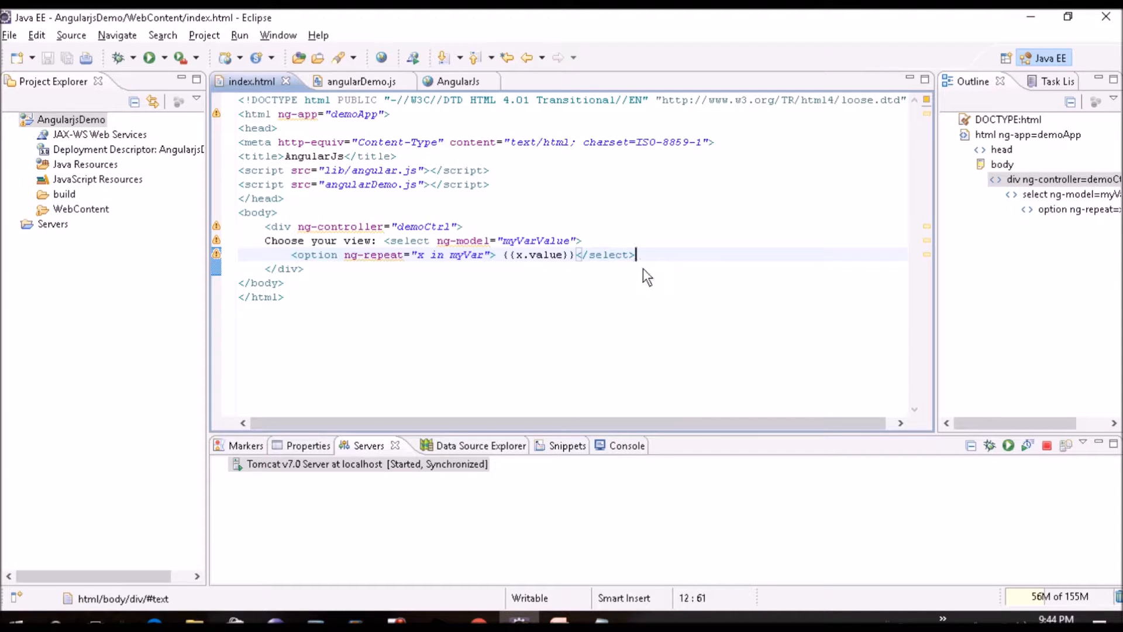
key("Enter")
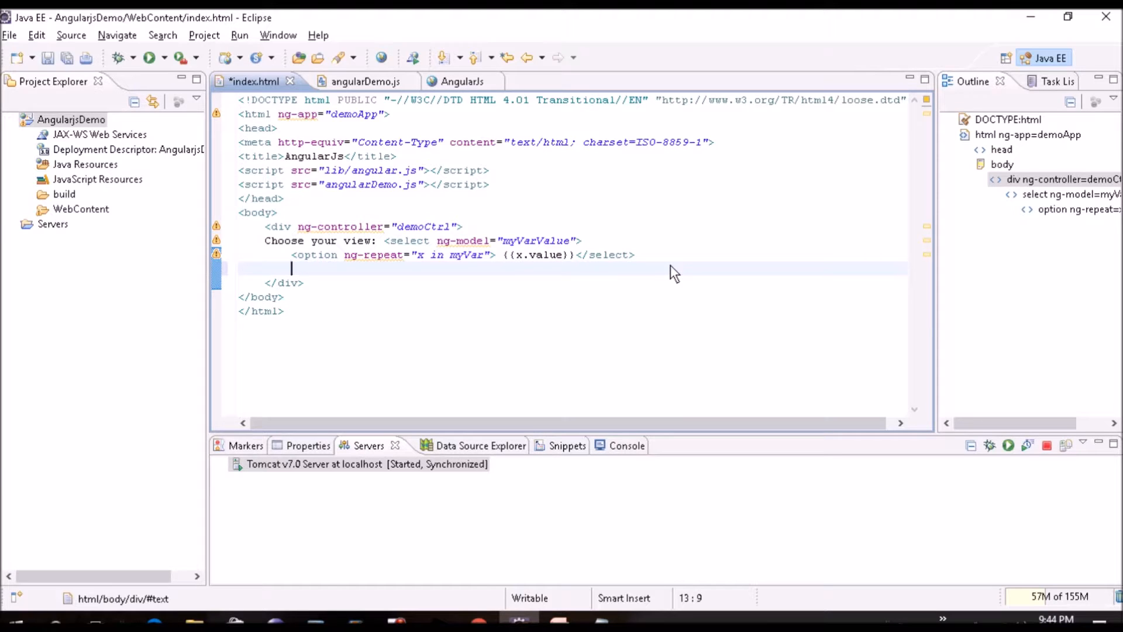
type("<hr>")
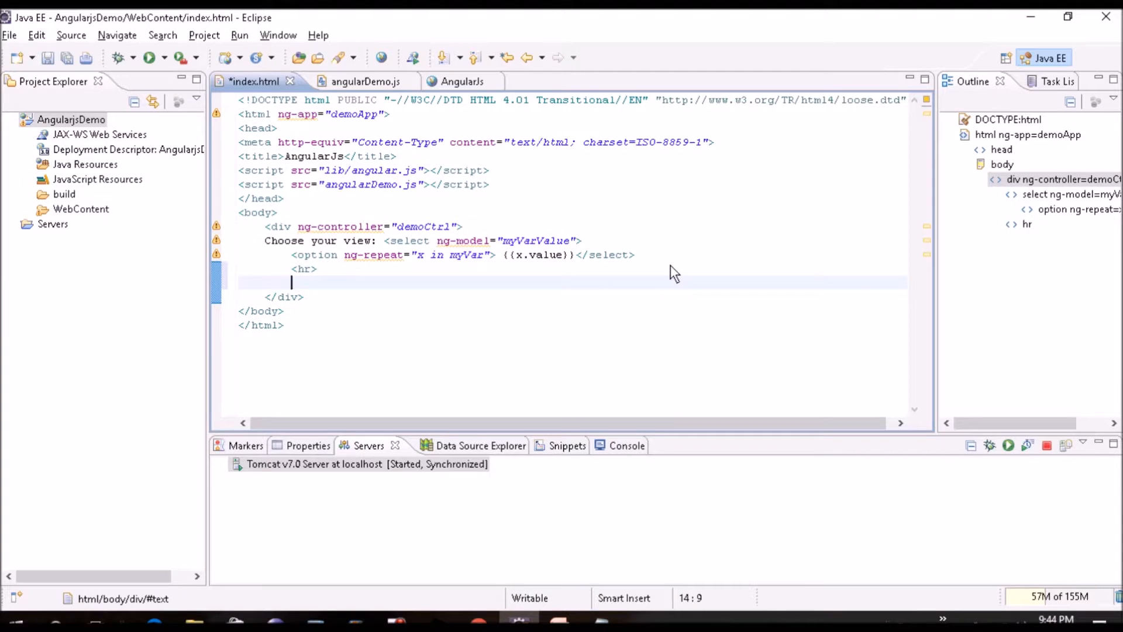
type("<d")
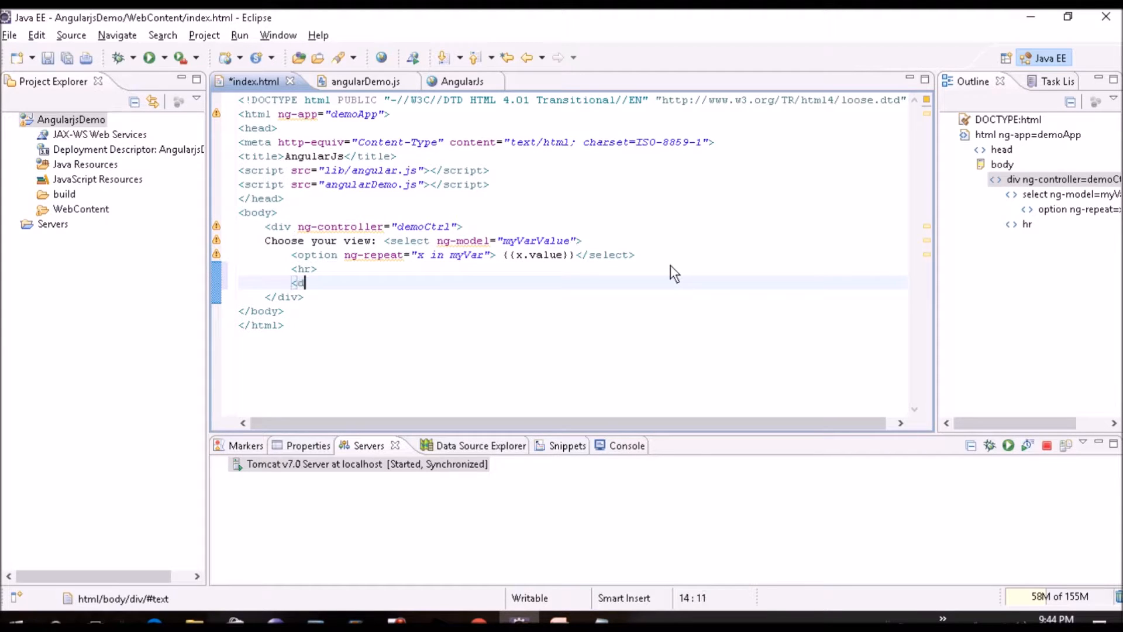
type("iv ng-sw")
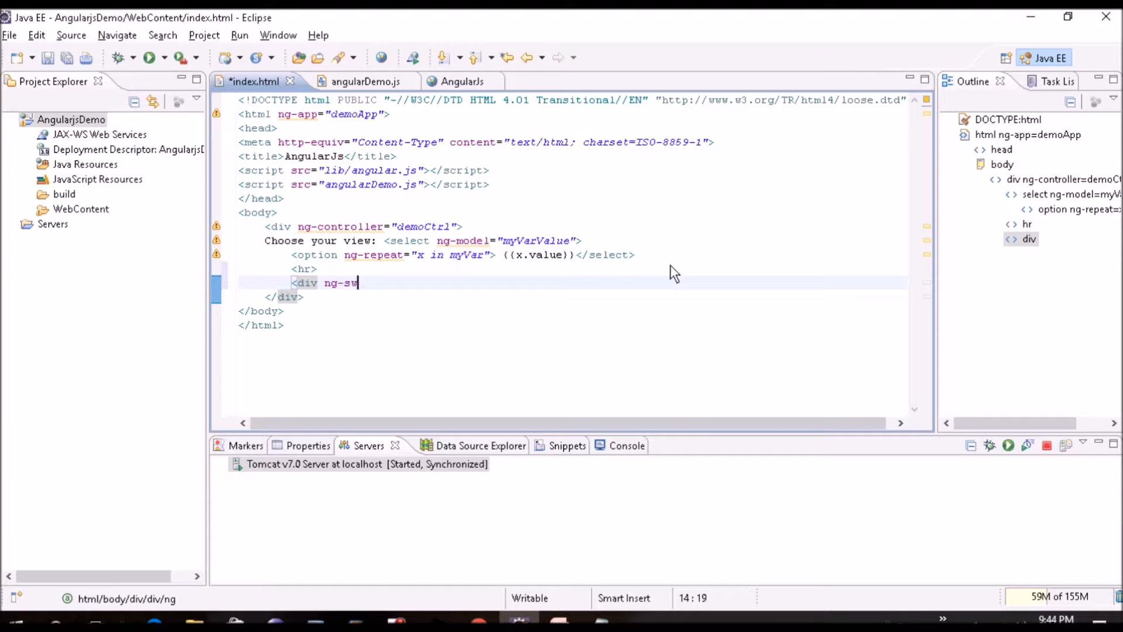
type("itch=\"myVarValue")
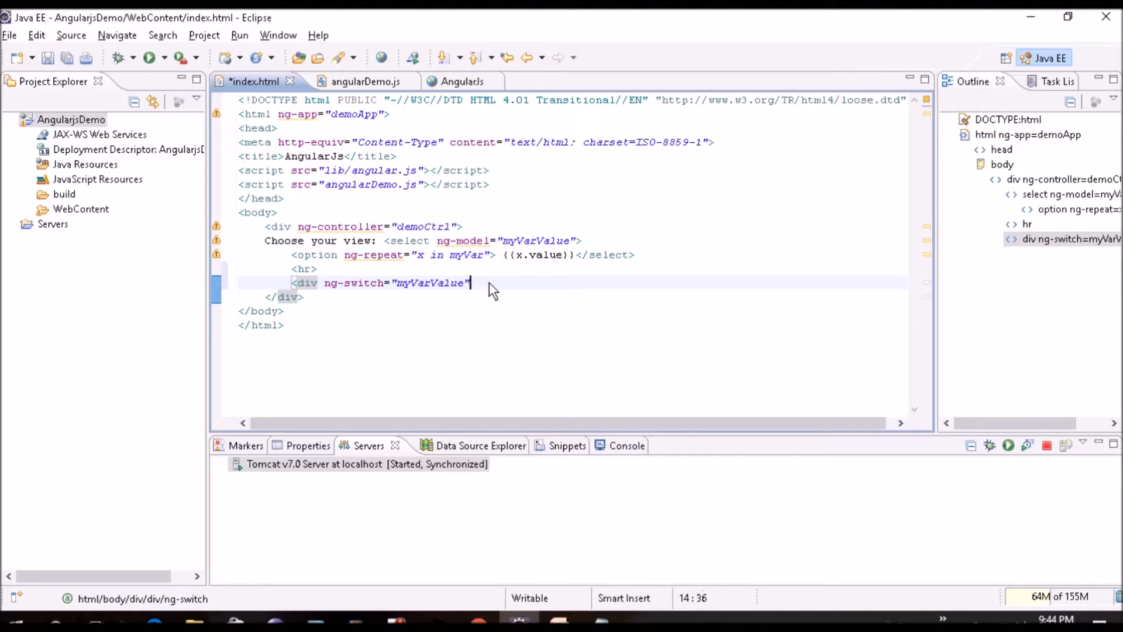
type(">")
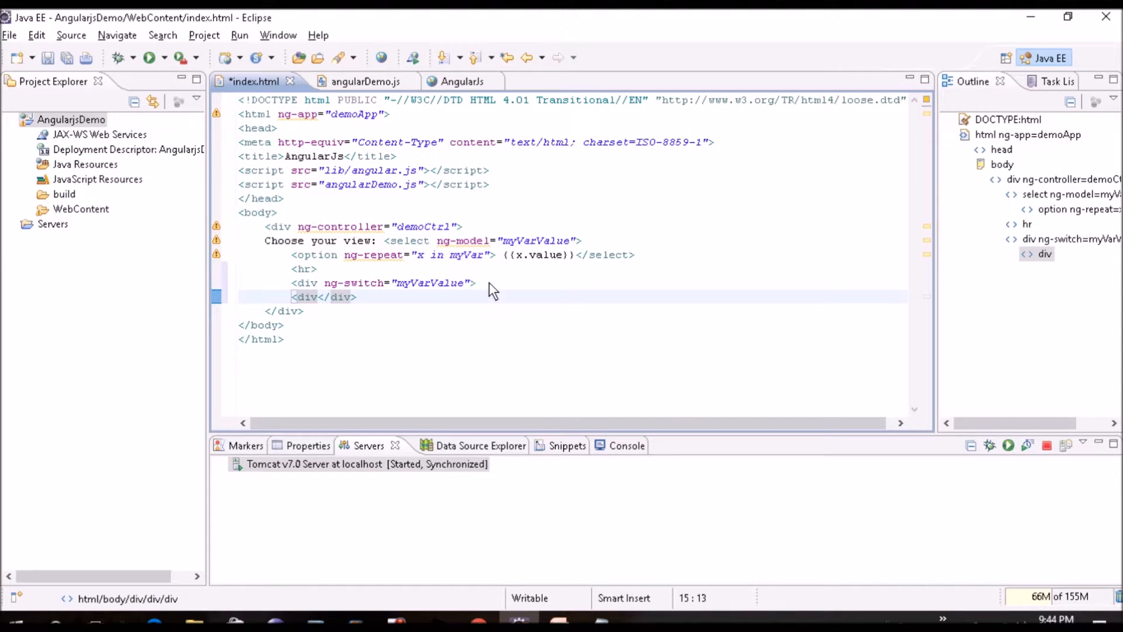
Mark the inner div ng-switch-when="List", checking the value's spelling in angularDemo.js.
type("ng-")
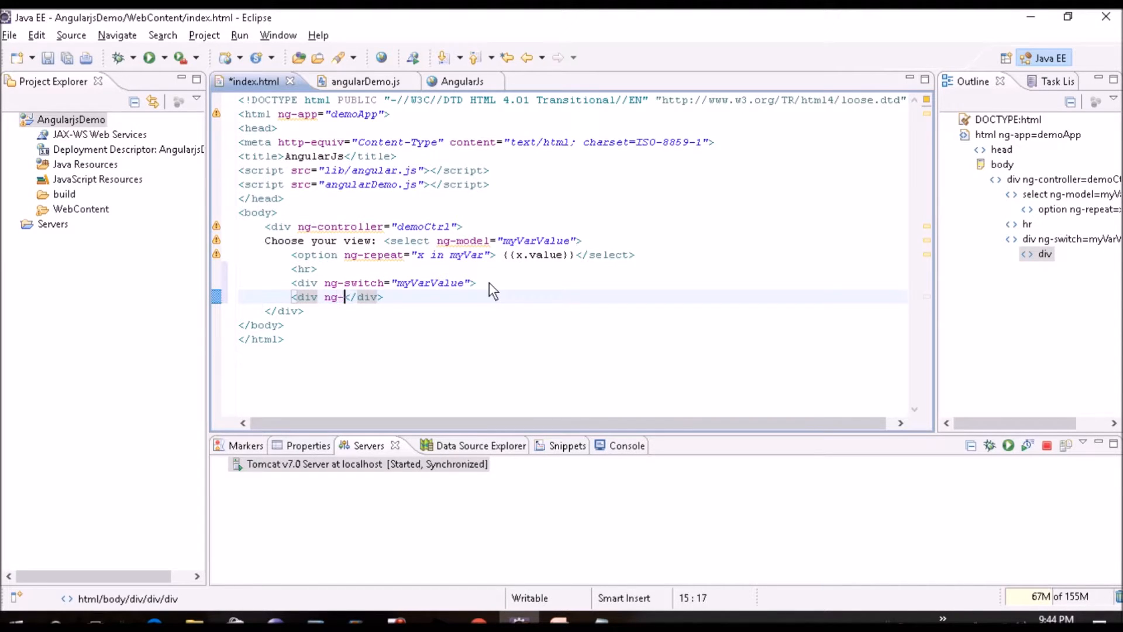
type("switch-when=")
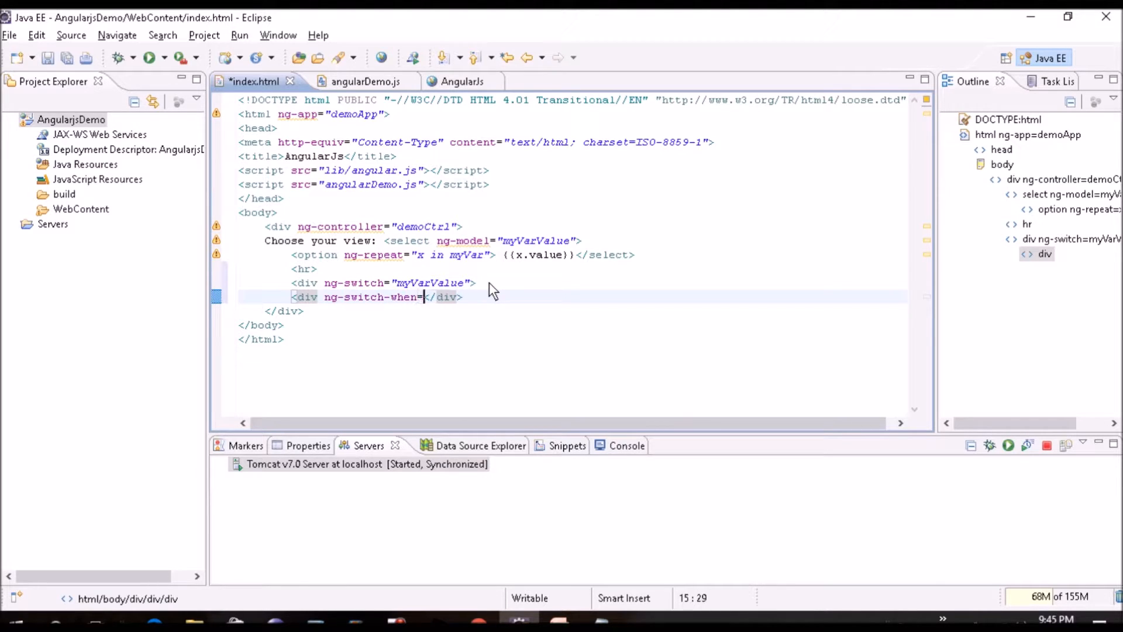
type("LI")
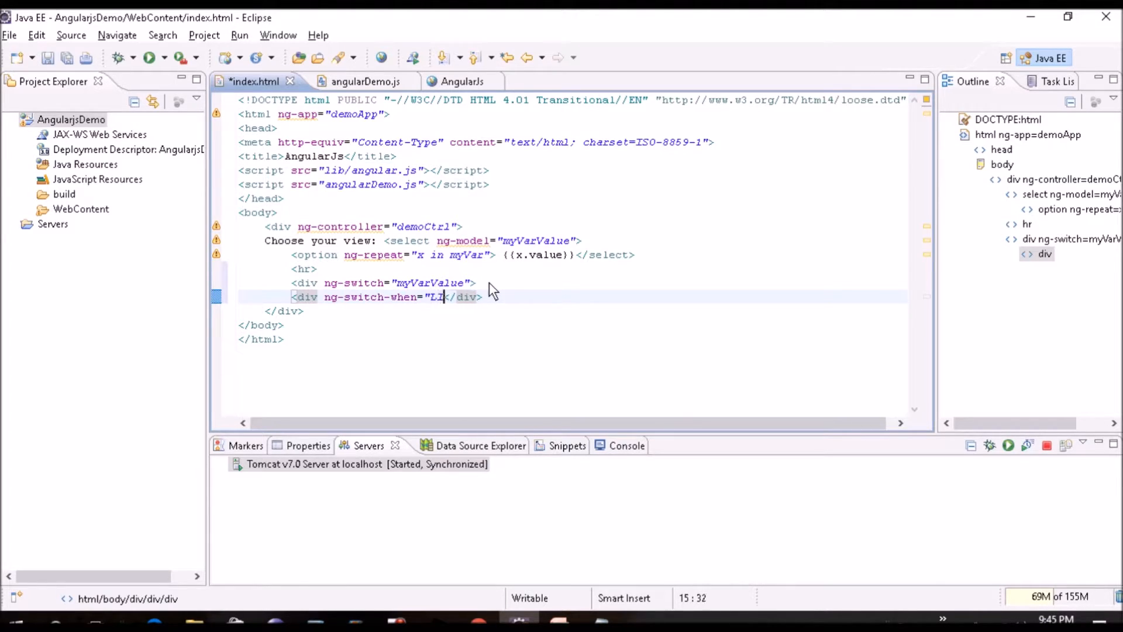
key("Backspace")
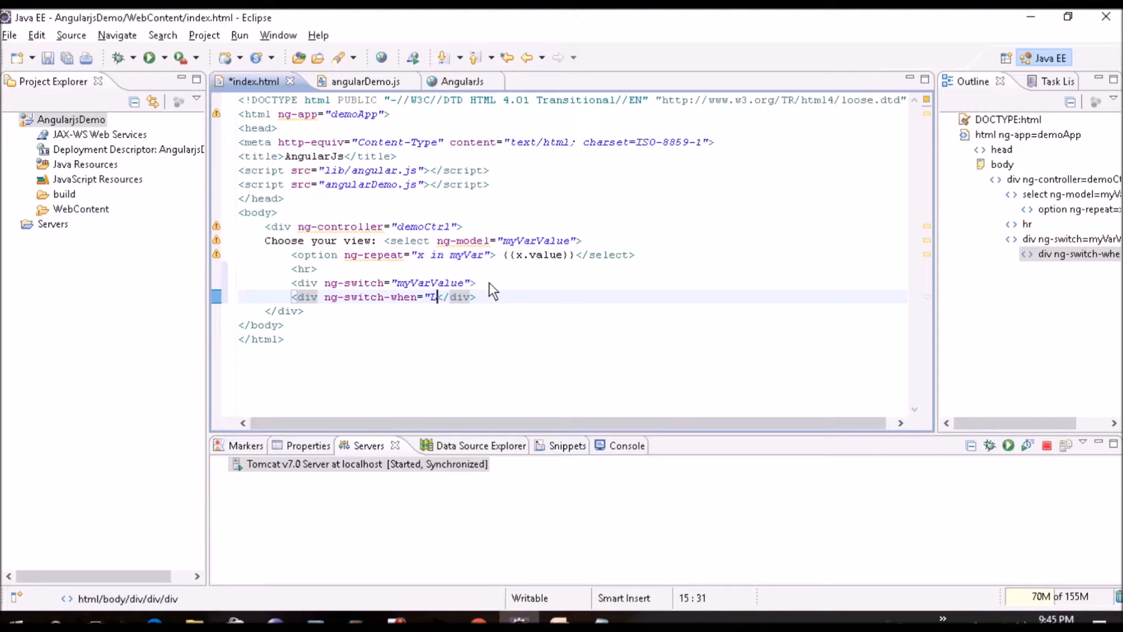
type("ist\"")
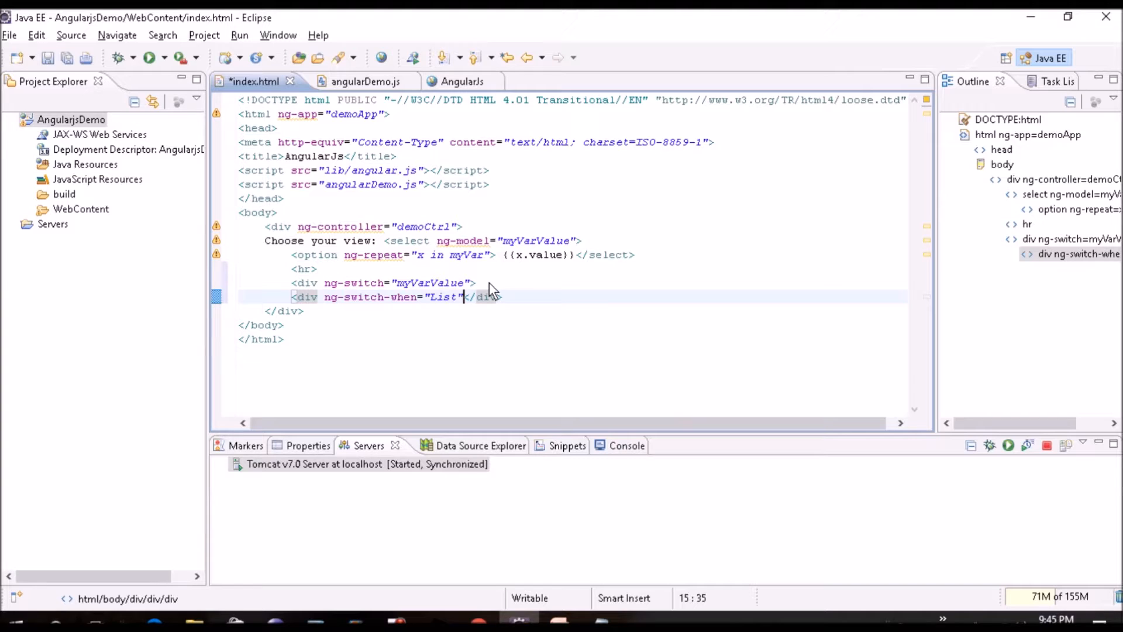
left_click(355, 81)
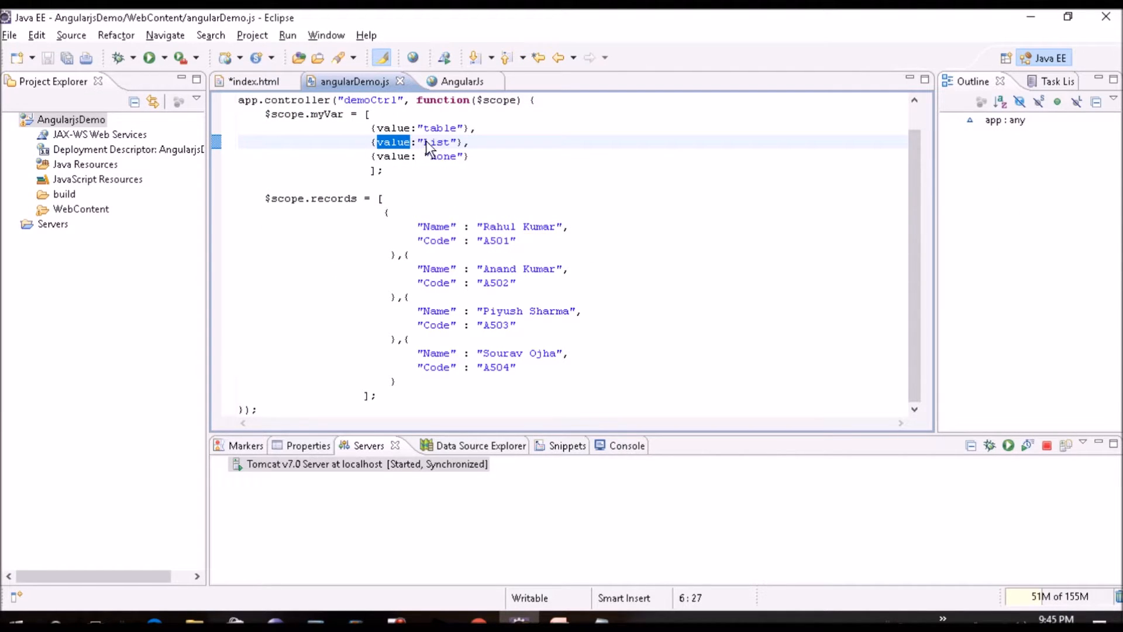
left_click(256, 80)
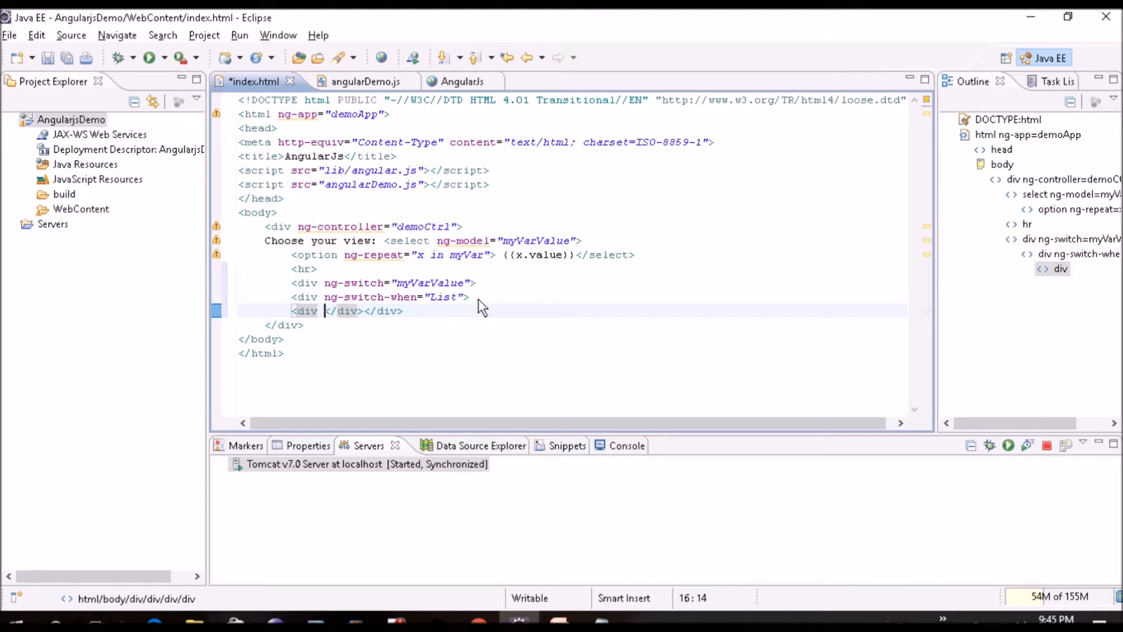
Make the inner div ng-repeat over r in records showing {{r.Name}} {{r.Code}}, then save.
type("ng-repeat")
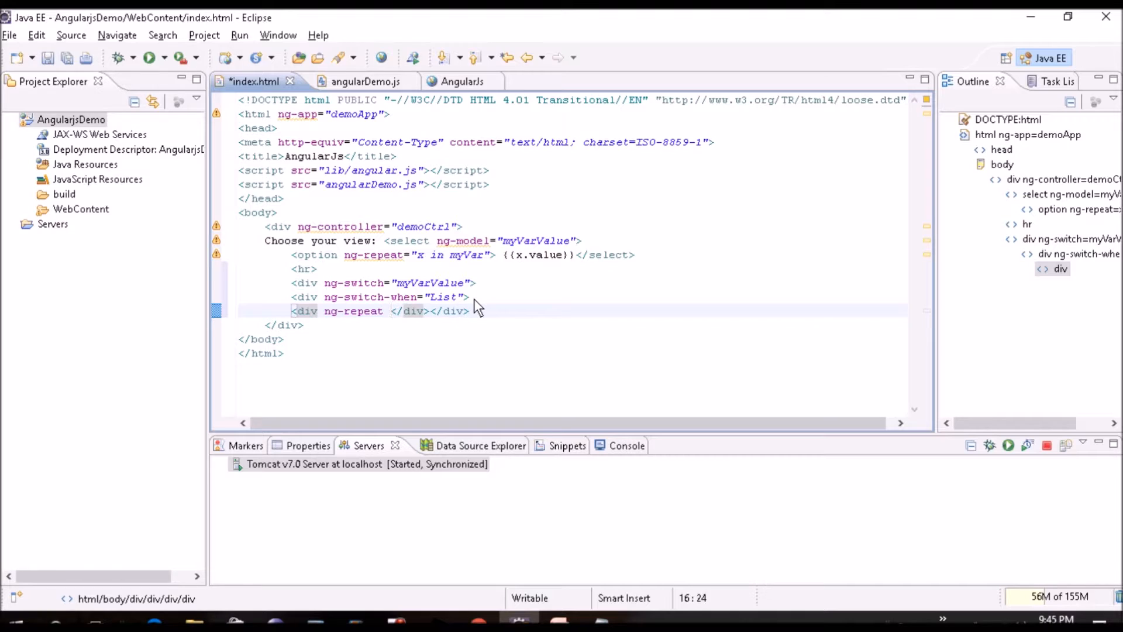
type("= \"r in records\" >")
left_click(600, 297)
type("{{r")
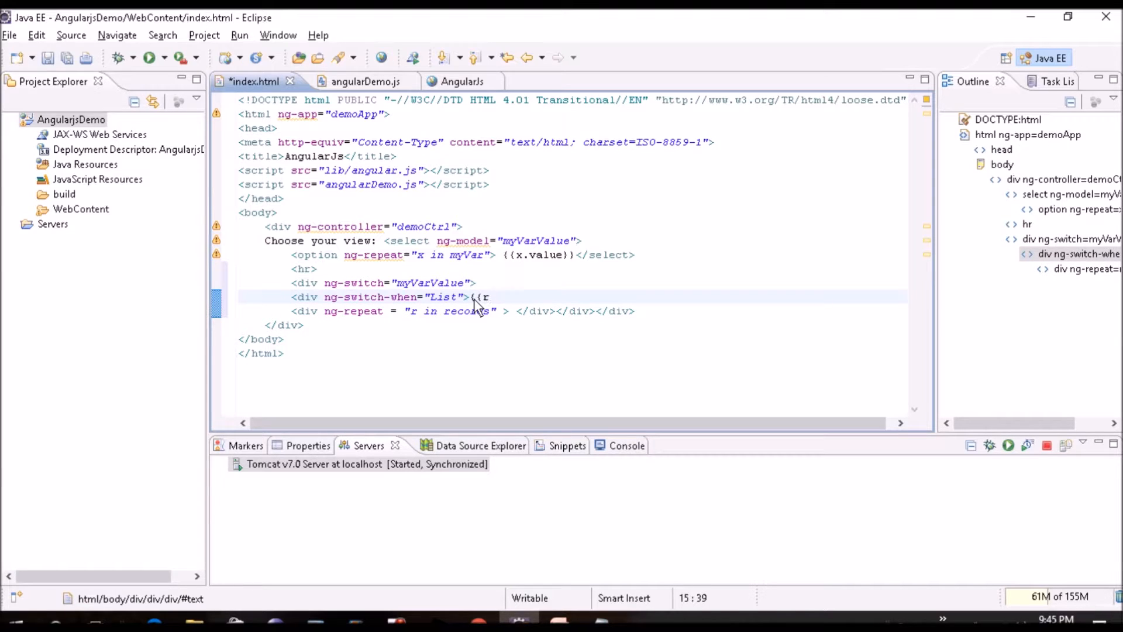
type(".N")
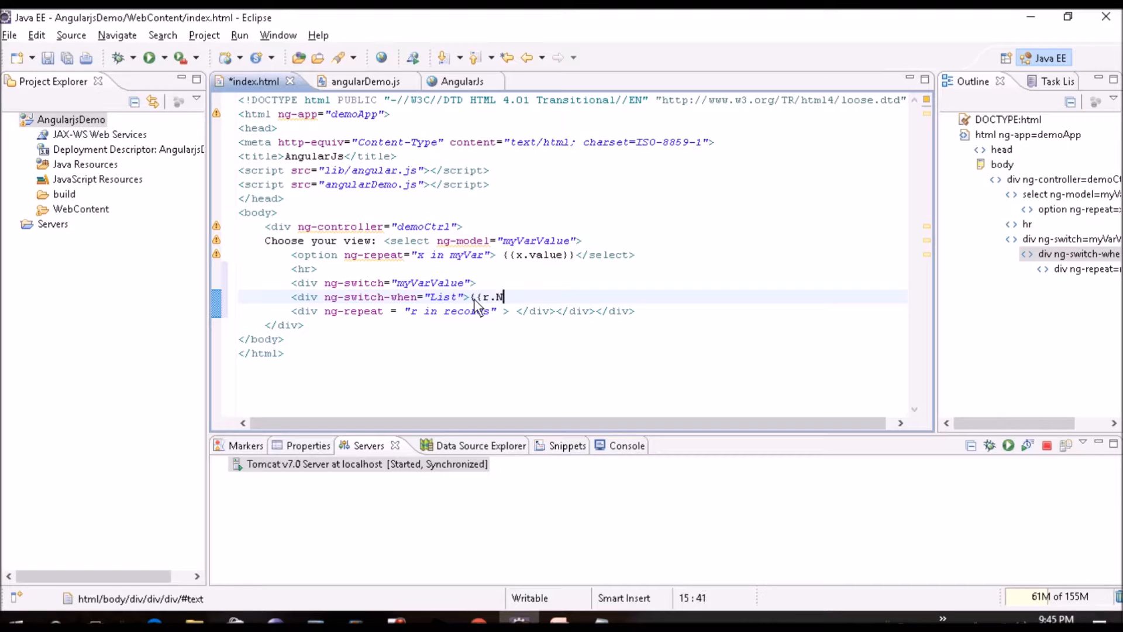
type("ames")
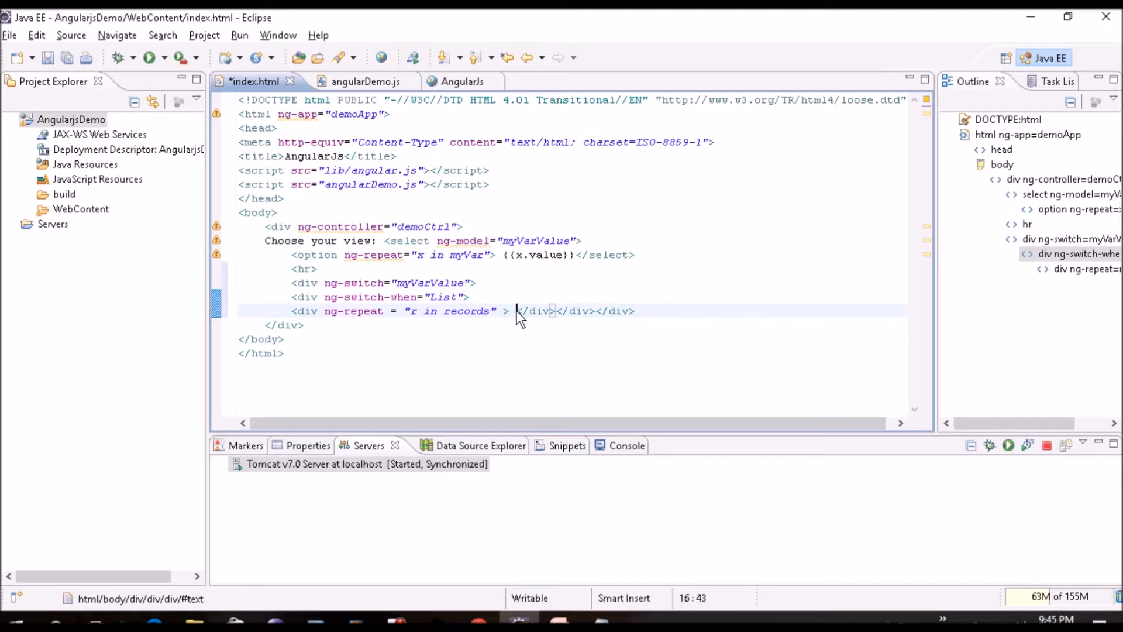
type("{r.")
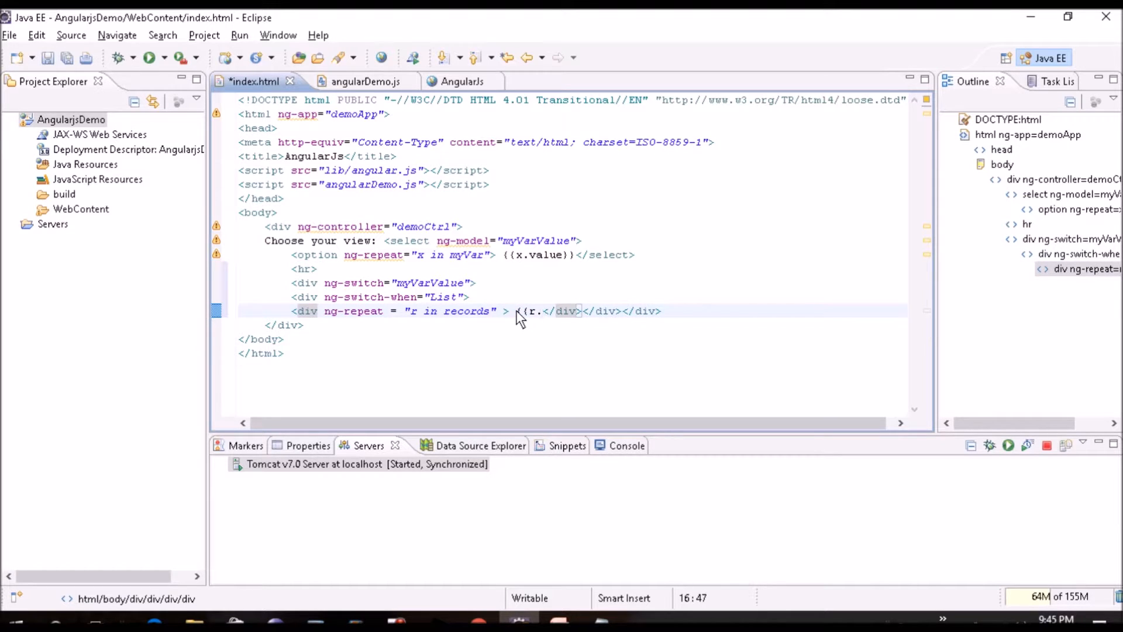
type("Names")
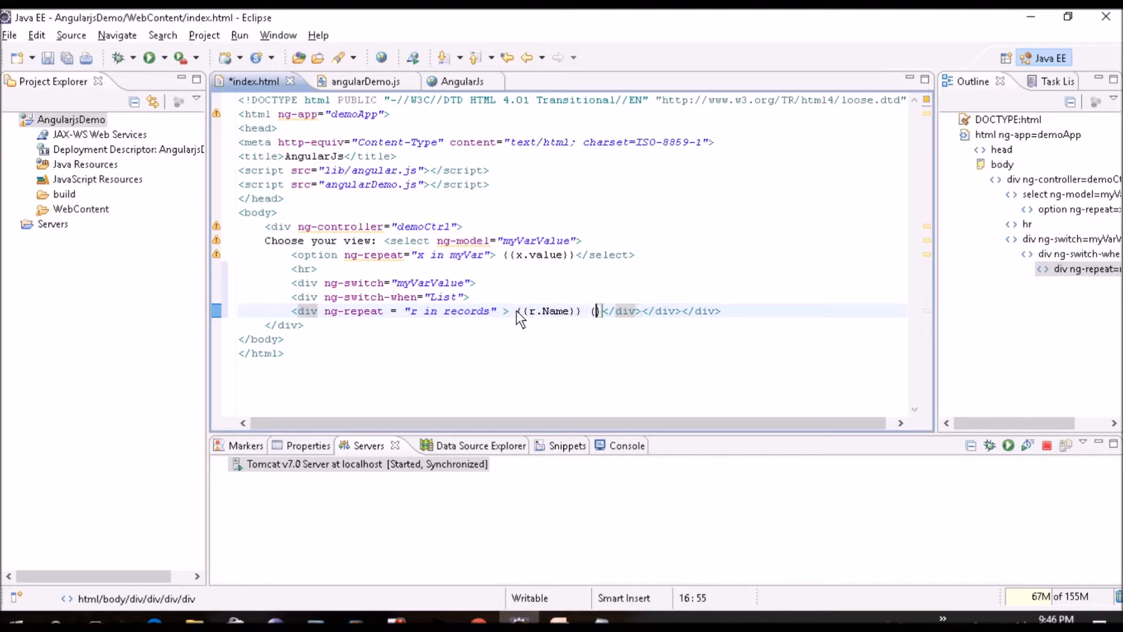
type("{r.Code")
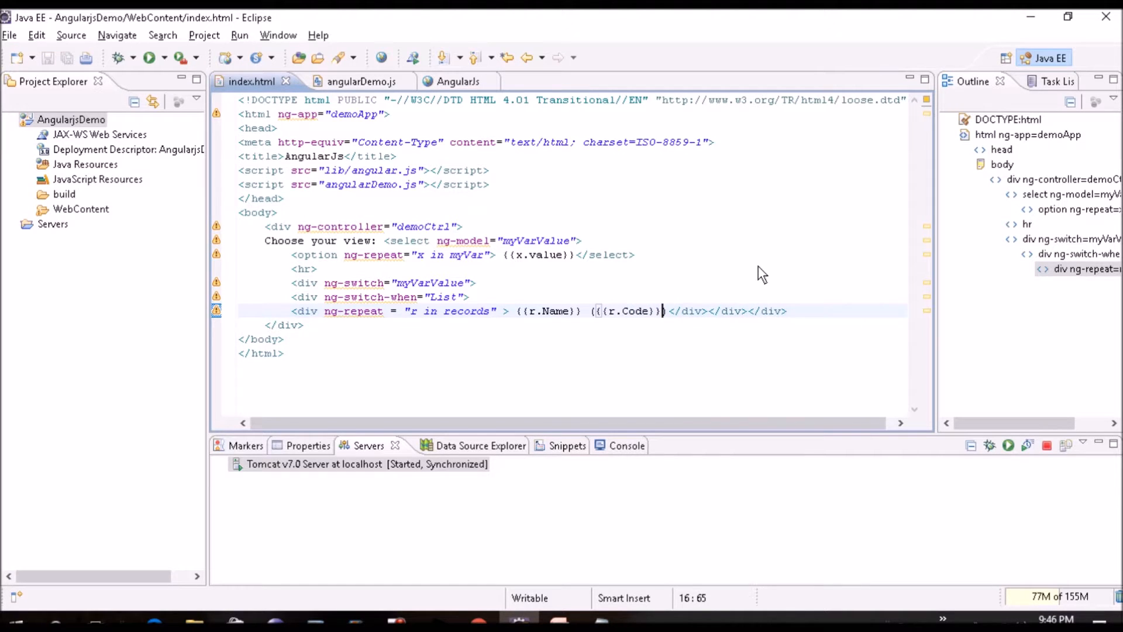
mouse_move(725, 332)
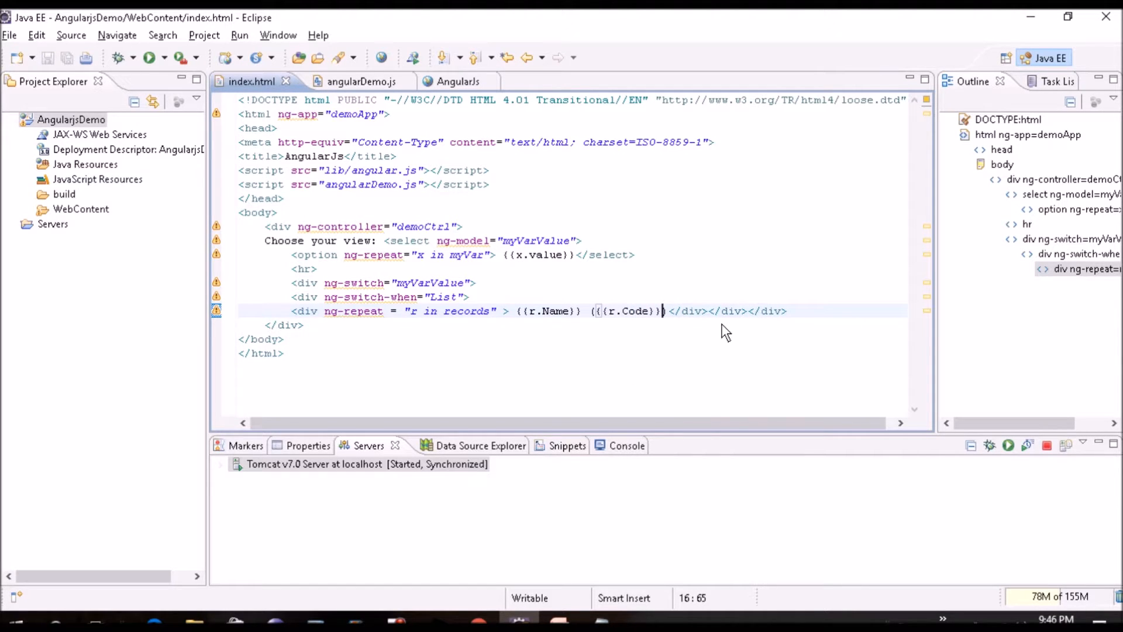
key("ctrl+a")
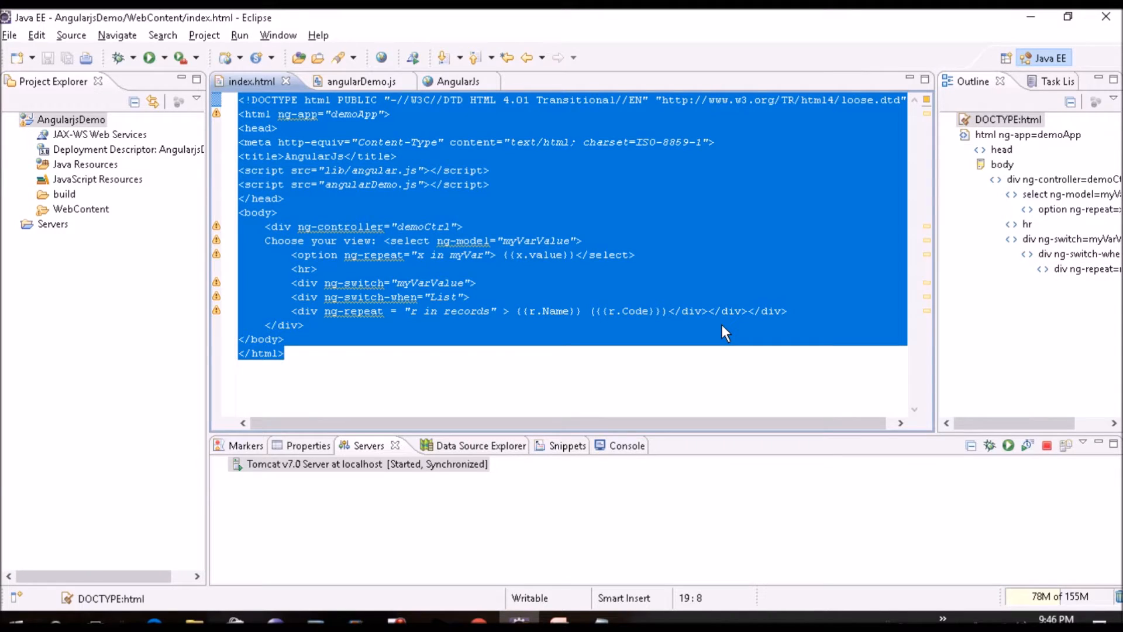
Reformat the file and add a <div ng-switch-when="table"> case after the List div.
key("ctrl+shift+f")
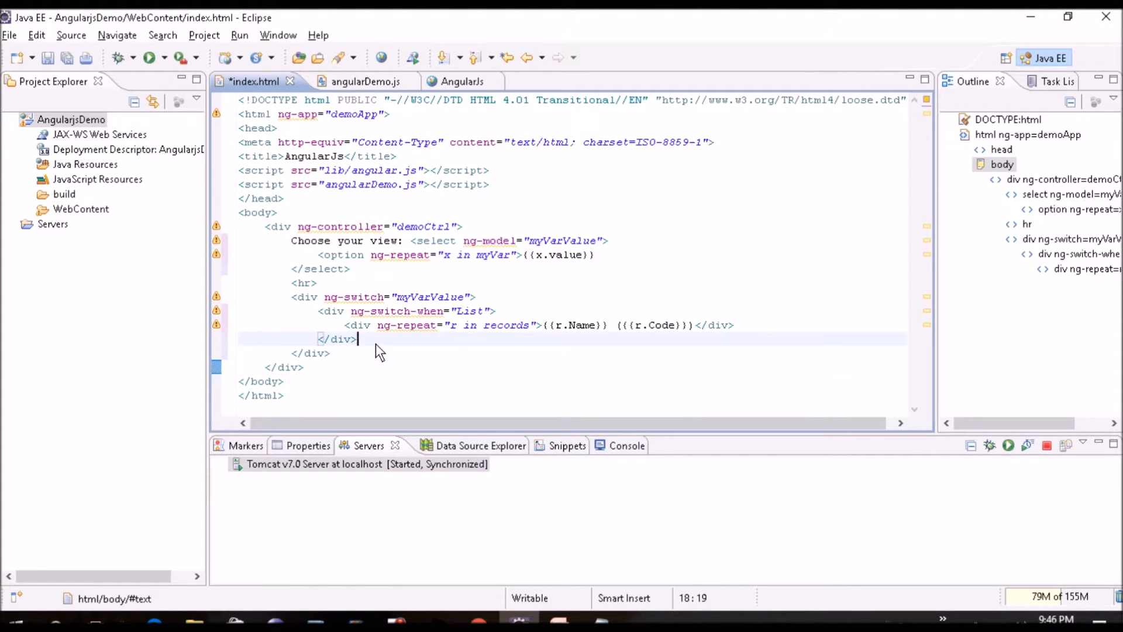
type("<")
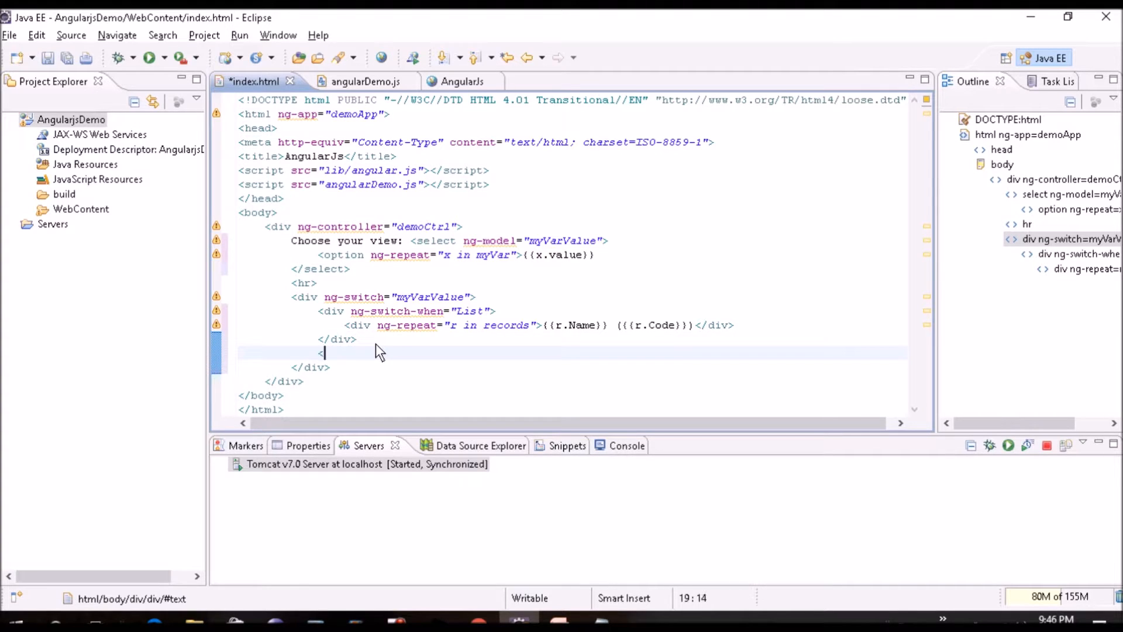
type("<div ng-w")
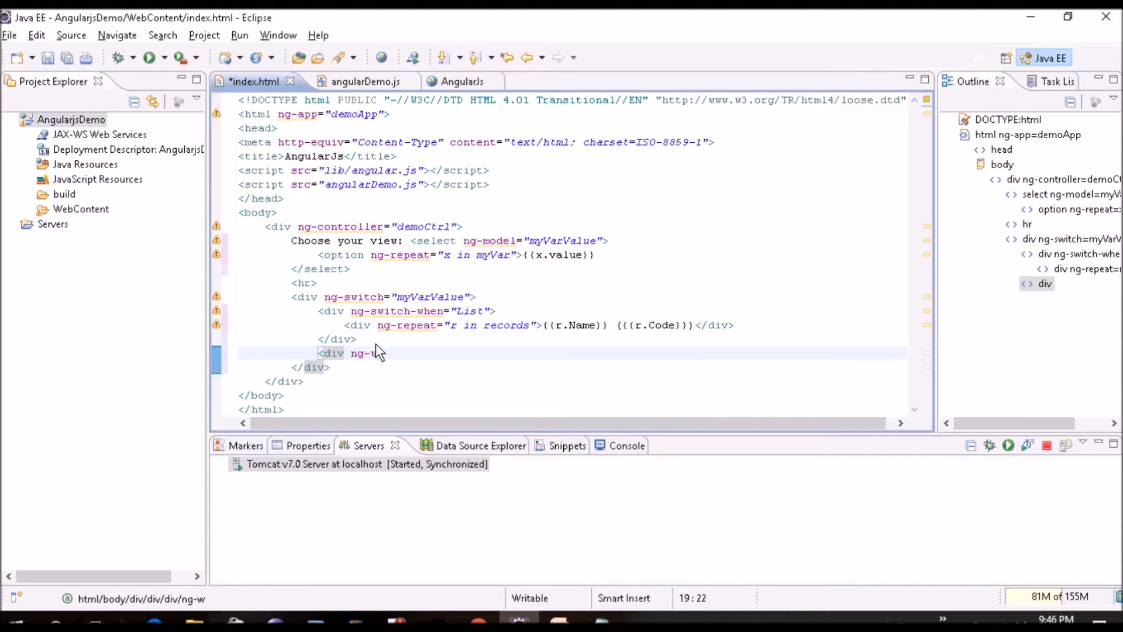
type("witch")
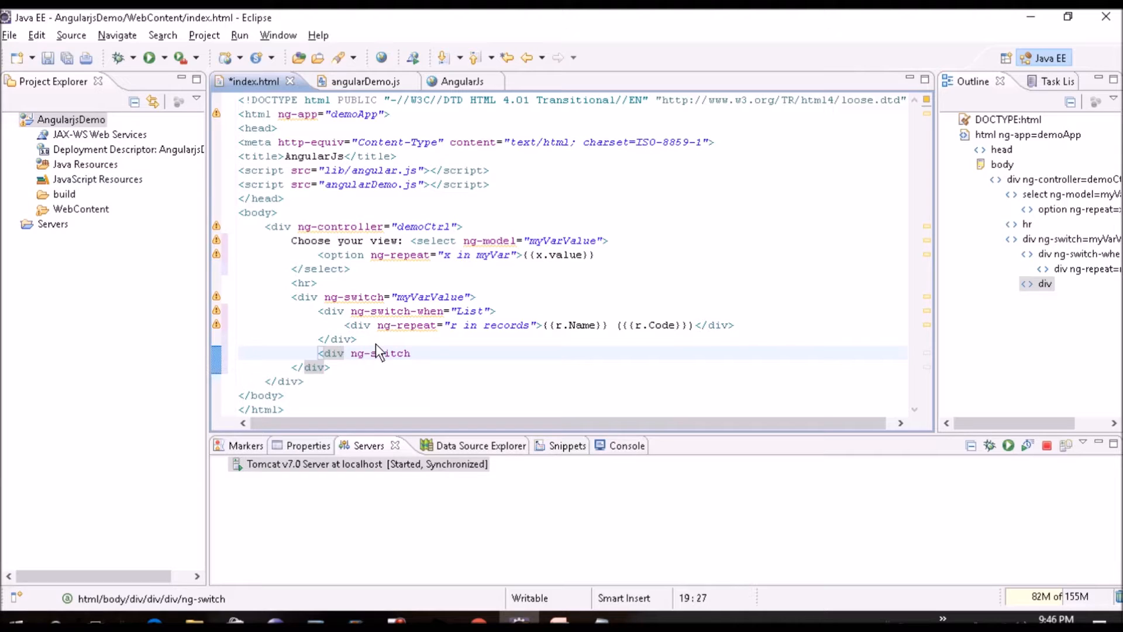
type("-weh=")
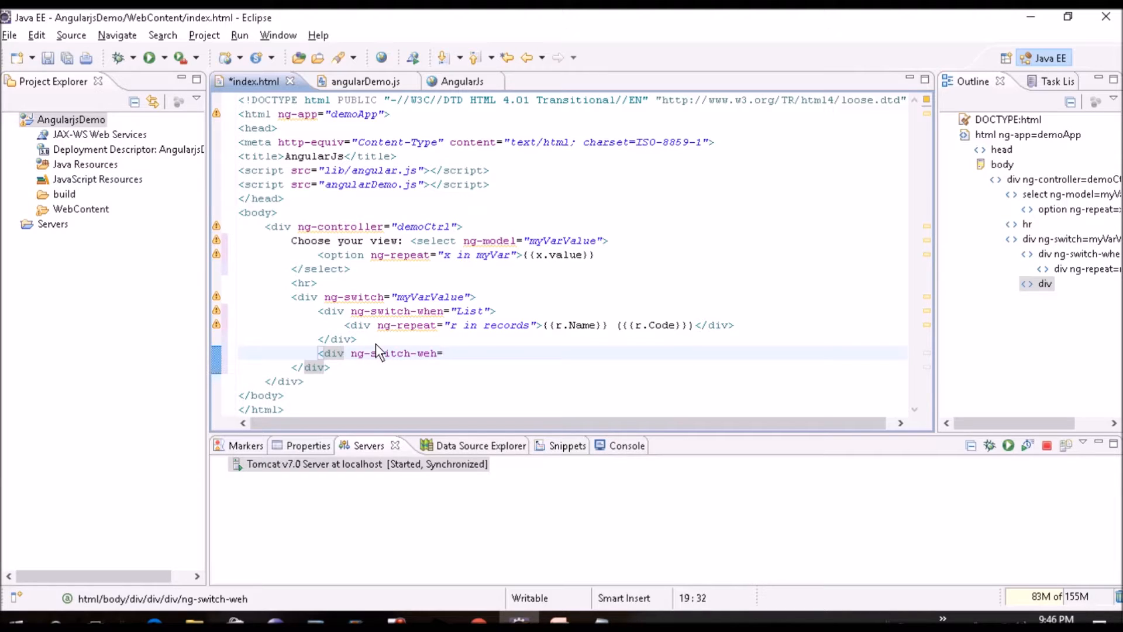
type("\"")
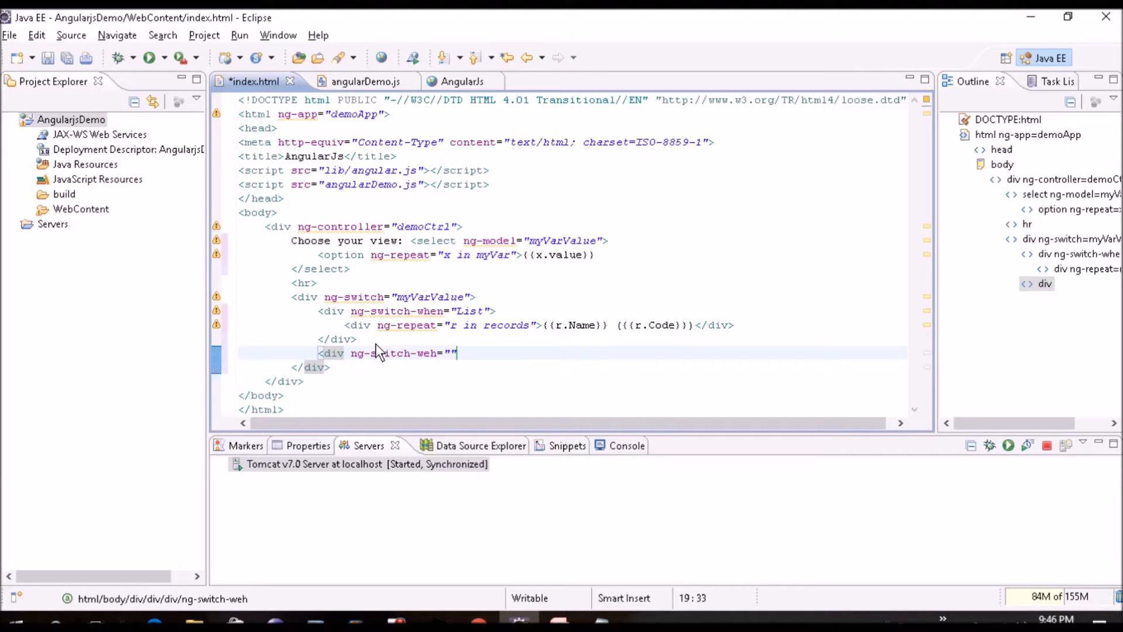
type("when")
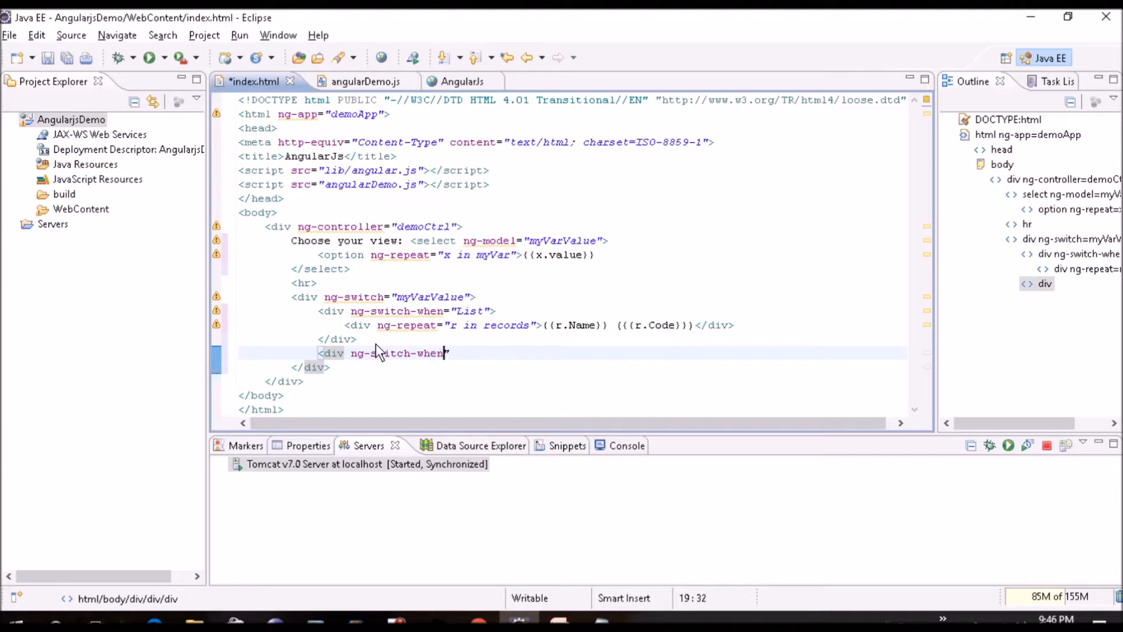
type("=\"")
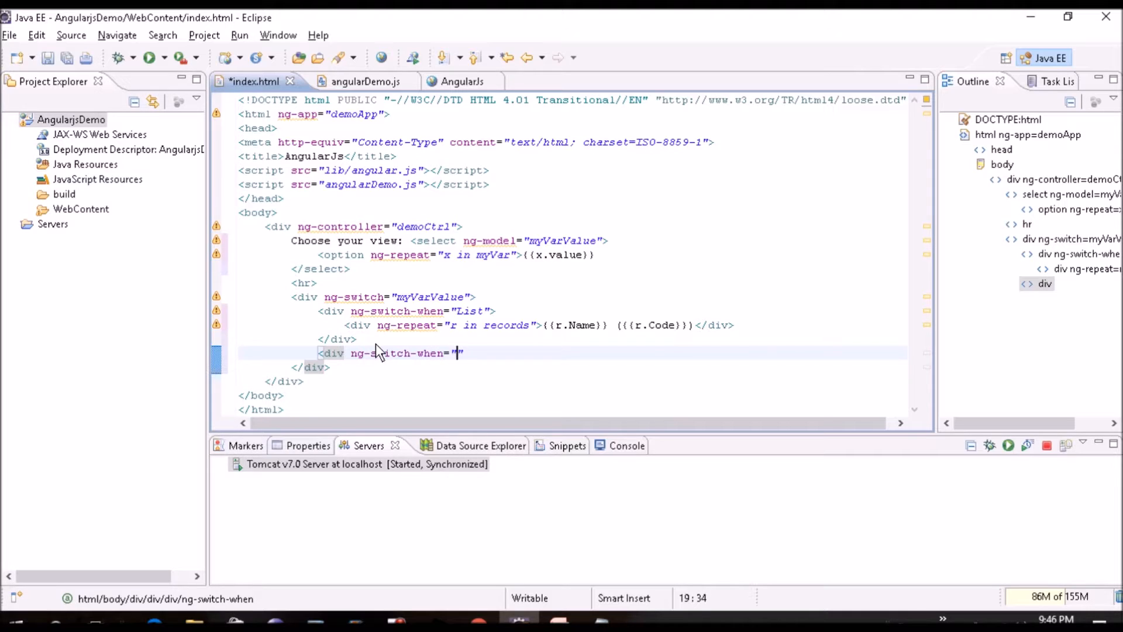
type("table")
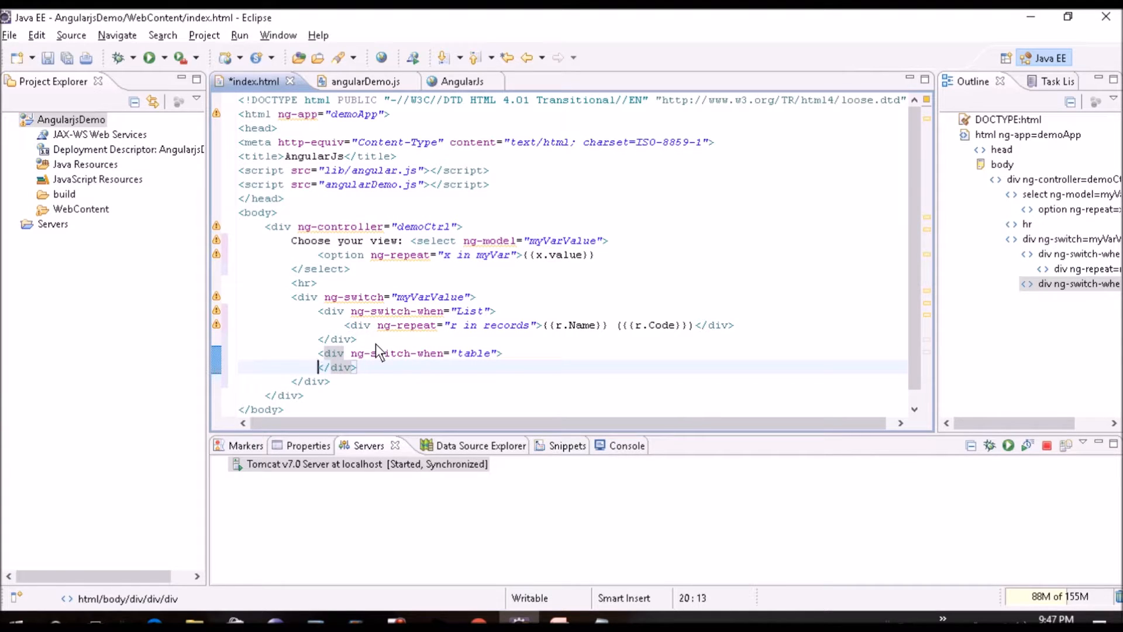
Put an h1 heading reading 'Table Formata' inside the table case.
type("h")
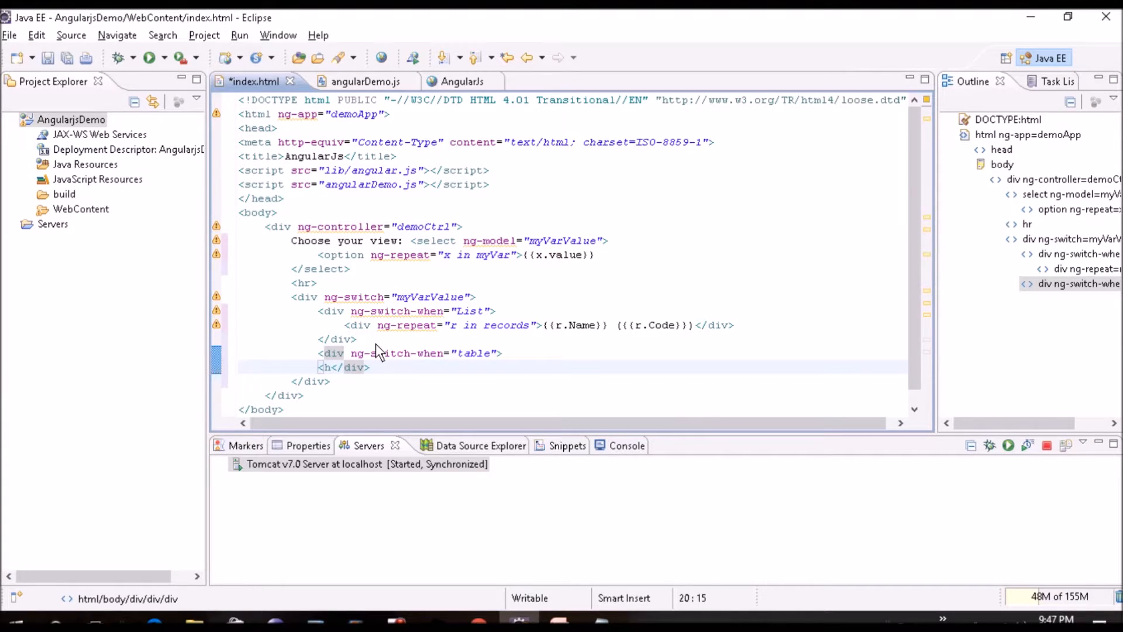
type("1> </h1>")
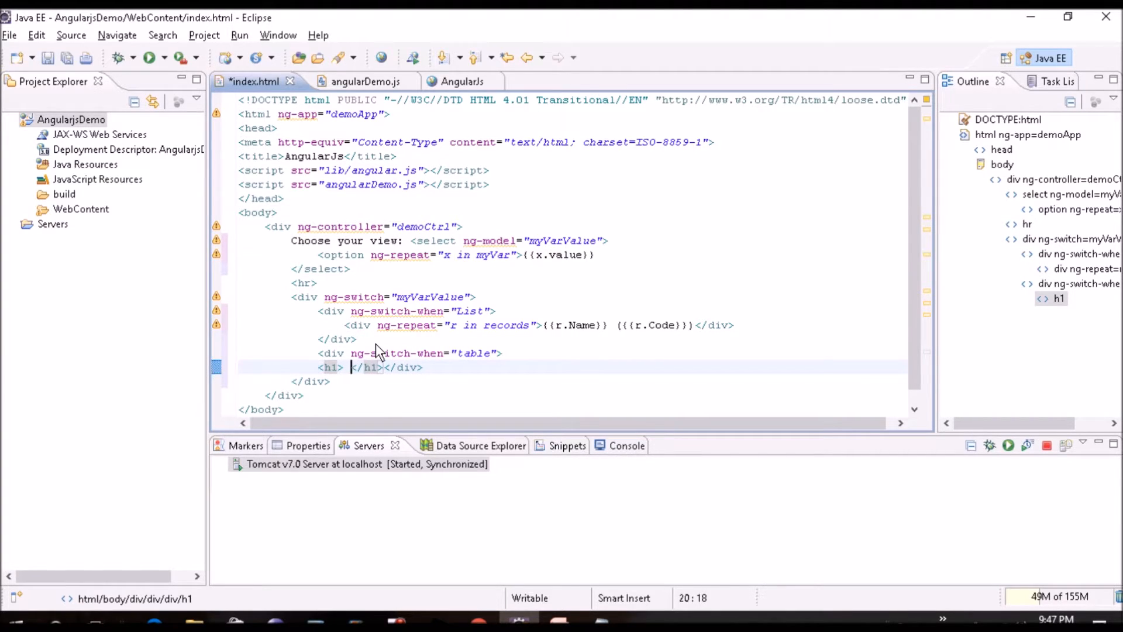
type("Table F")
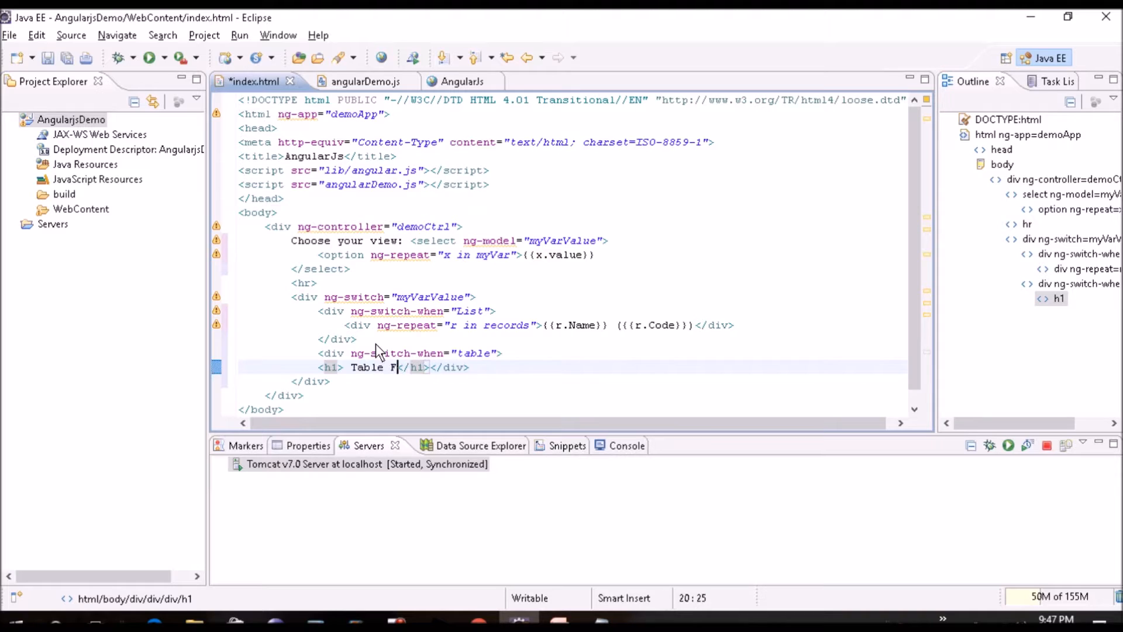
type("ormata")
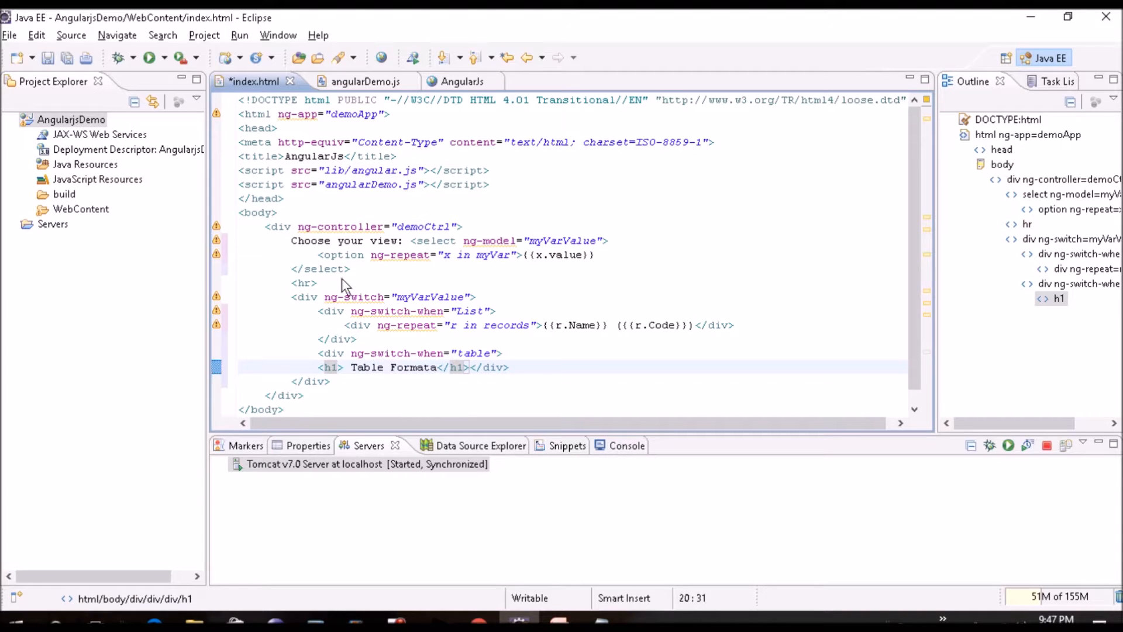
mouse_move(386, 258)
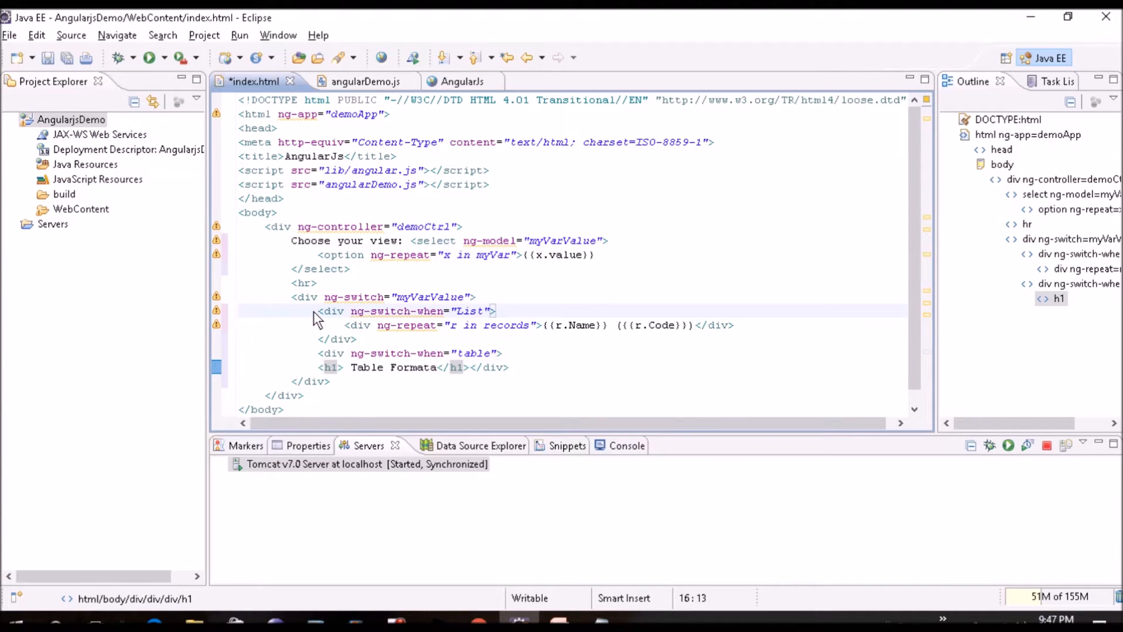
Insert an h1 'List Format' before the List case div and re-indent the markup.
left_click(333, 311)
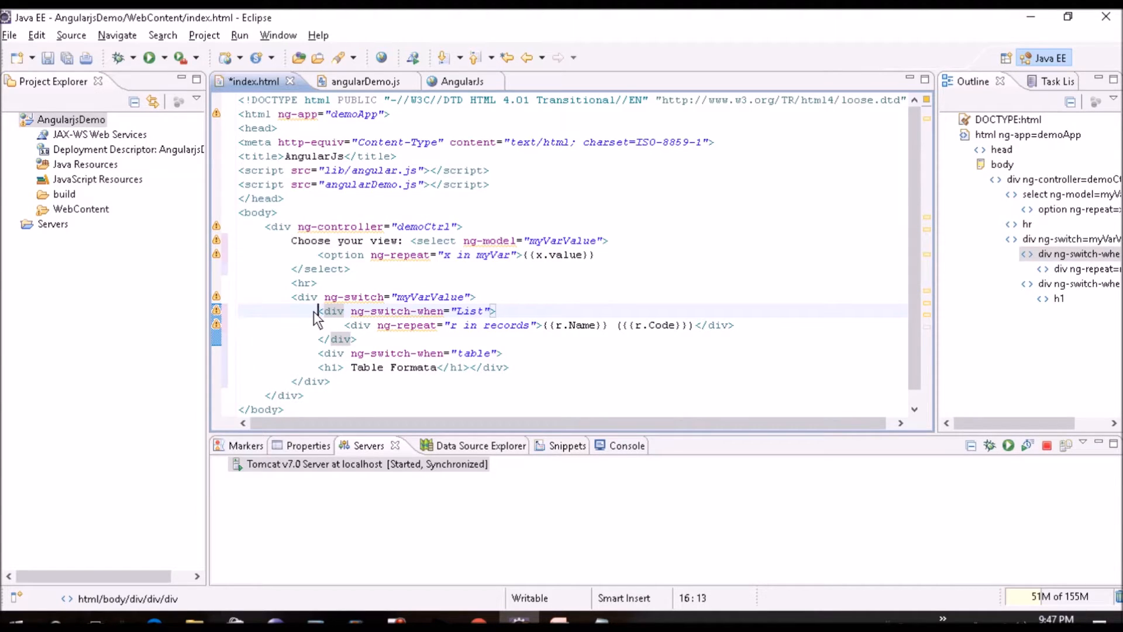
type("h1> </h1>")
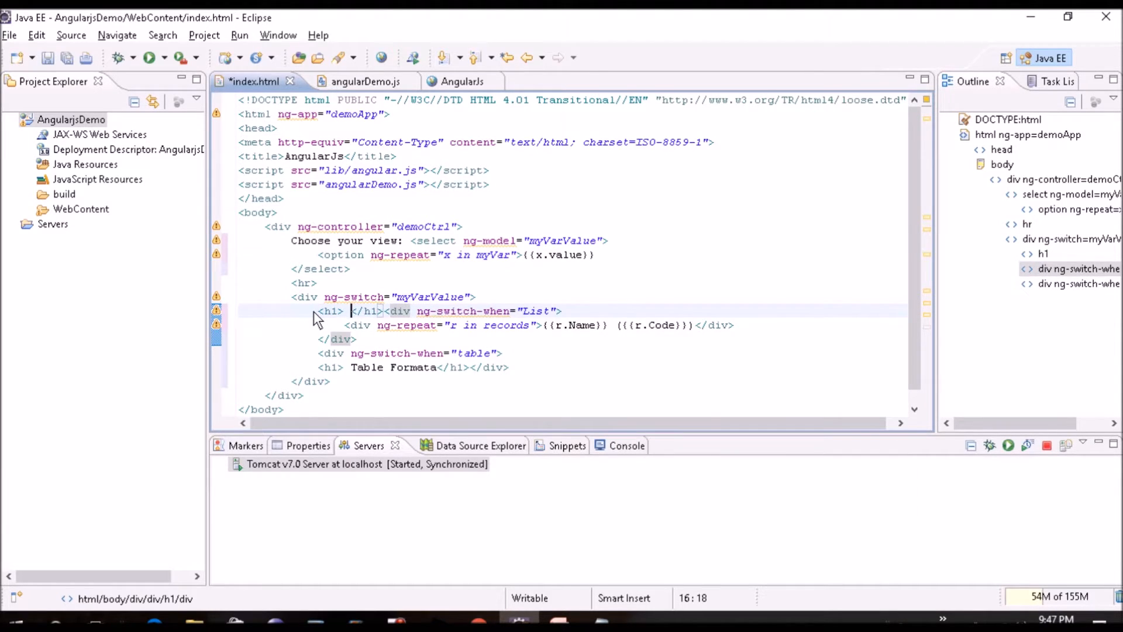
type("List Forma")
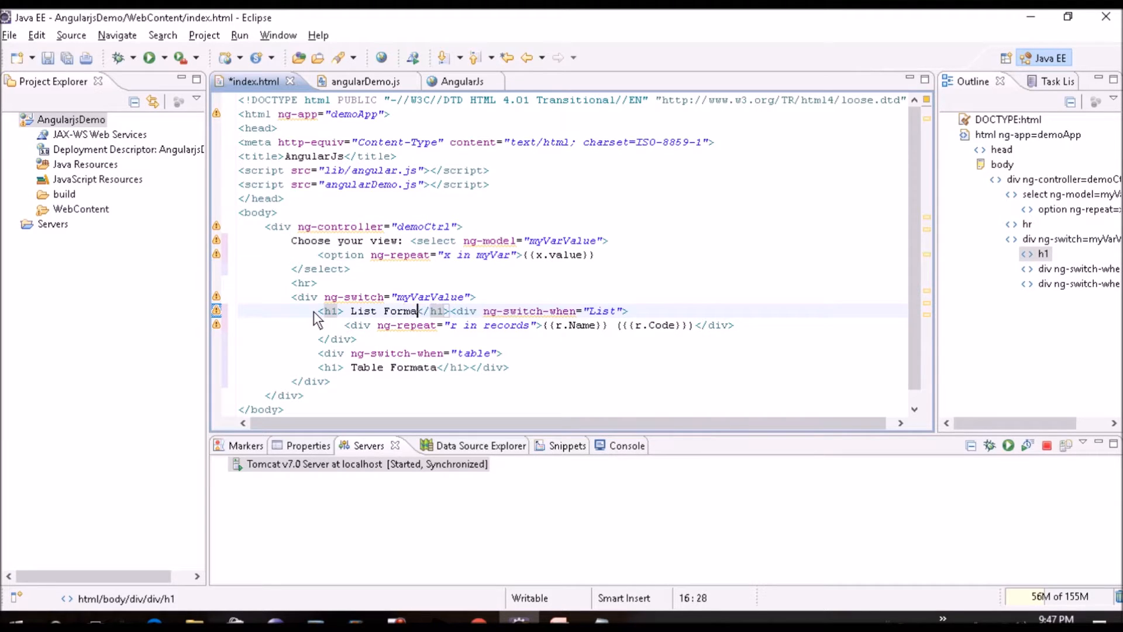
type("t")
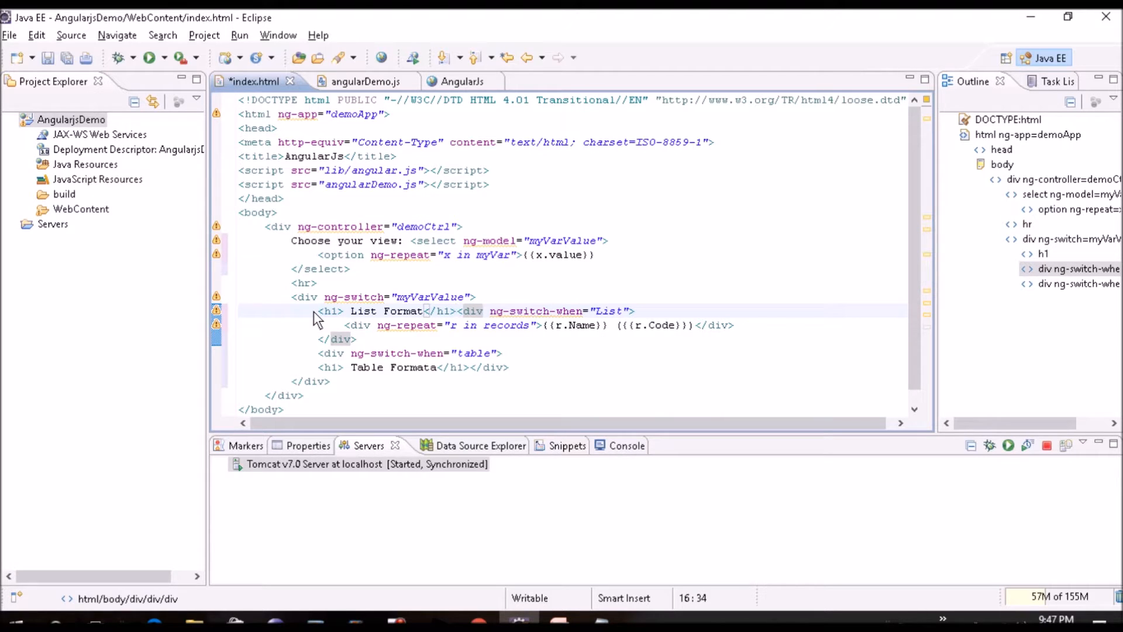
key("ctrl+a")
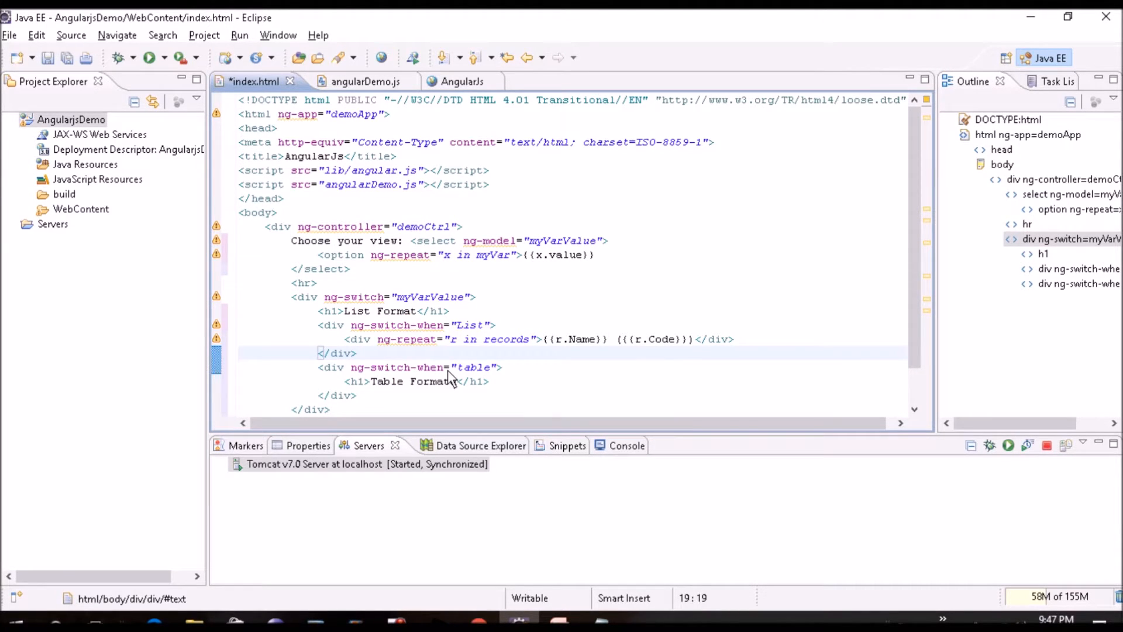
Add a table with border="1" and a row with ng-repeat="r in records".
type("a")
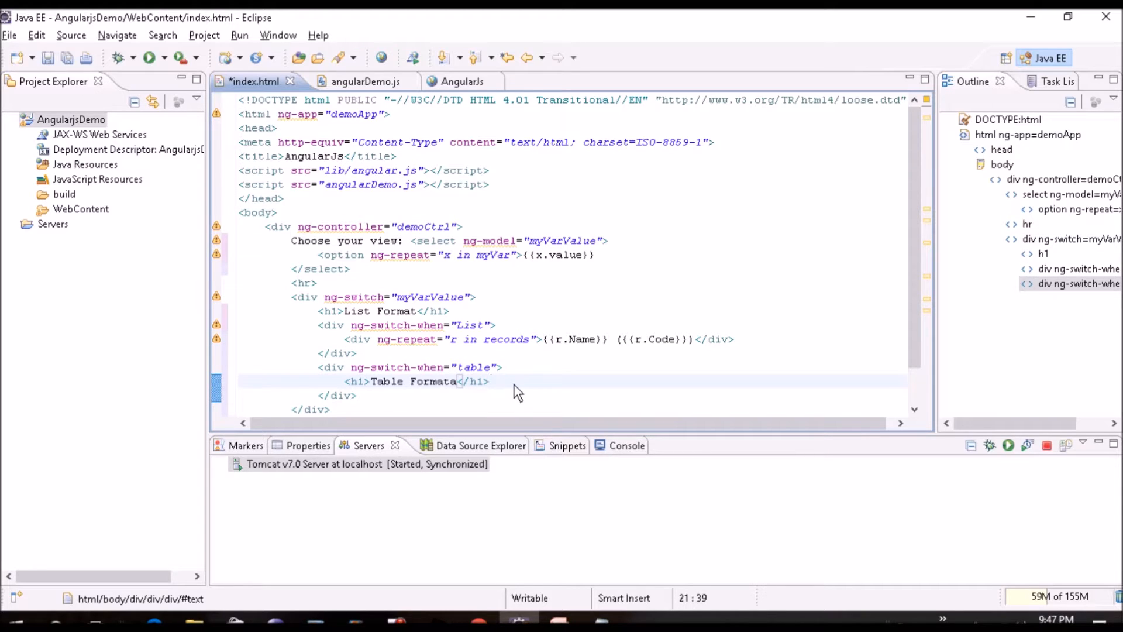
type("<table bor")
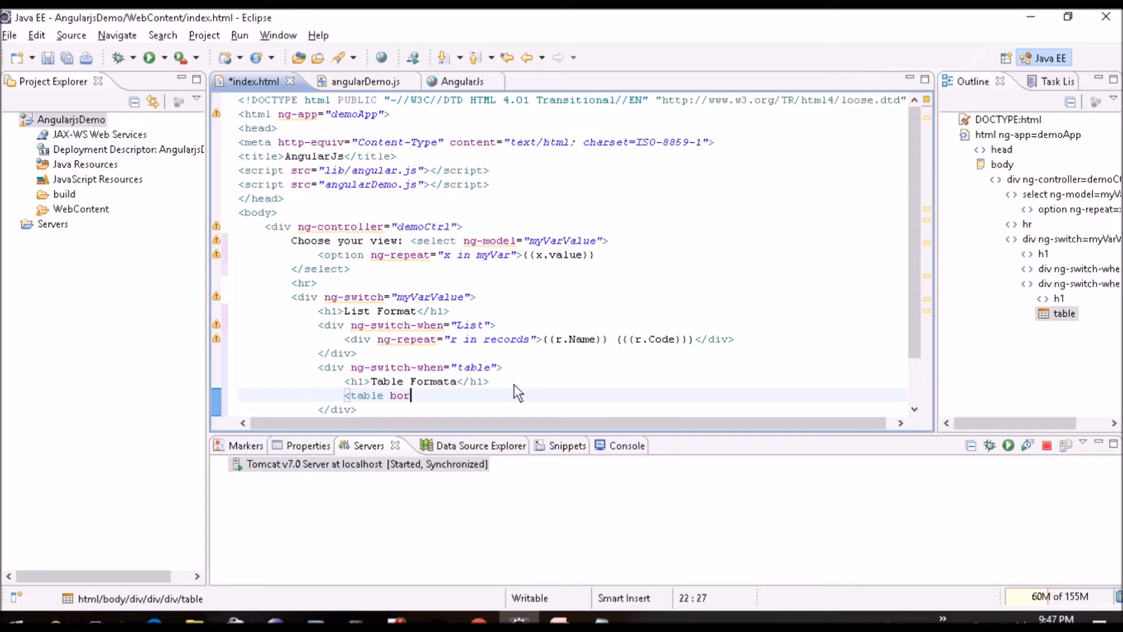
type("der=\"")
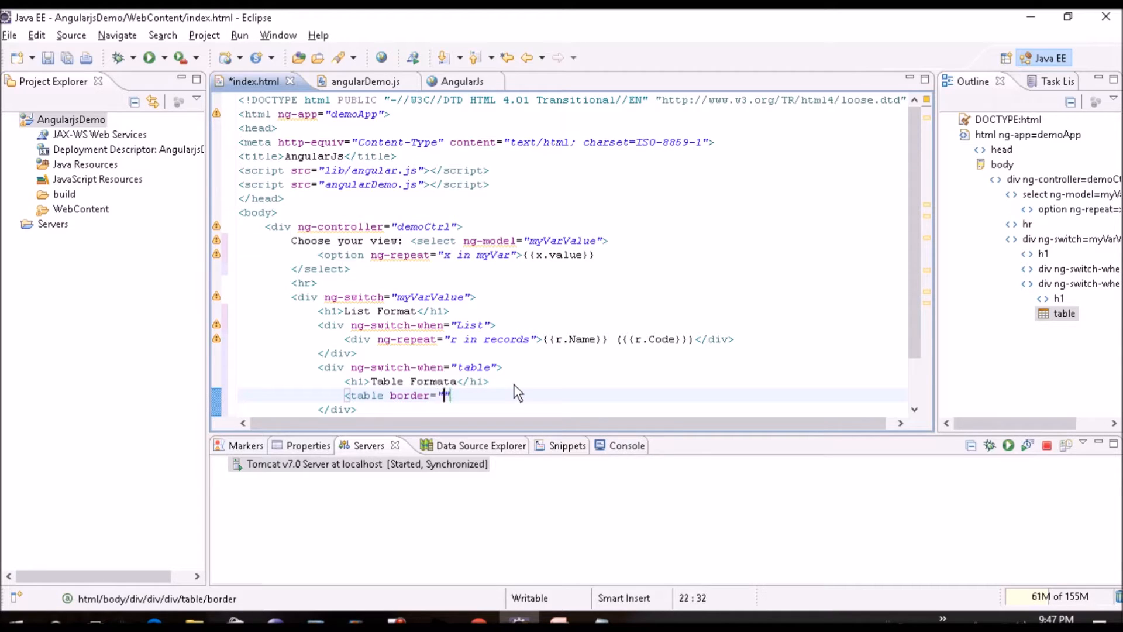
type("1")
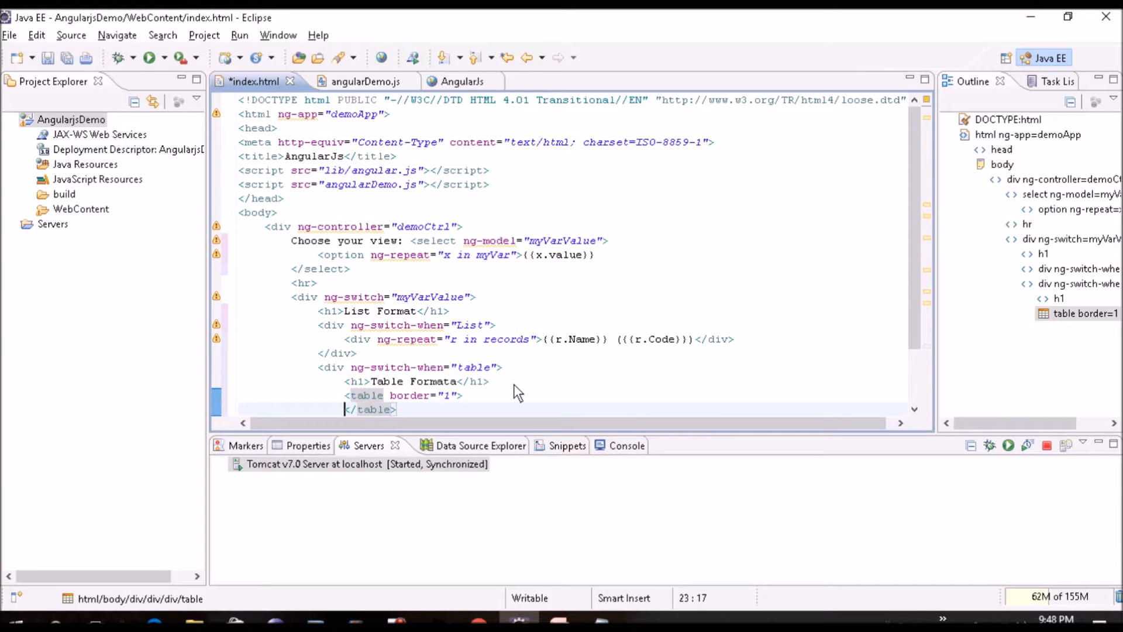
type("<tr")
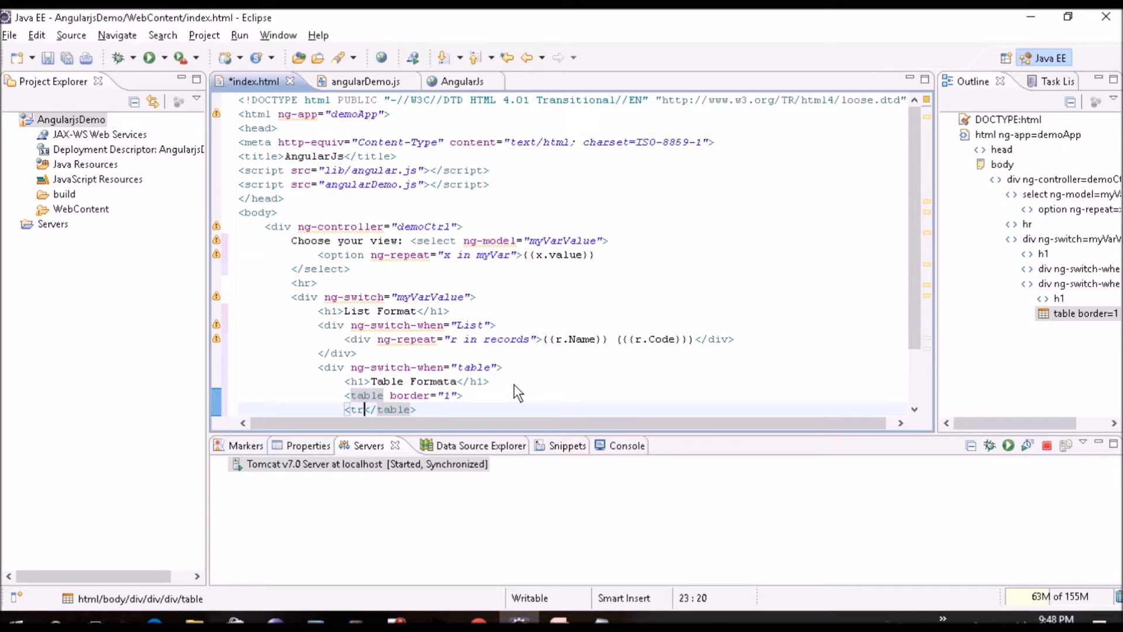
type(">")
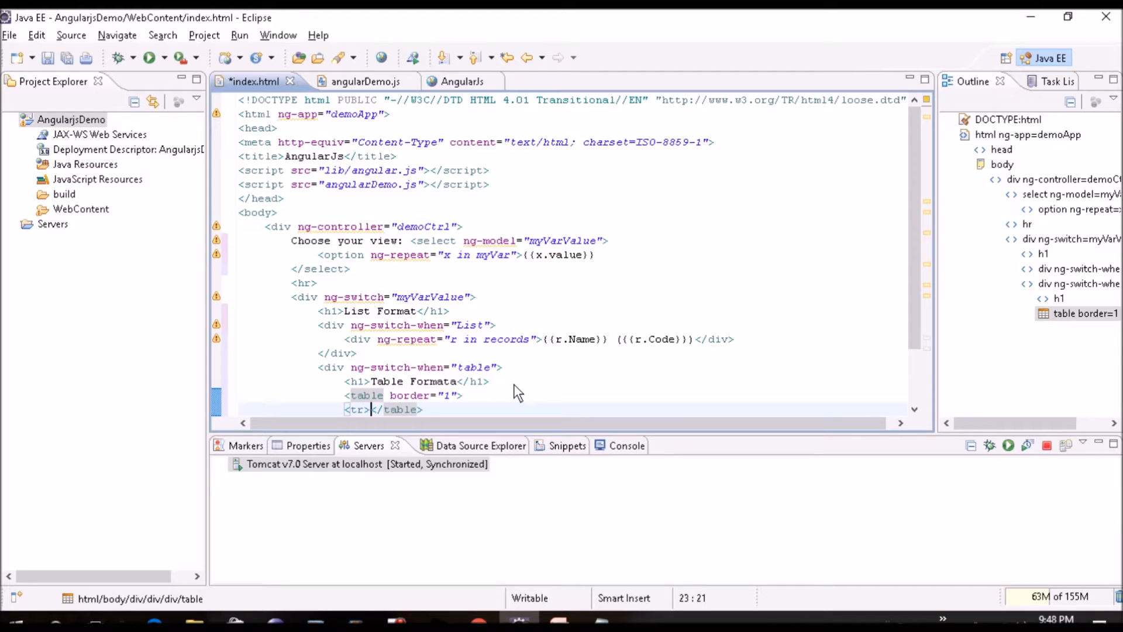
type("ng-repe")
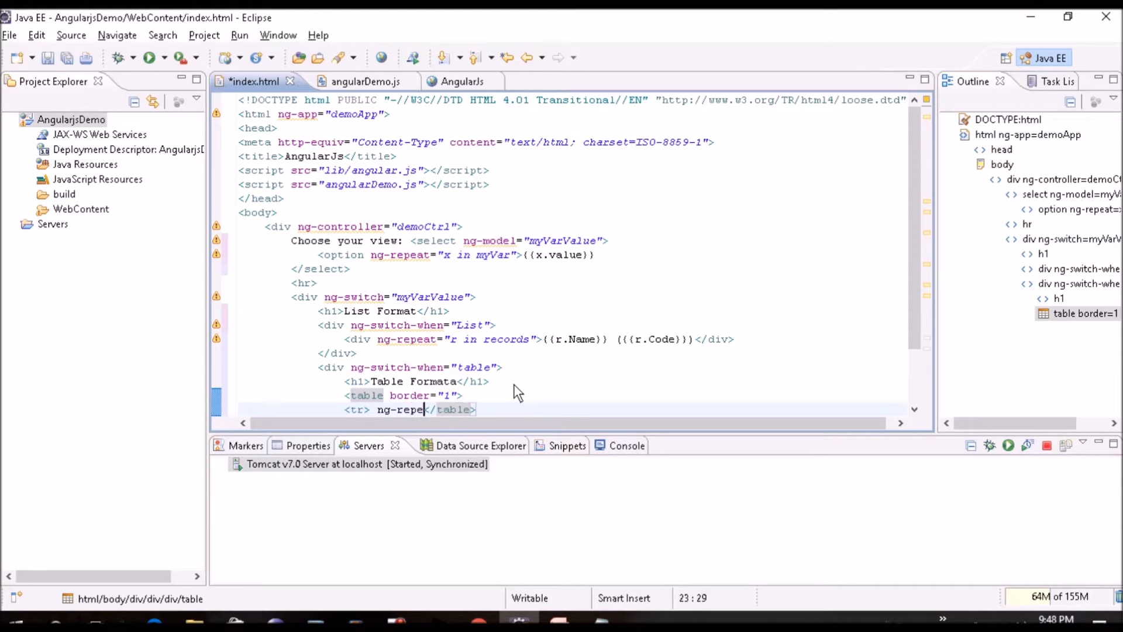
type("at")
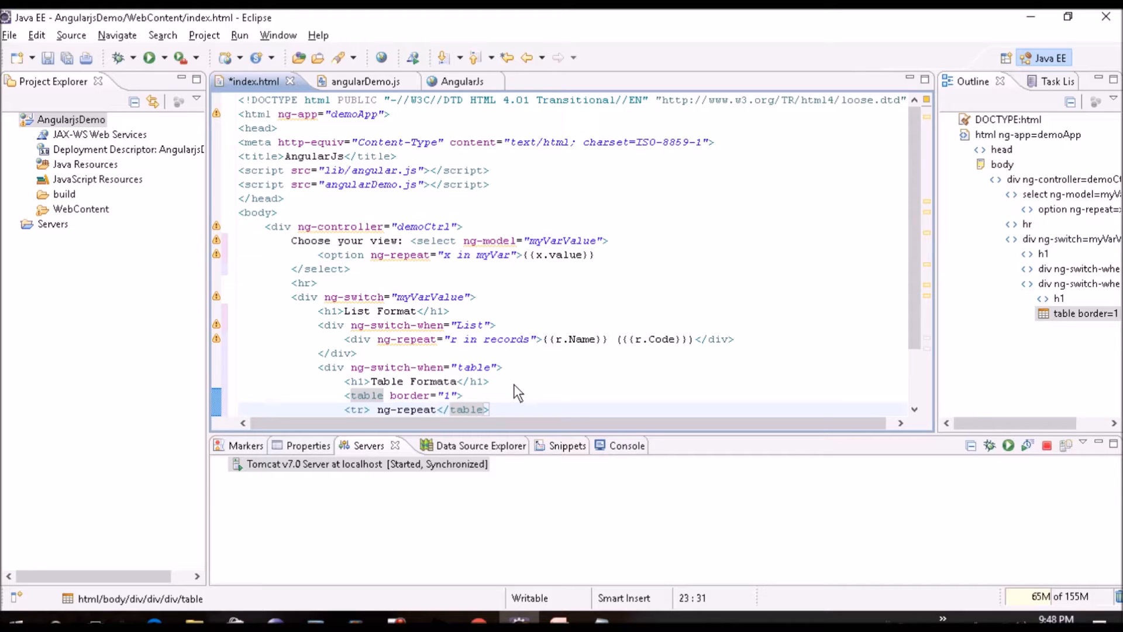
left_click(371, 409)
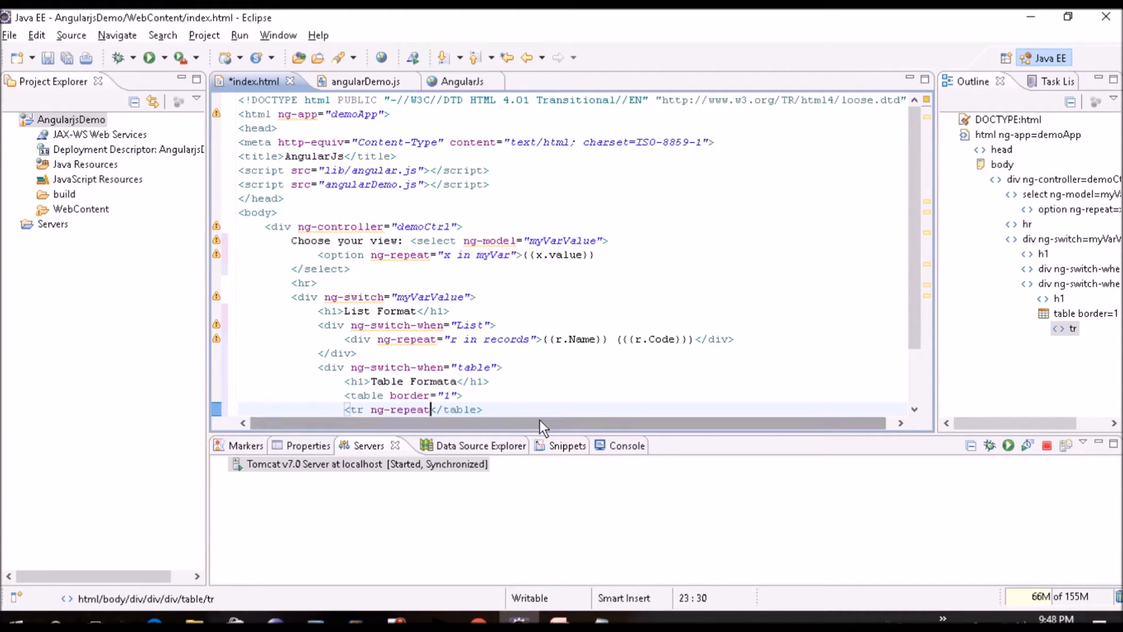
type("=")
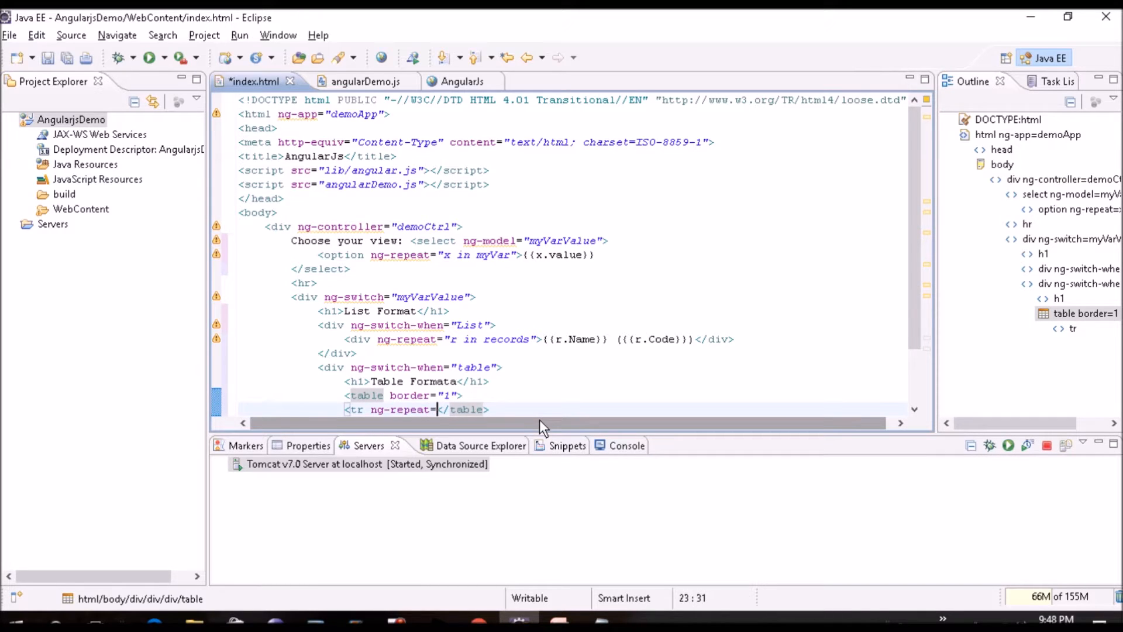
type("\"")
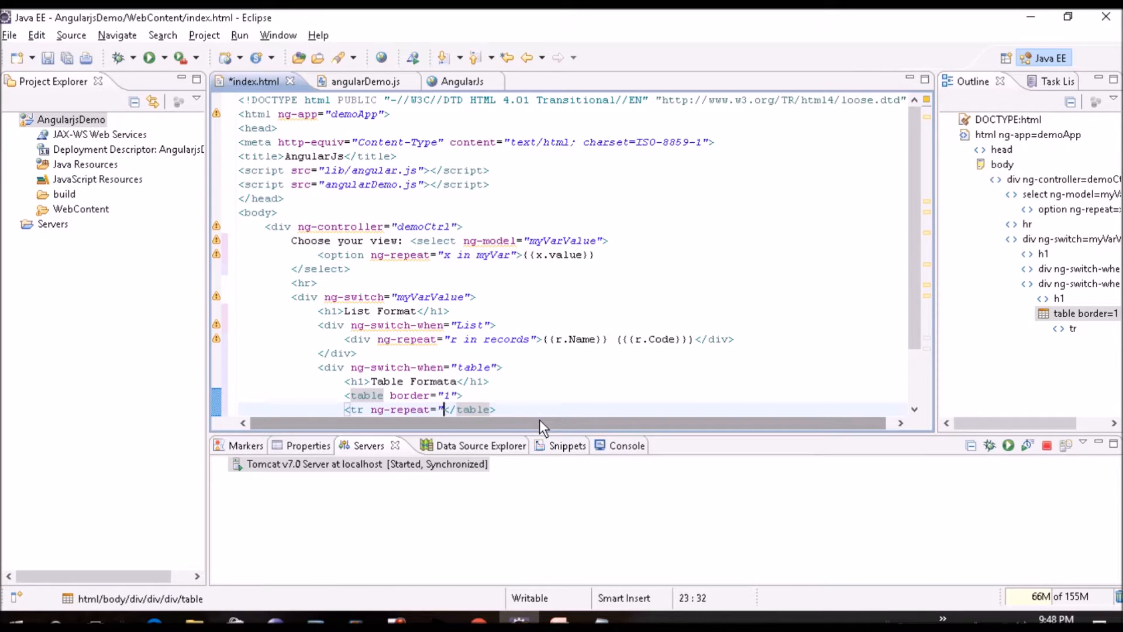
type("r in records")
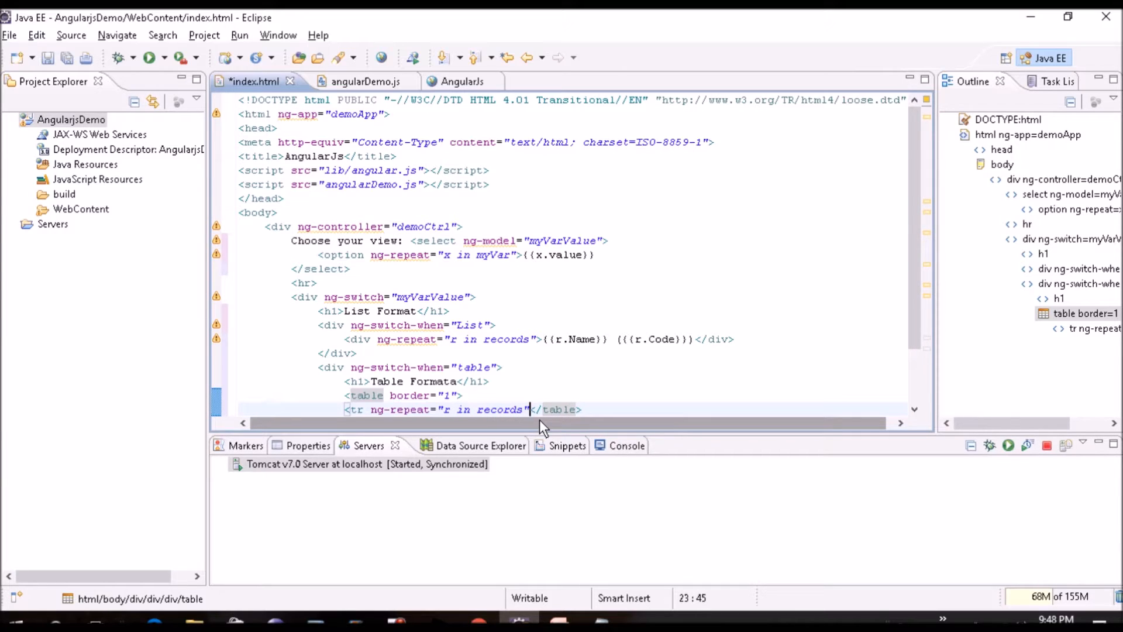
Close the row and add two <td>{{r.Name}}</td> cells inside it.
type("<")
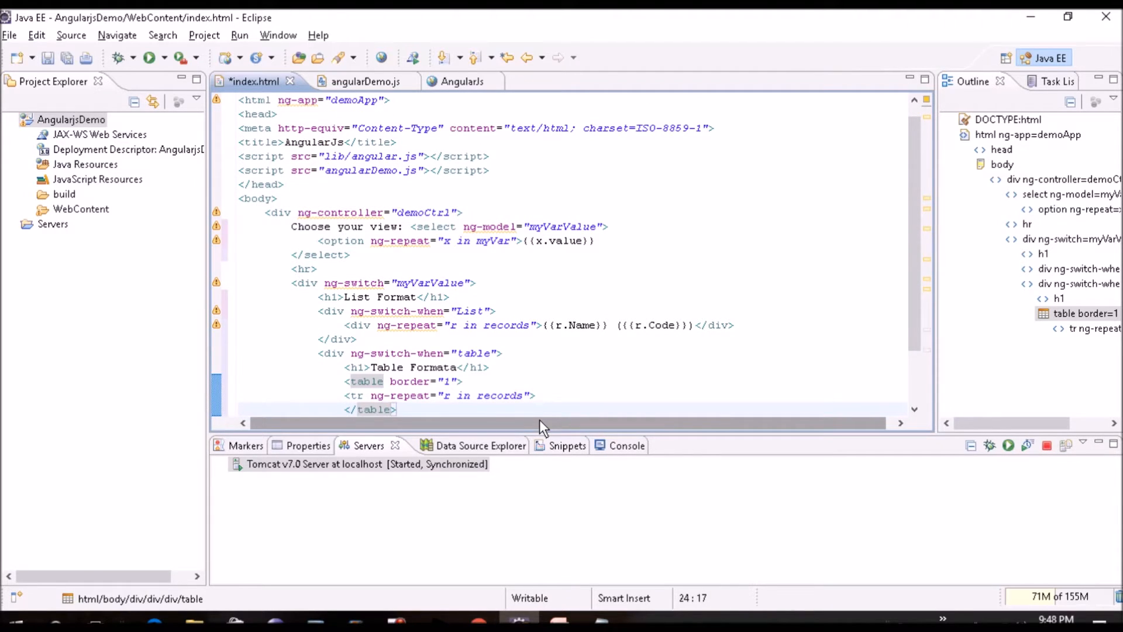
type("</tr>")
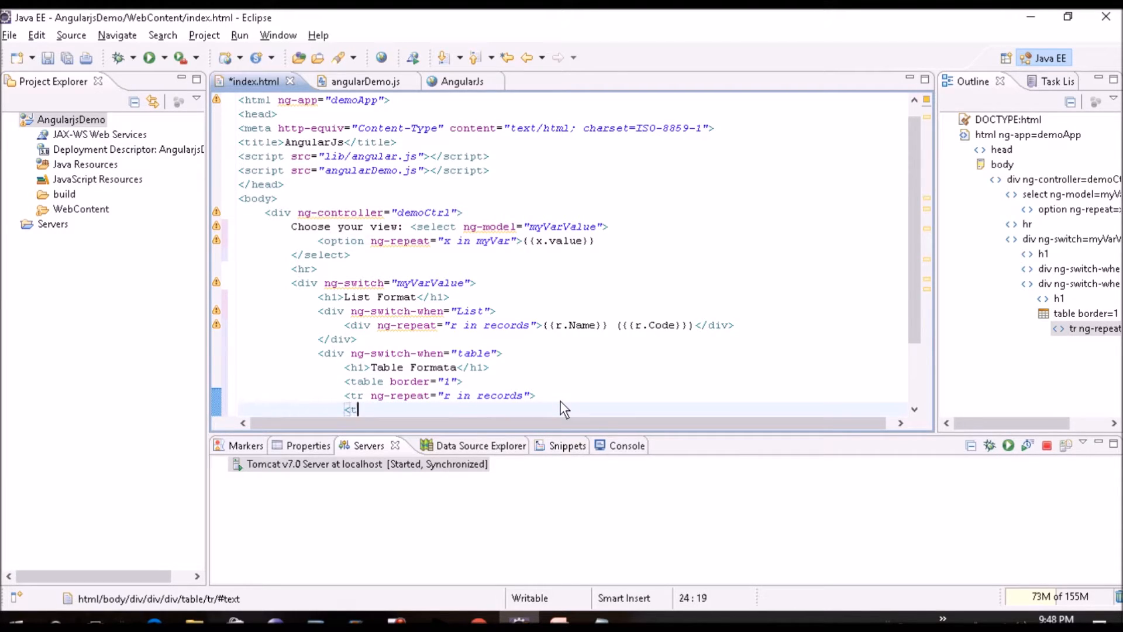
type("d>{{r")
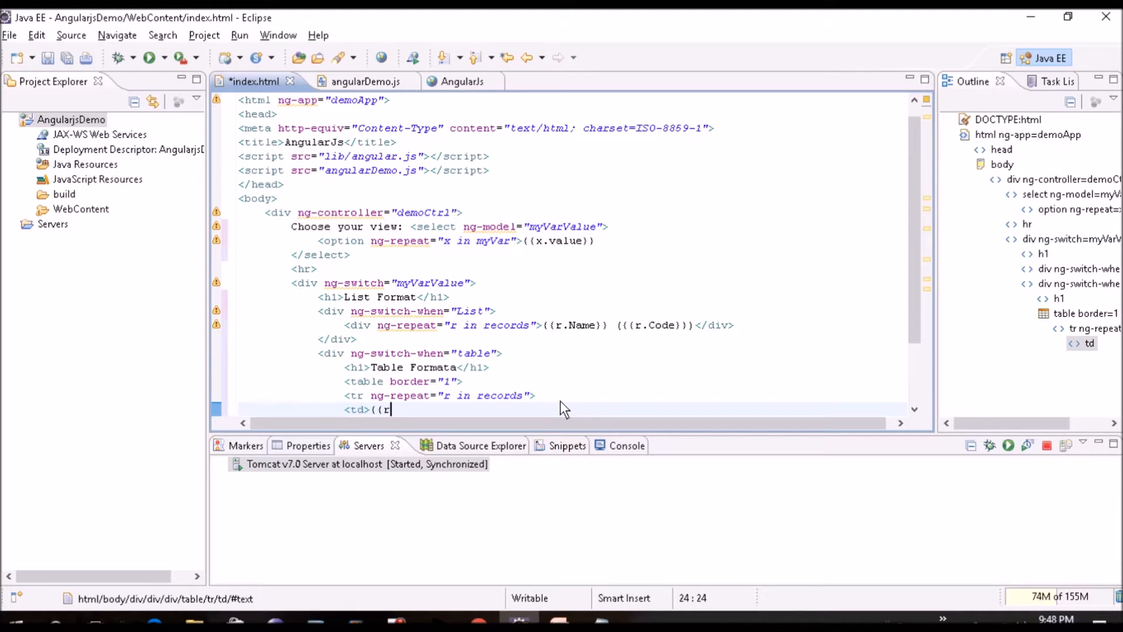
type(".Name")
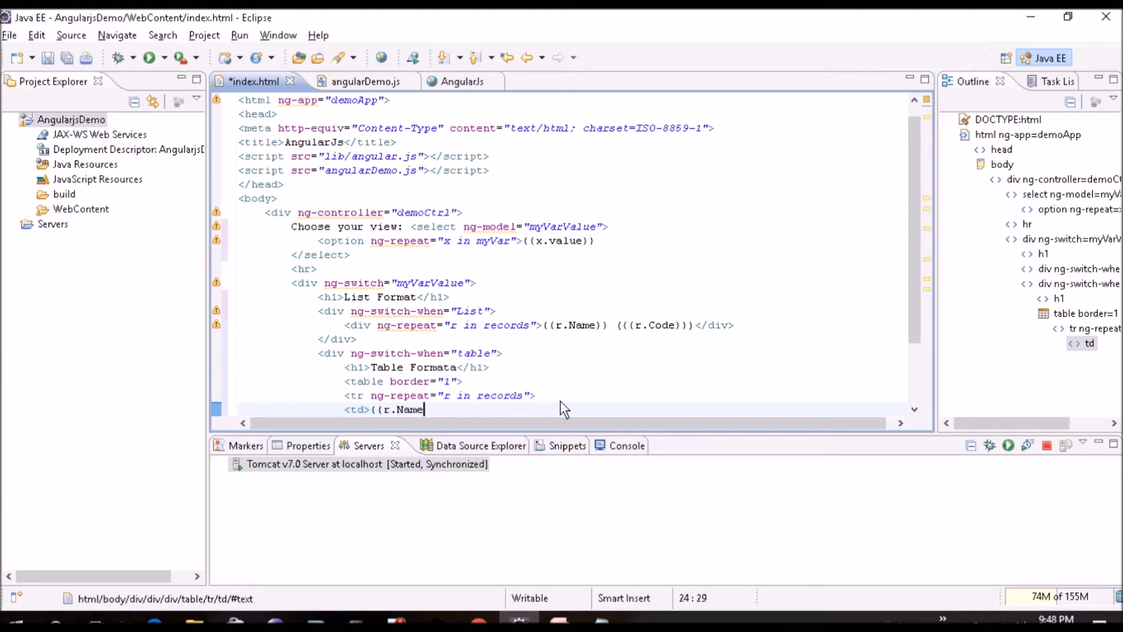
type("}}")
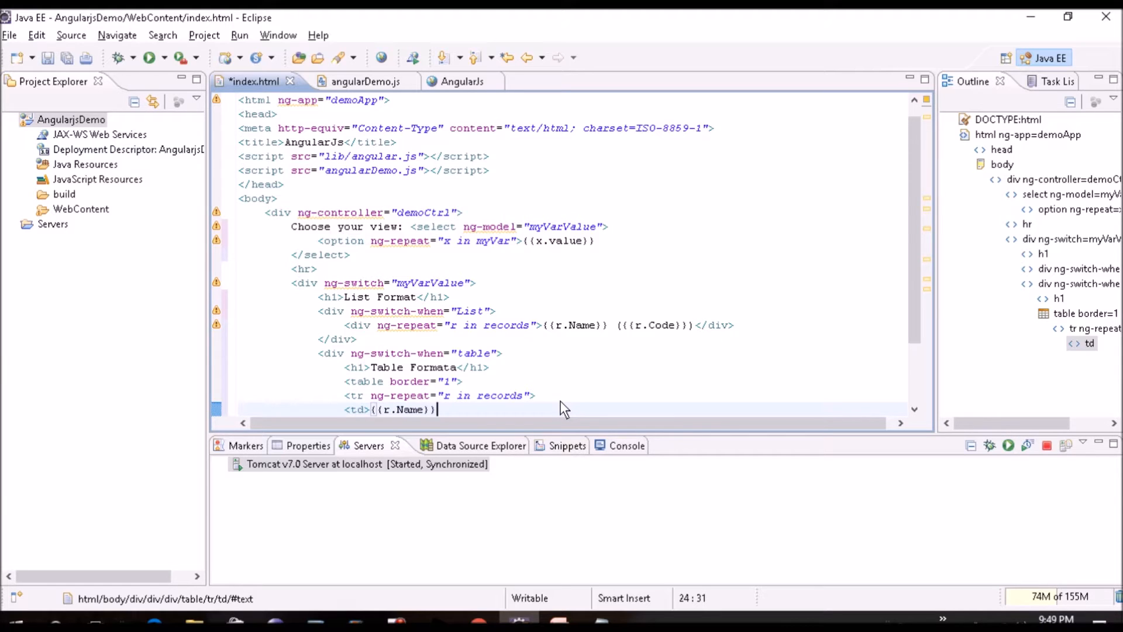
type("</td>")
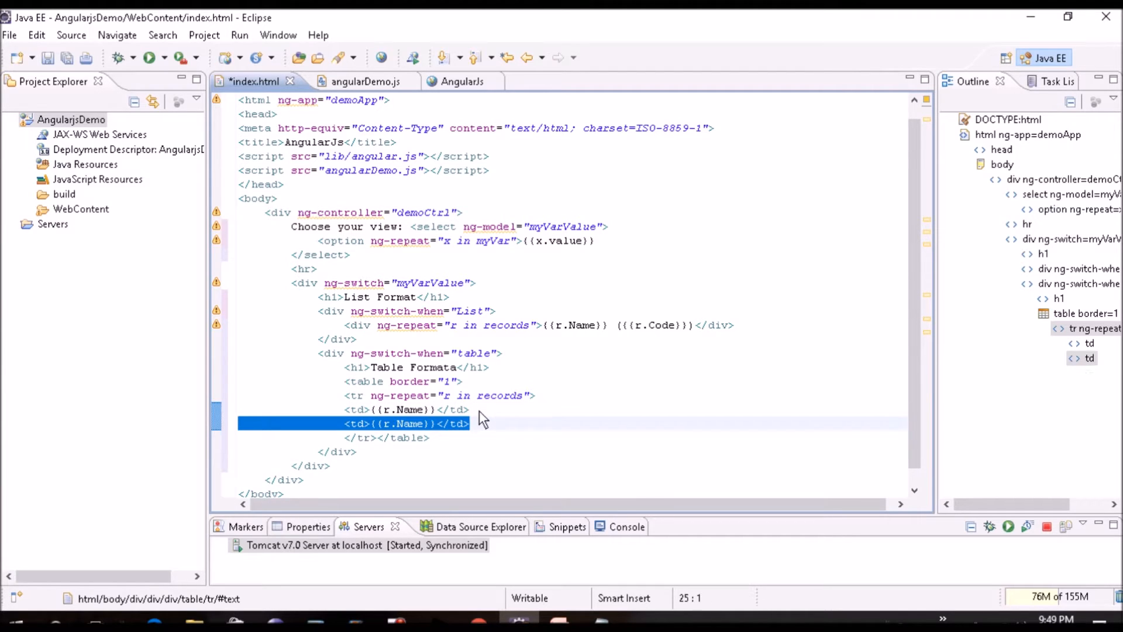
Change the second cell to {{r.Code}} and re-indent the table markup.
left_click(448, 424)
type("Cod")
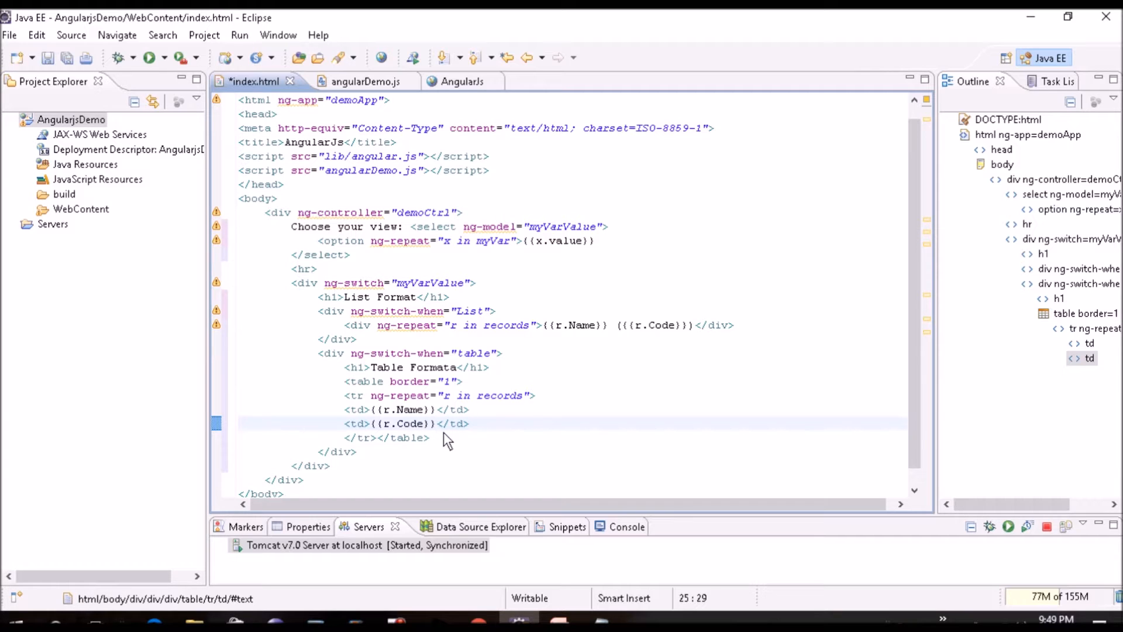
key("ctrl+a")
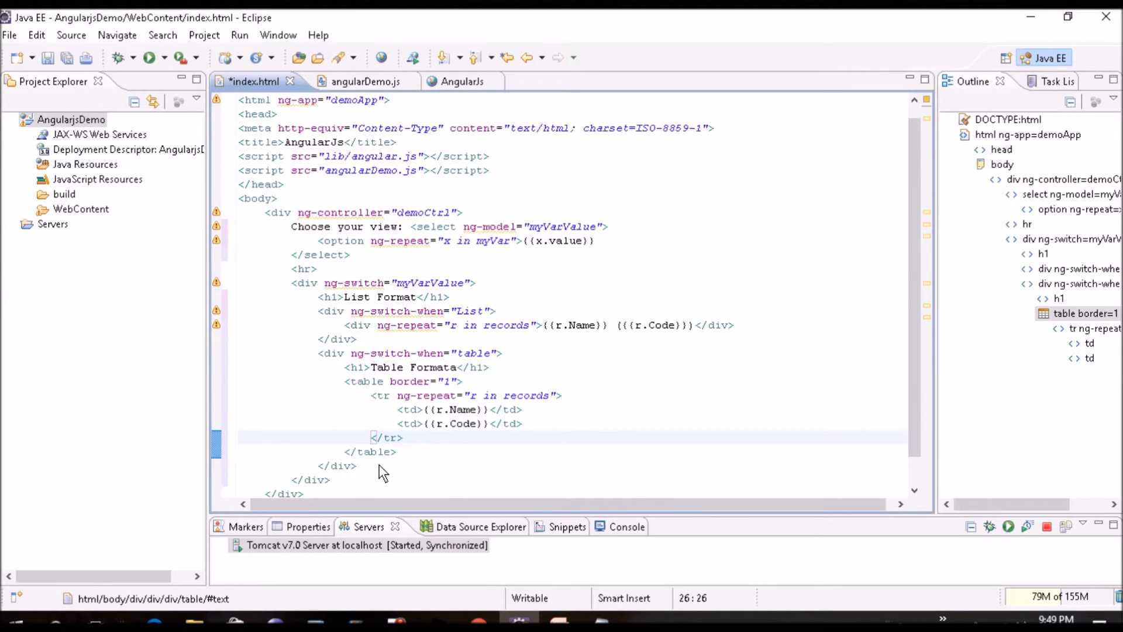
left_click(332, 352)
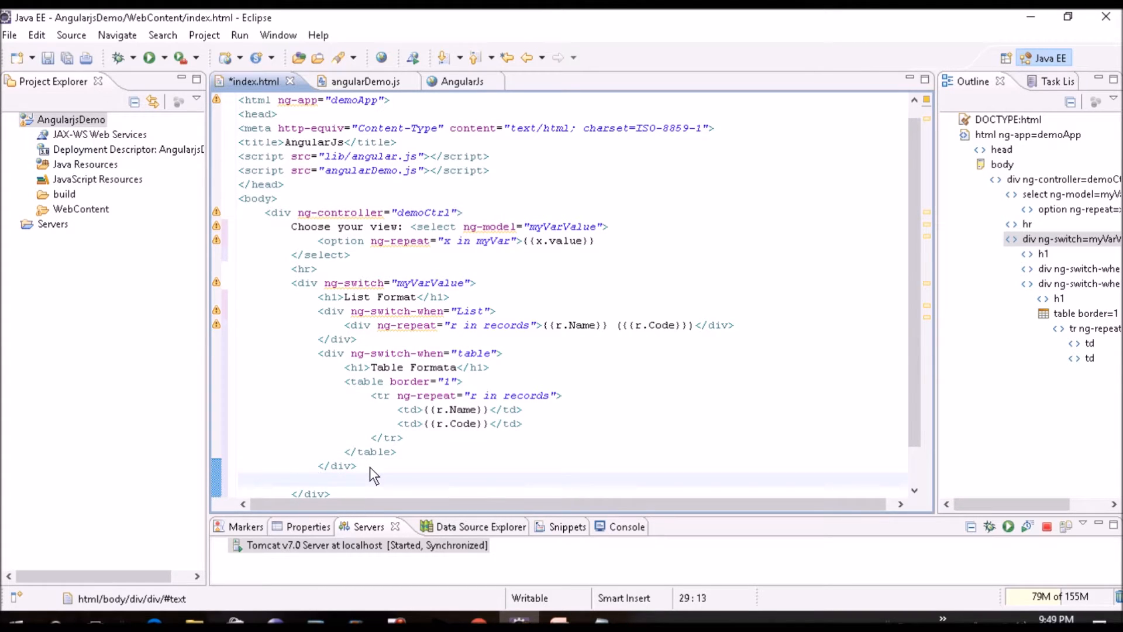
Add a <div ng-switch-when="none"> with <h1>None</h1> and <p>SORRY!!!</p>, then save.
type("<div ng-")
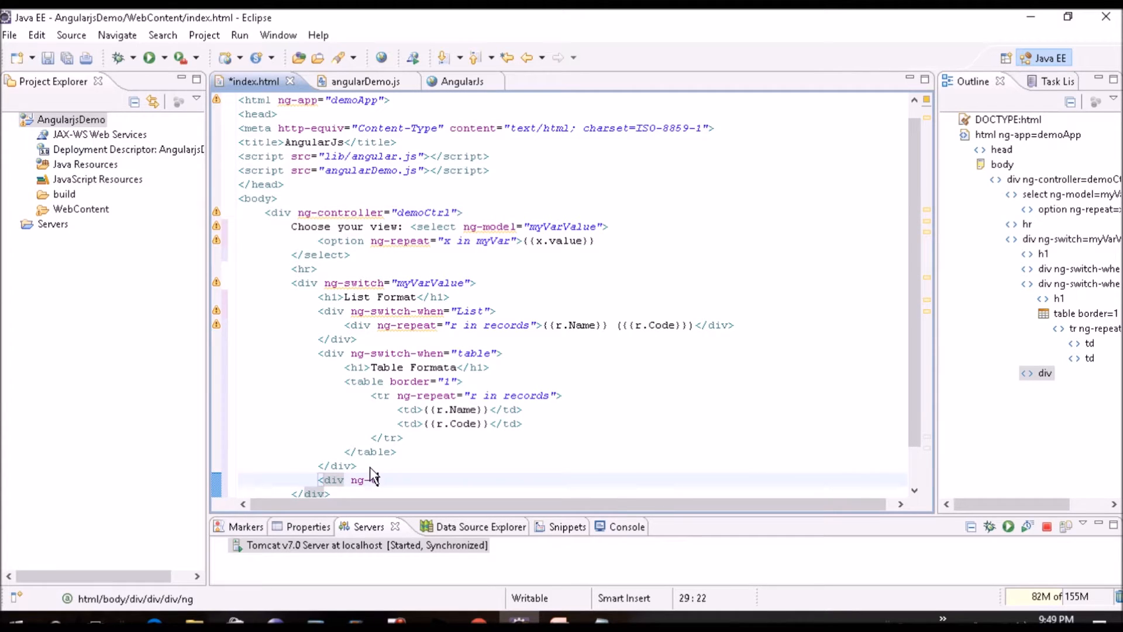
type("switch")
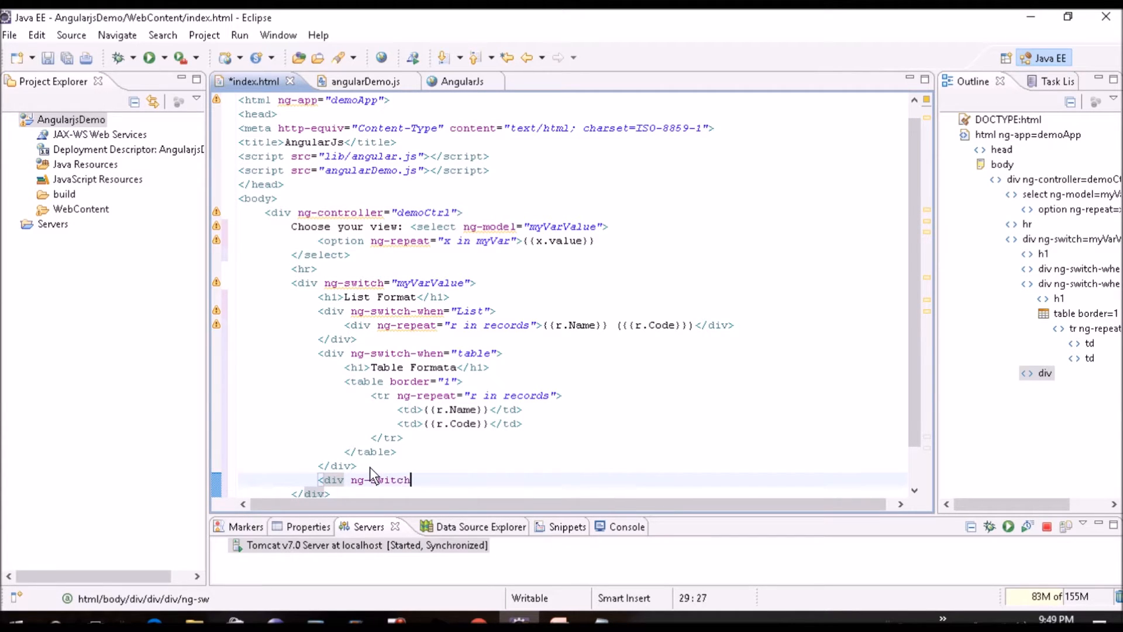
type("-whe")
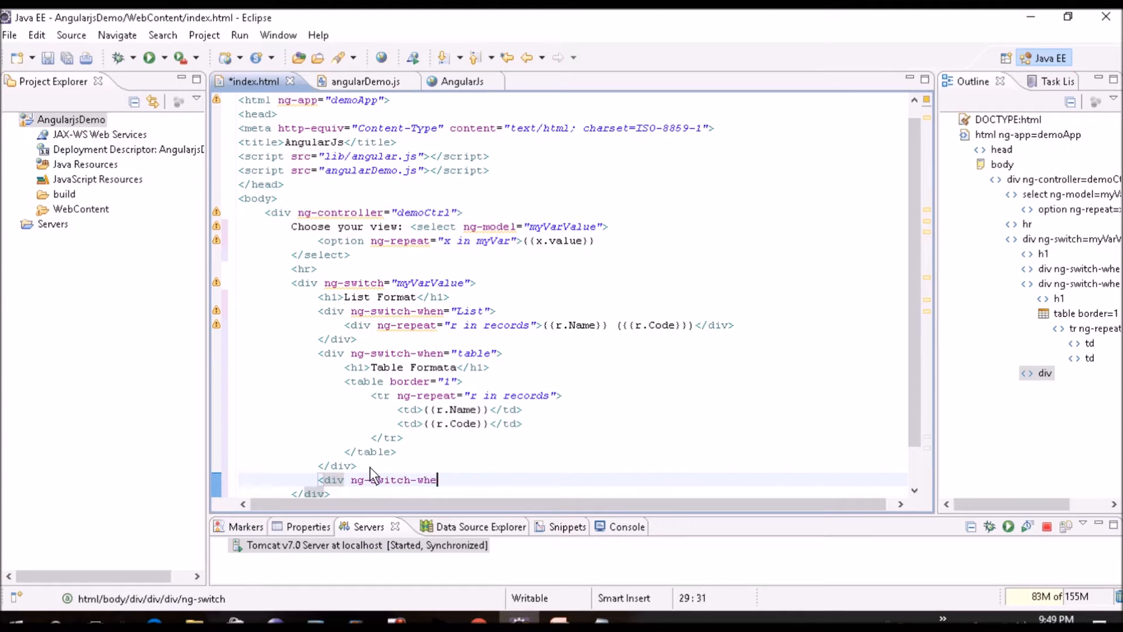
type("n")
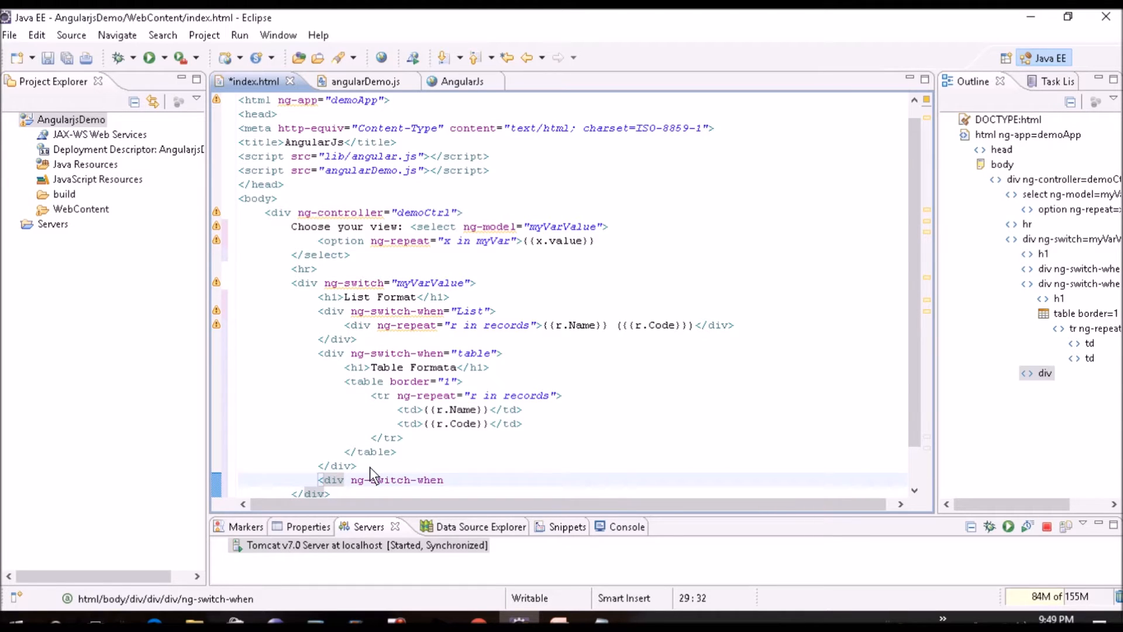
type("=\"none\">")
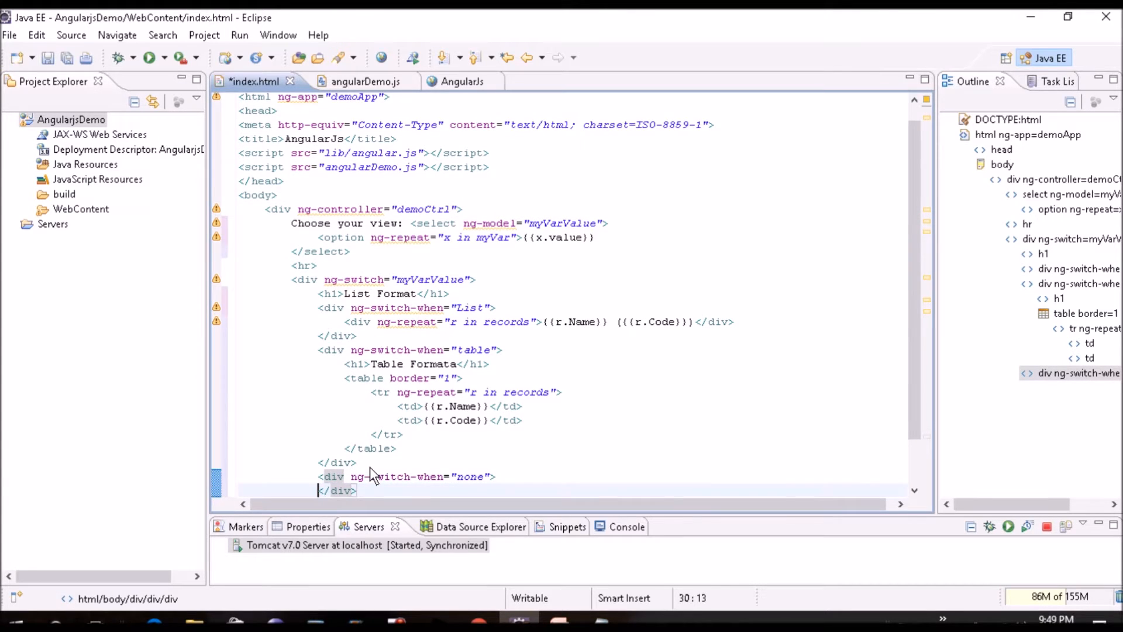
type("<h1></h1>")
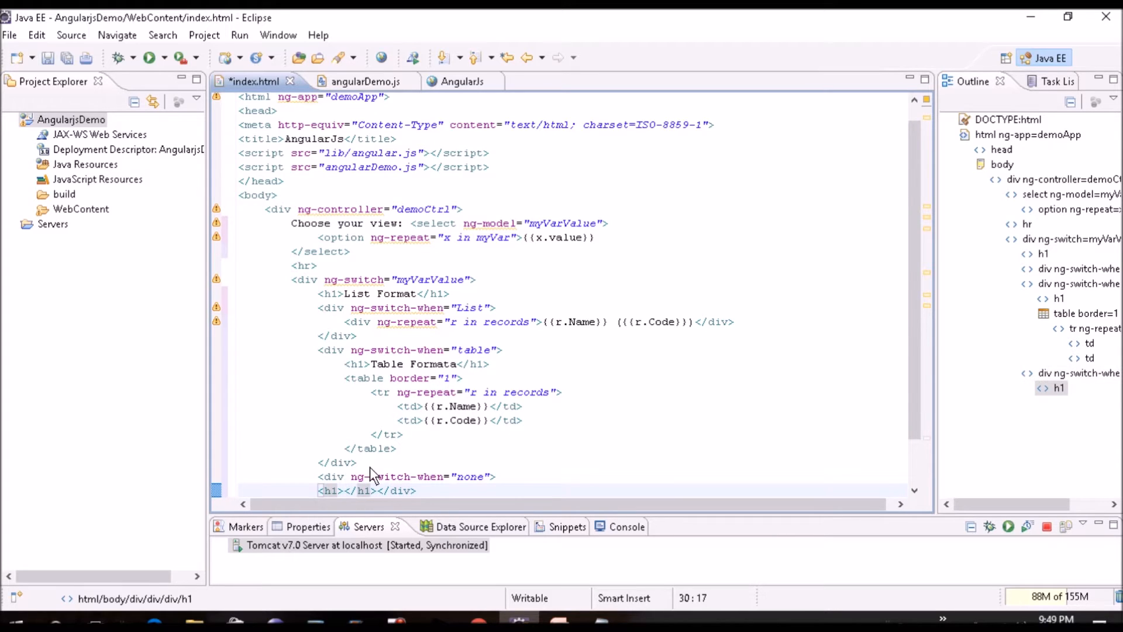
type("None")
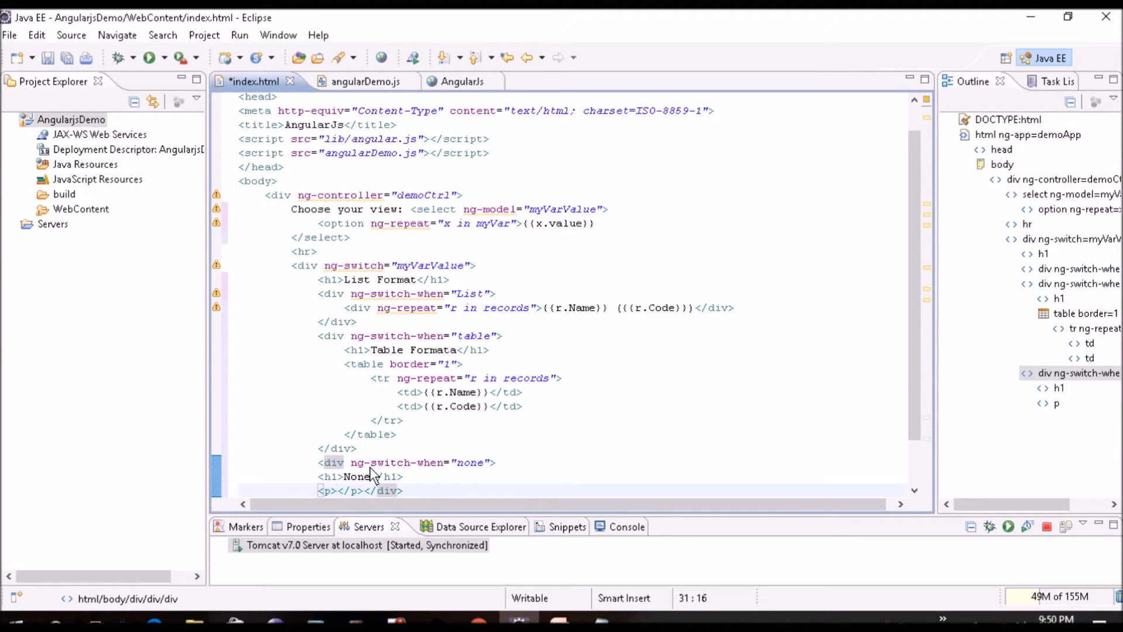
type("SORR")
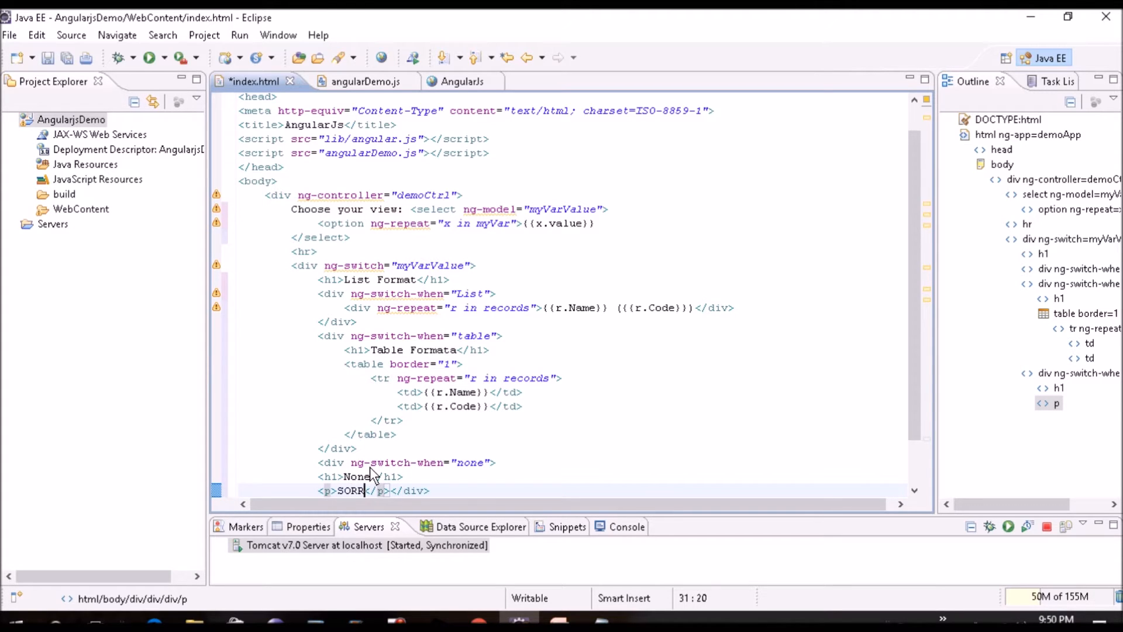
type("Y!!!")
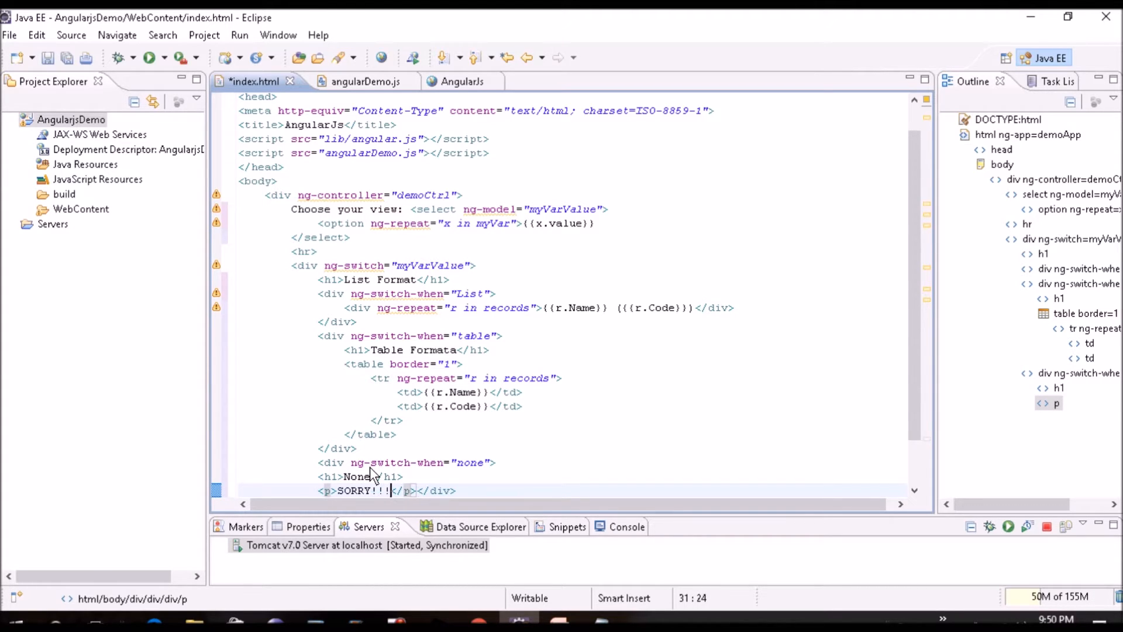
key("ctrl+s")
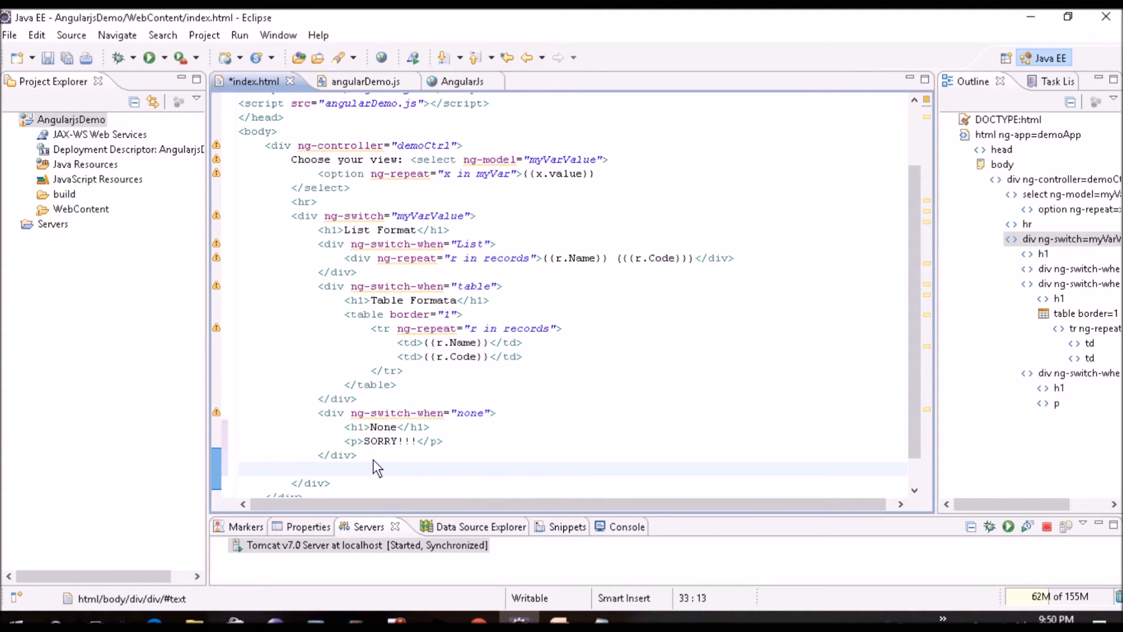
Add a <div ng-switch-default> case holding an h1 heading 'Switch'.
type("<")
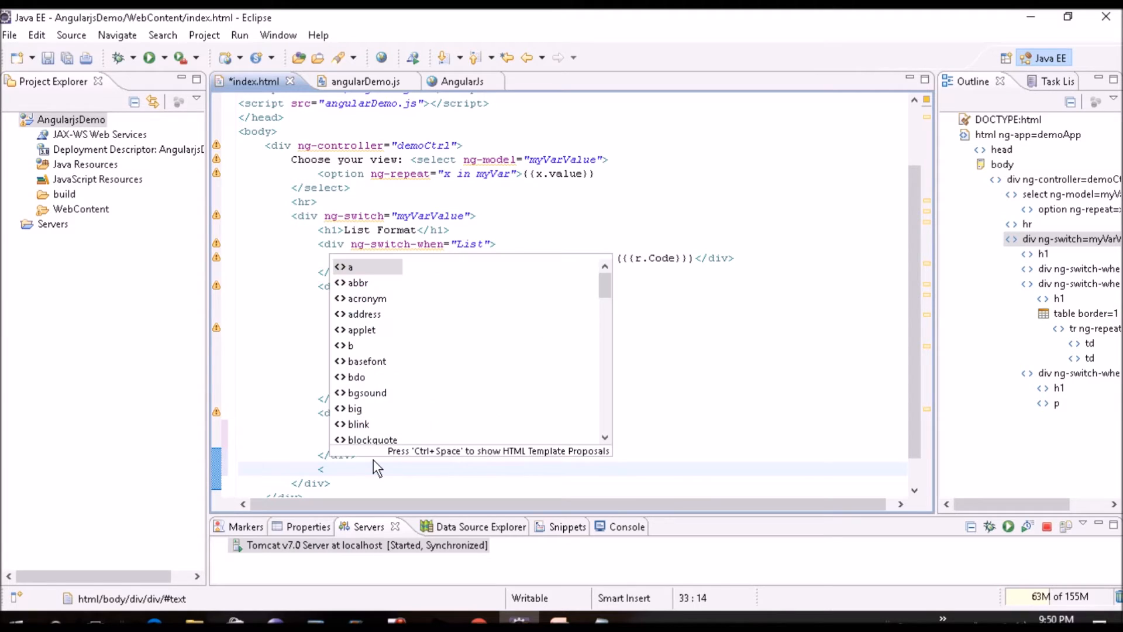
type("div ></div>")
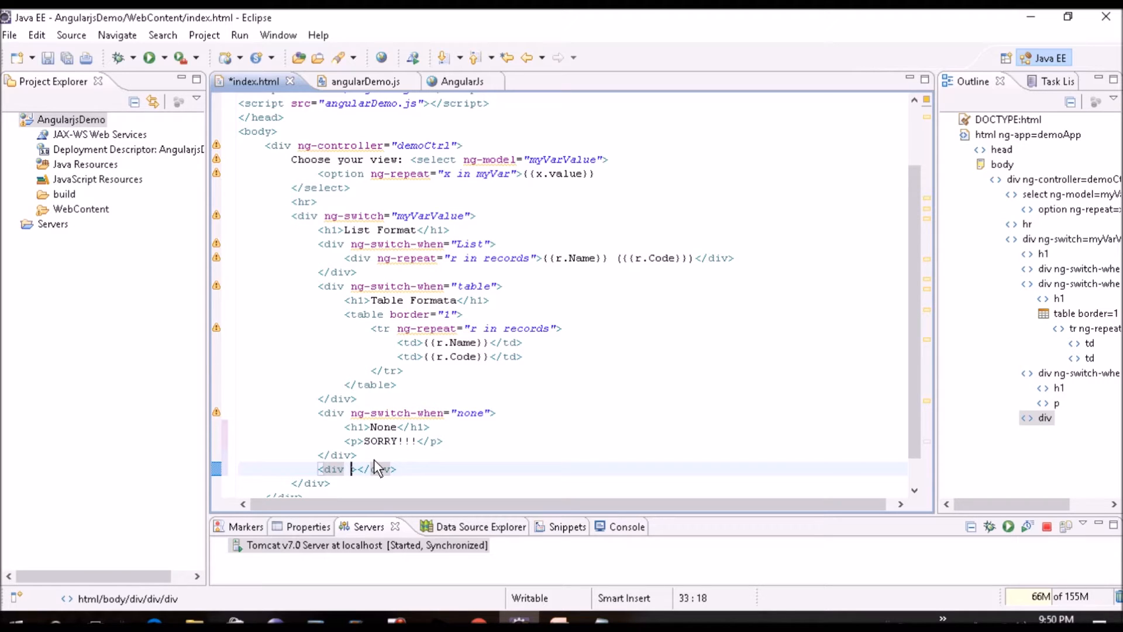
type("ng-s")
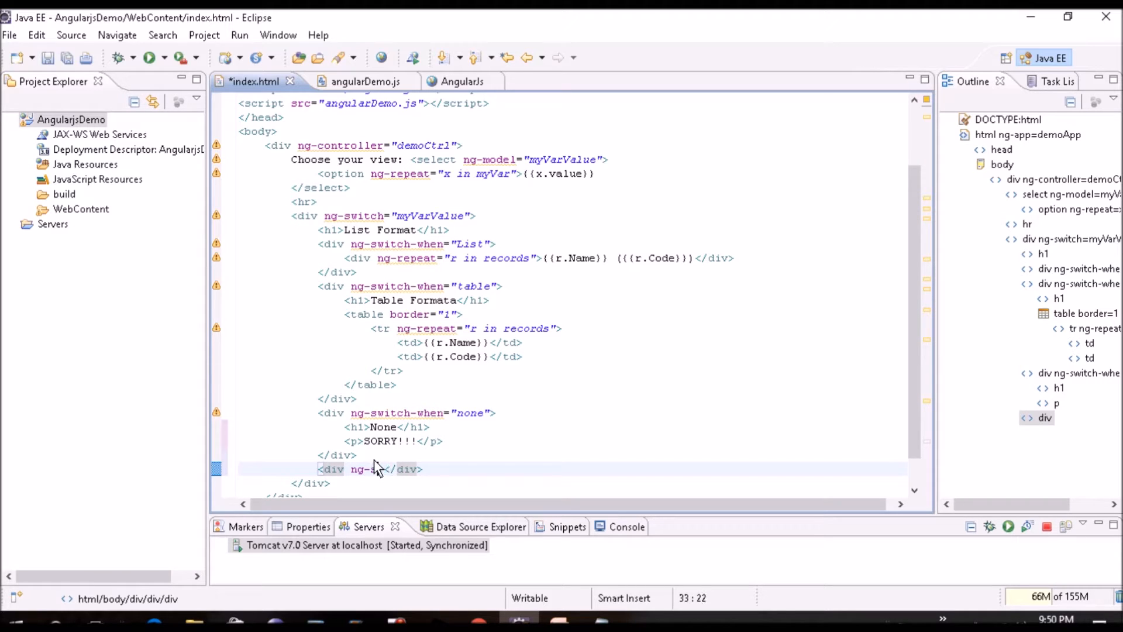
type("witch-")
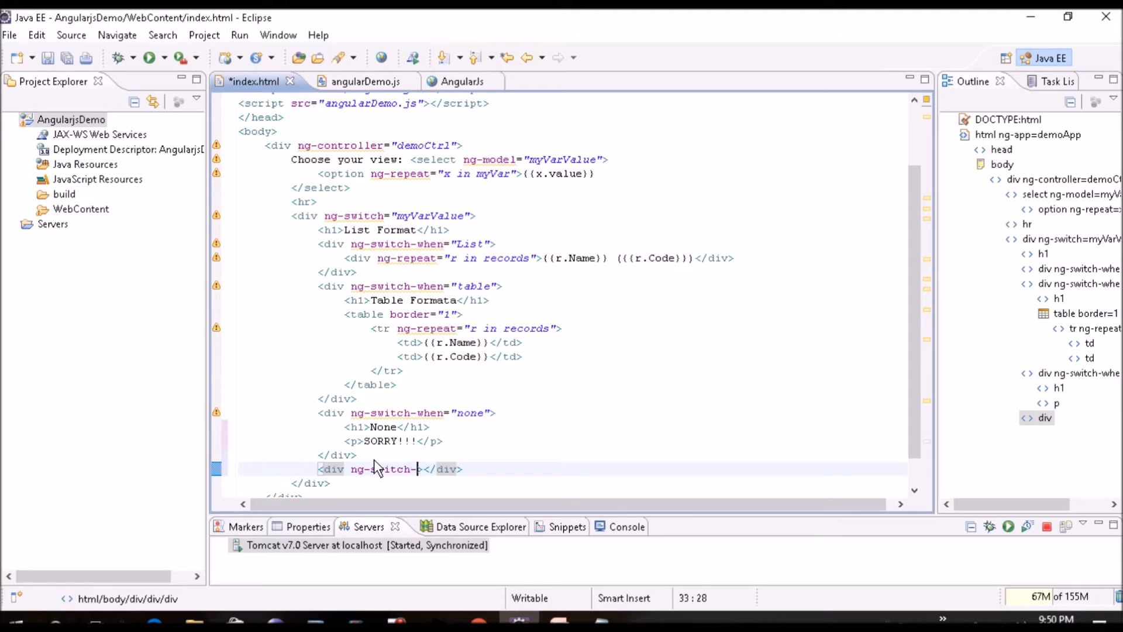
type("default")
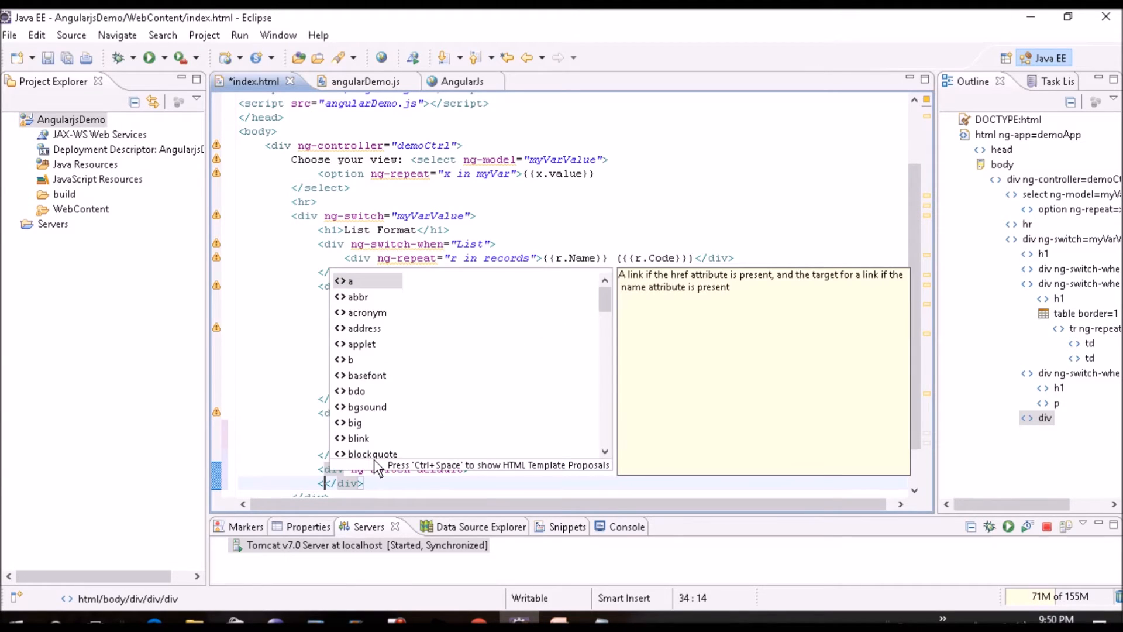
type("h1>S</h1>")
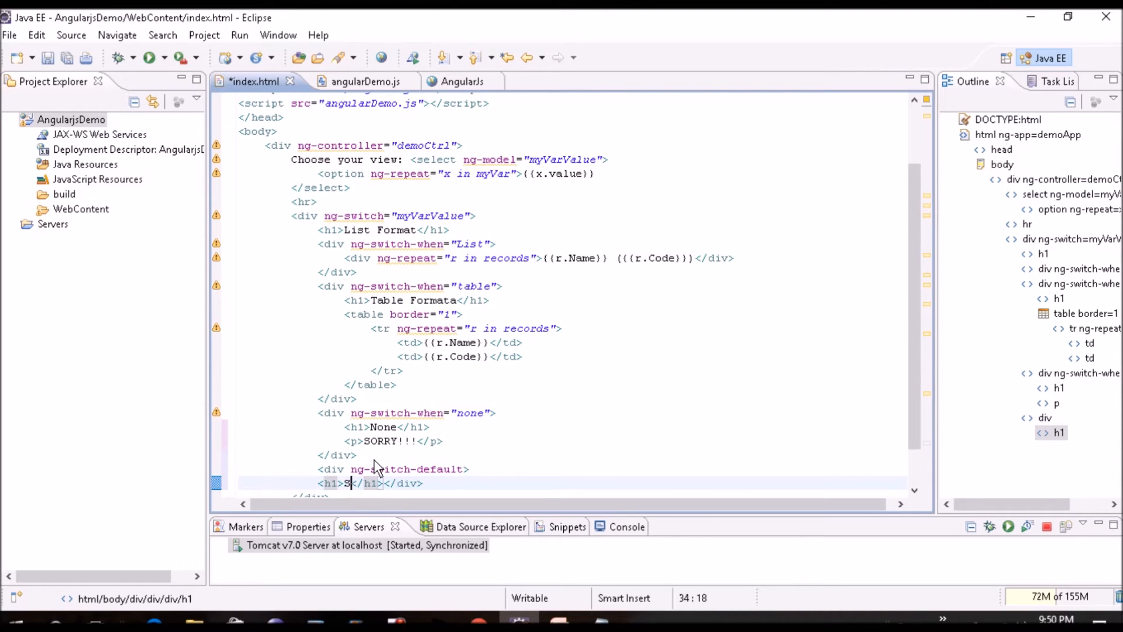
type("witch")
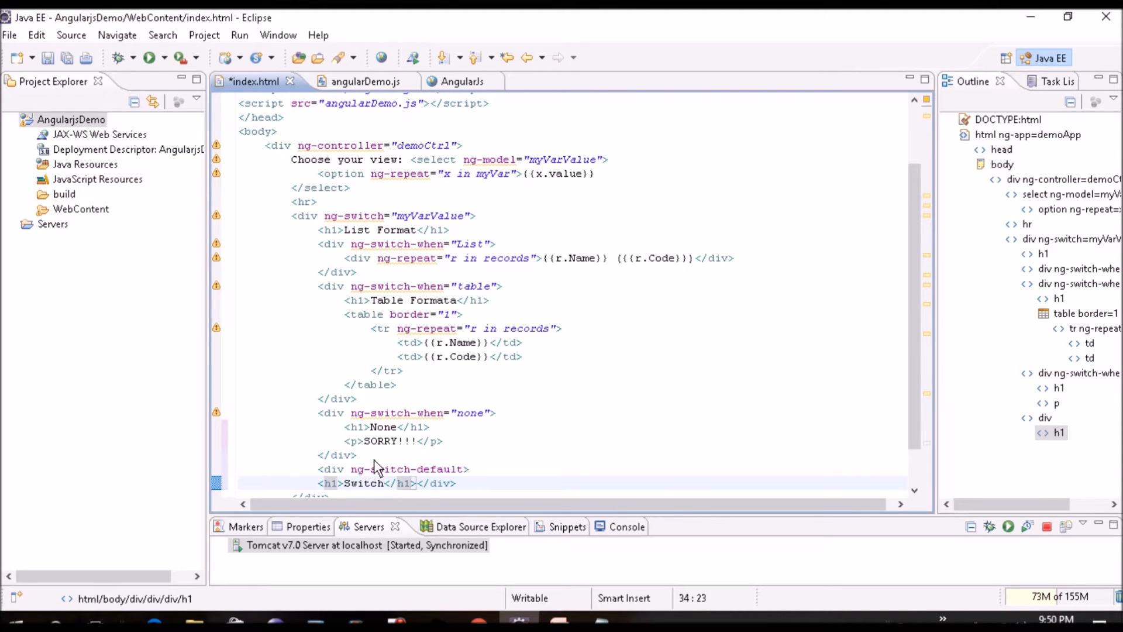
left_click(408, 483)
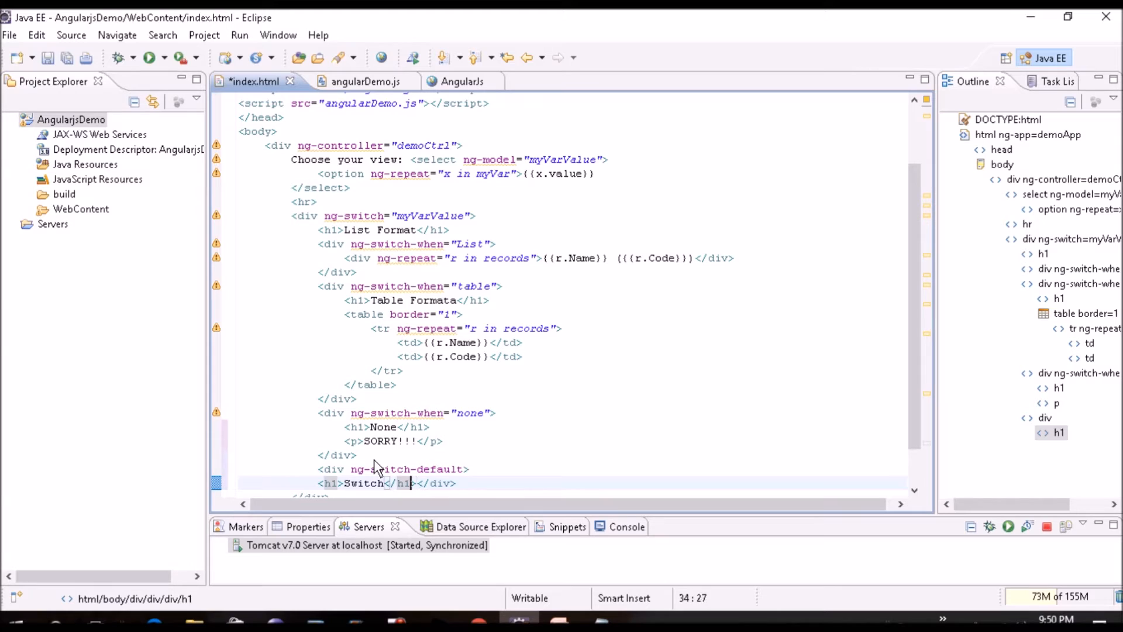
Add a paragraph explaining that switch is used to switch the records' content.
type("<p")
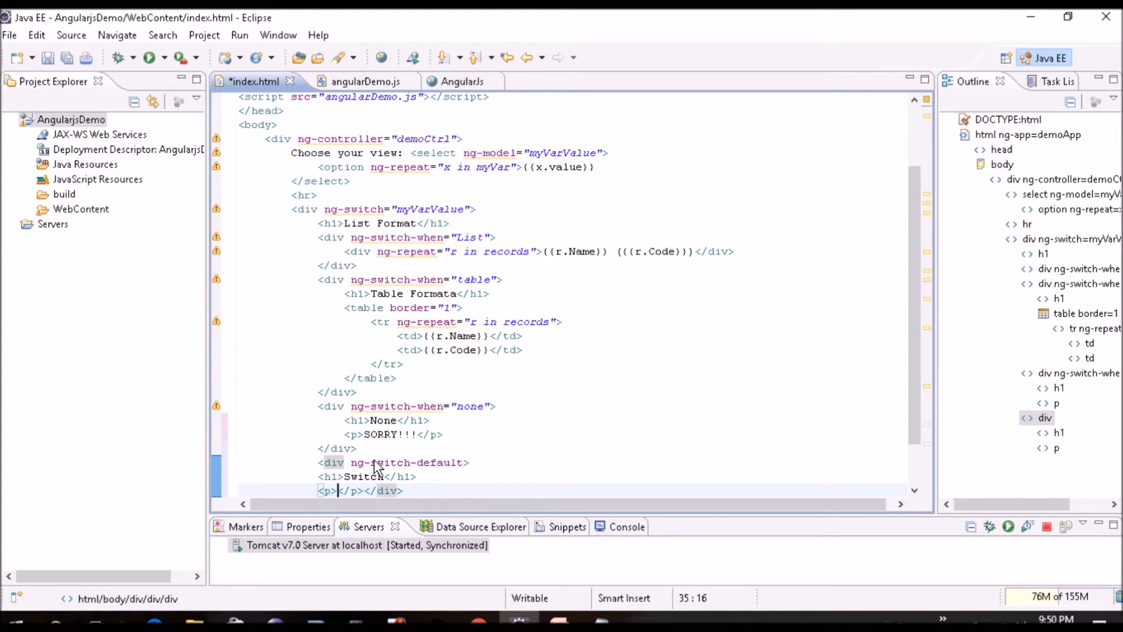
type("Switch is")
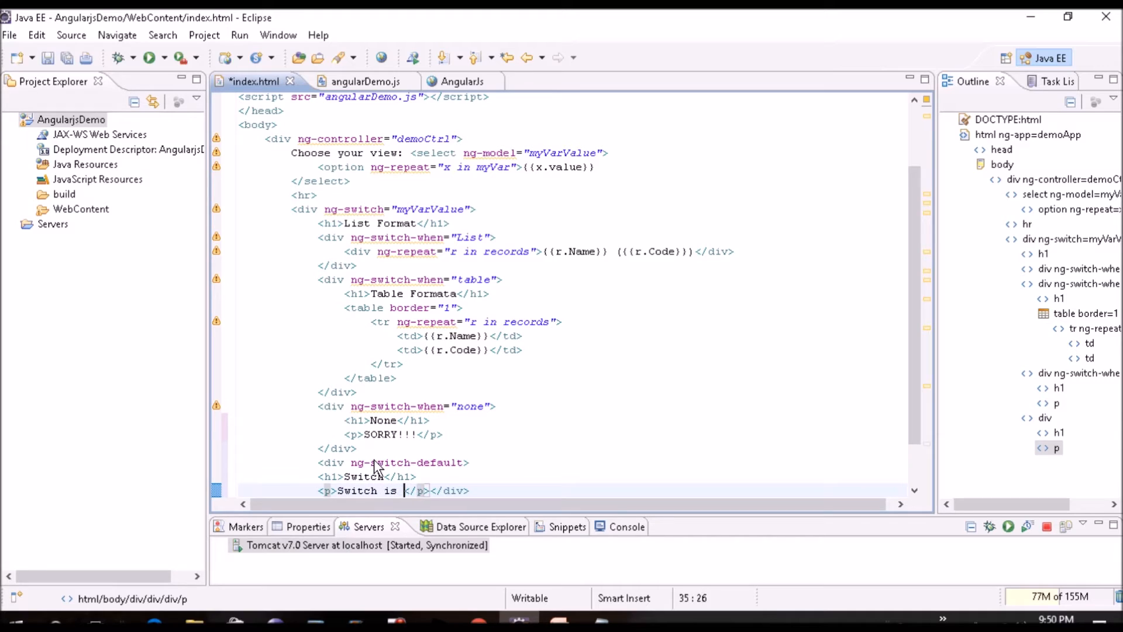
type("used to si")
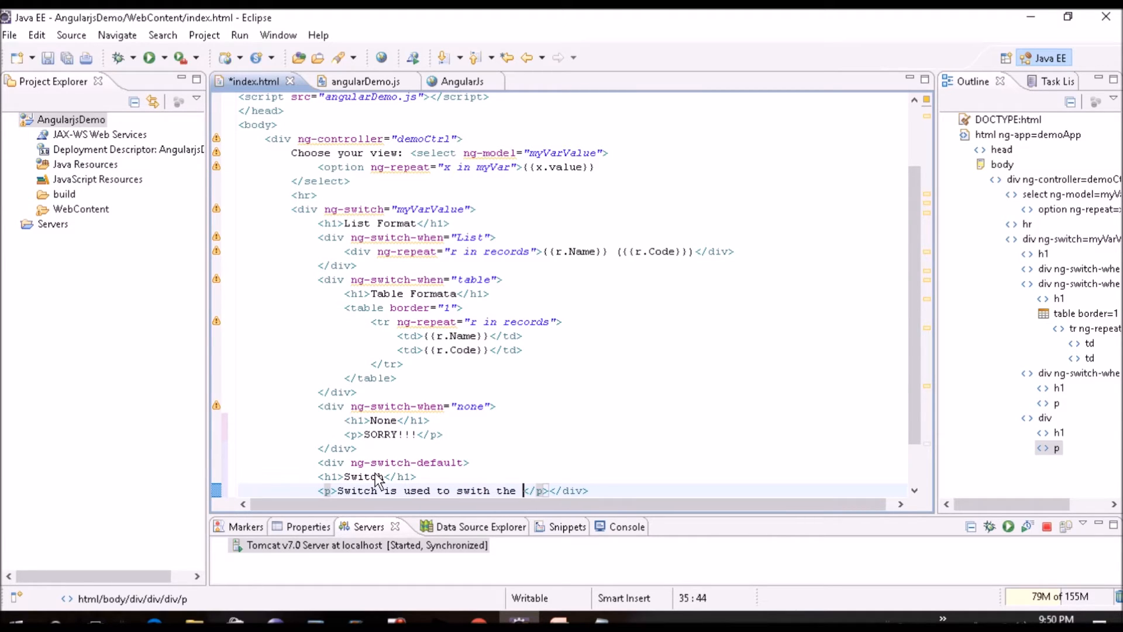
type("content of the re")
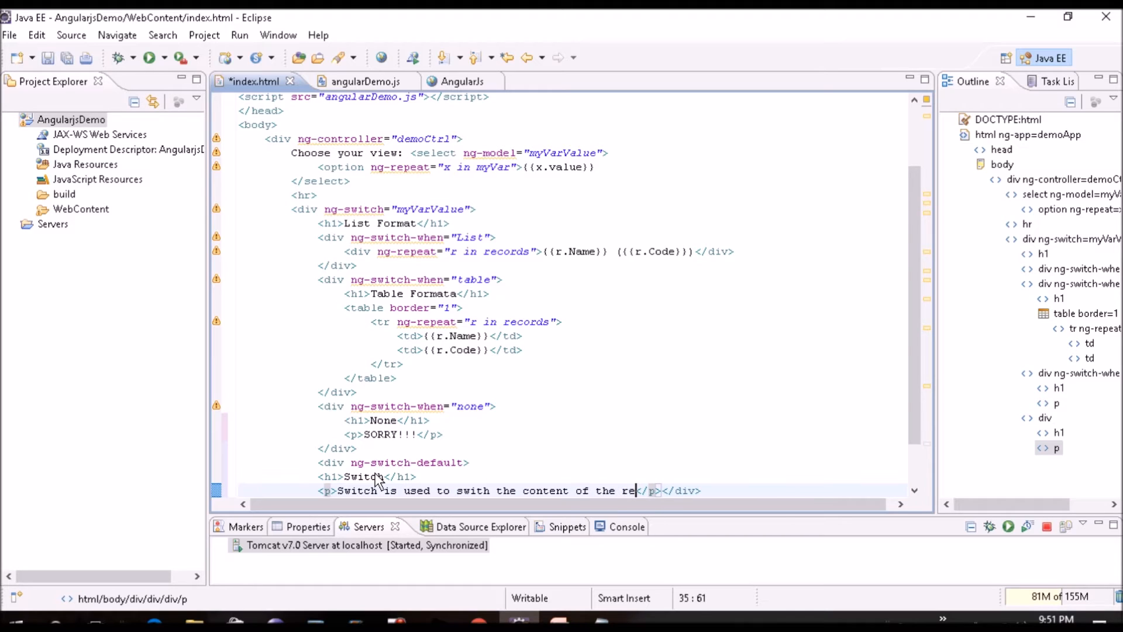
type("ords")
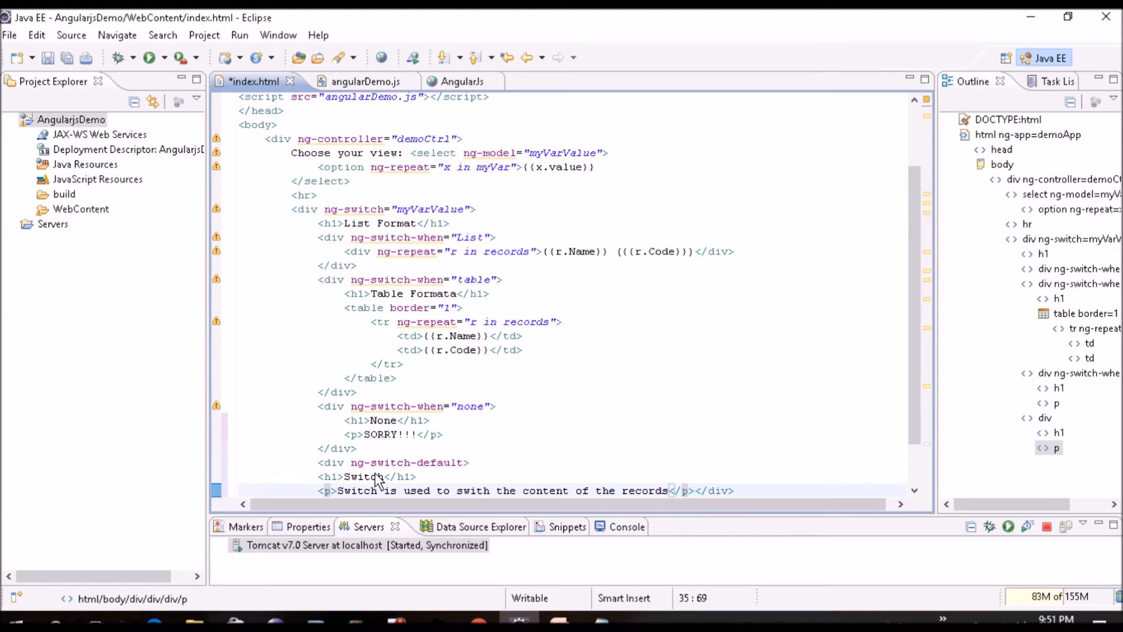
scroll("down", 3)
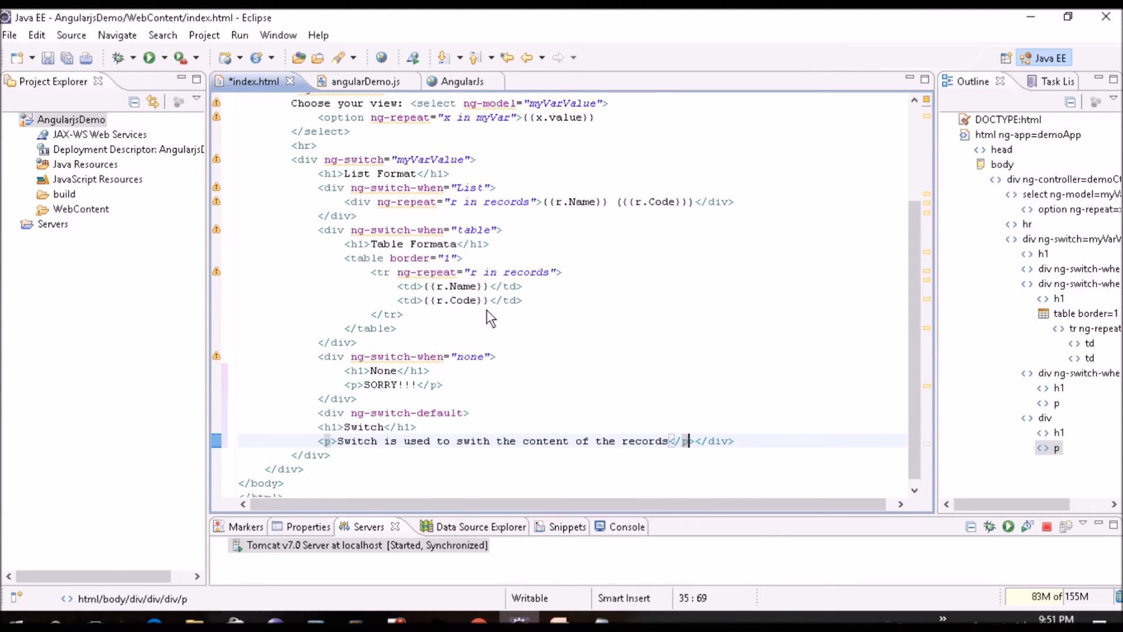
Save index.html and view localhost:8080/AngularjsDemo/ in Chrome.
key("ctrl+s")
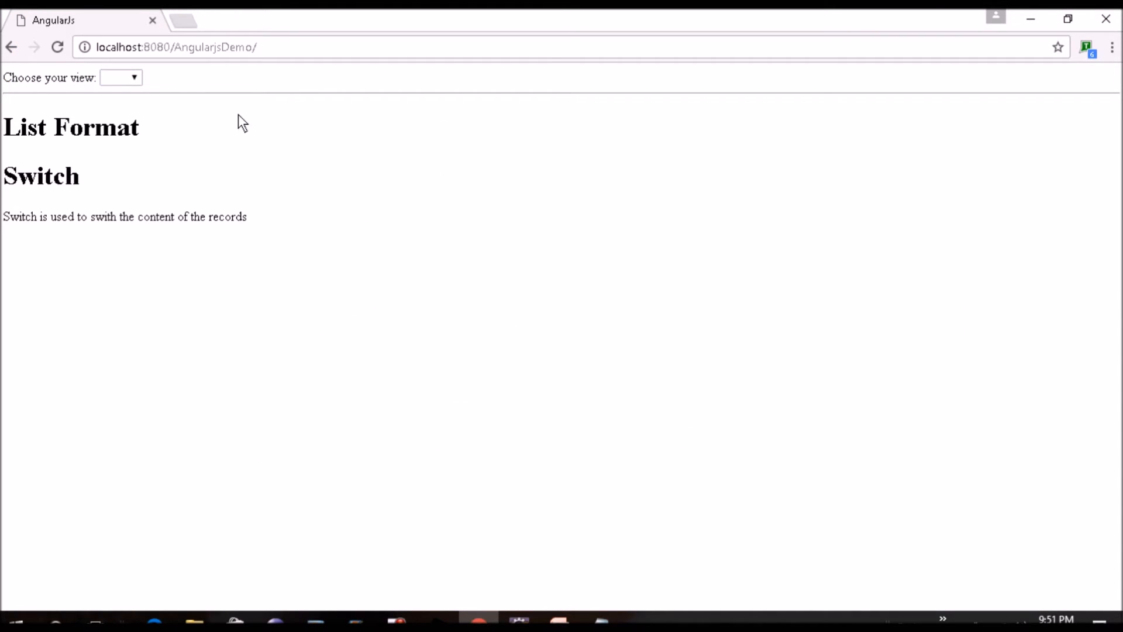
mouse_move(136, 86)
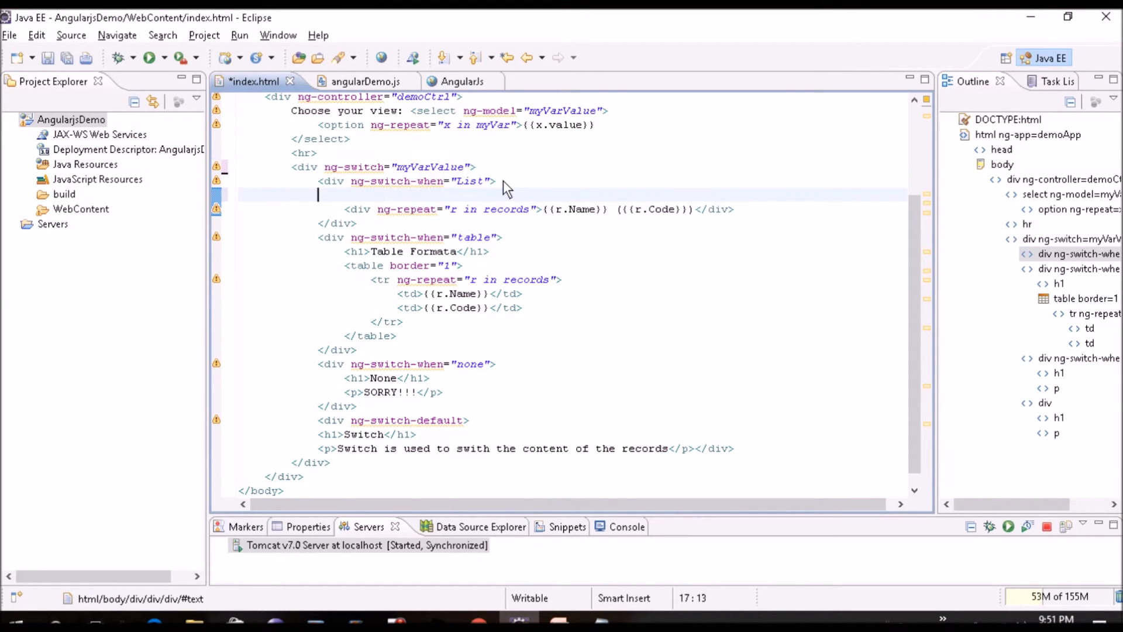
Add <h1>List Format</h1> to the List case, close the option tag, and save.
type("<h1>List Format</h1>")
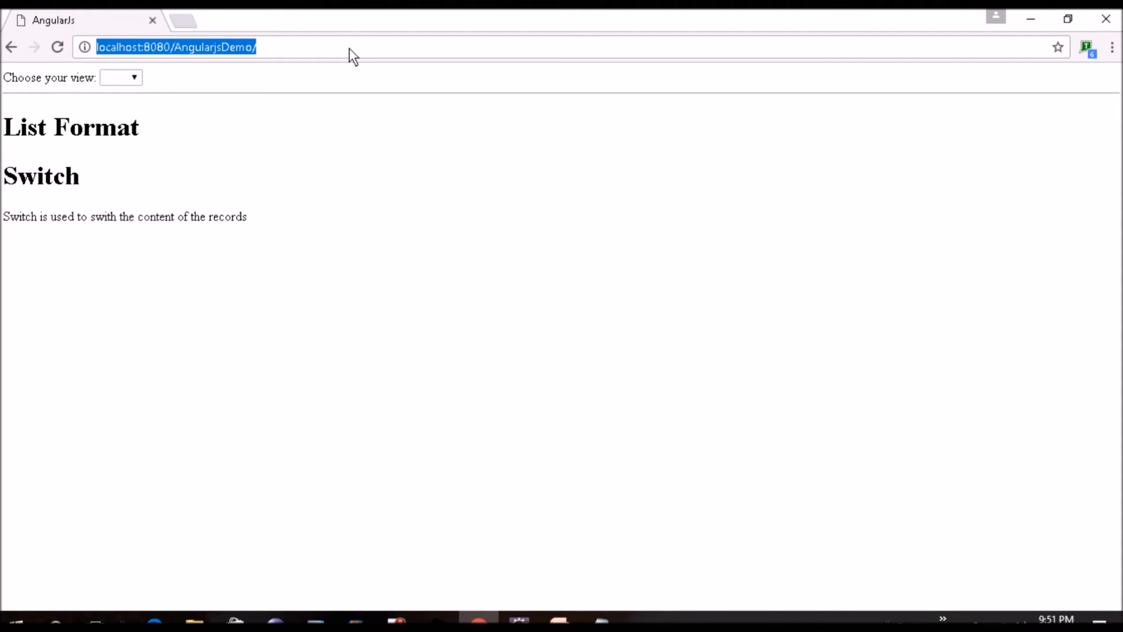
left_click(120, 76)
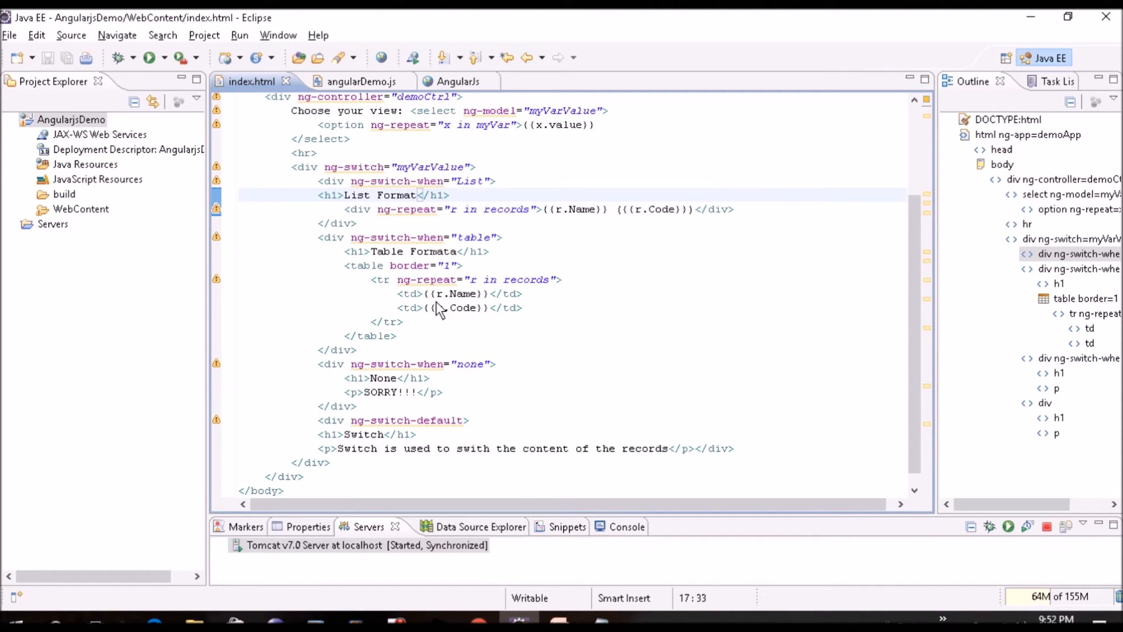
left_click(524, 124)
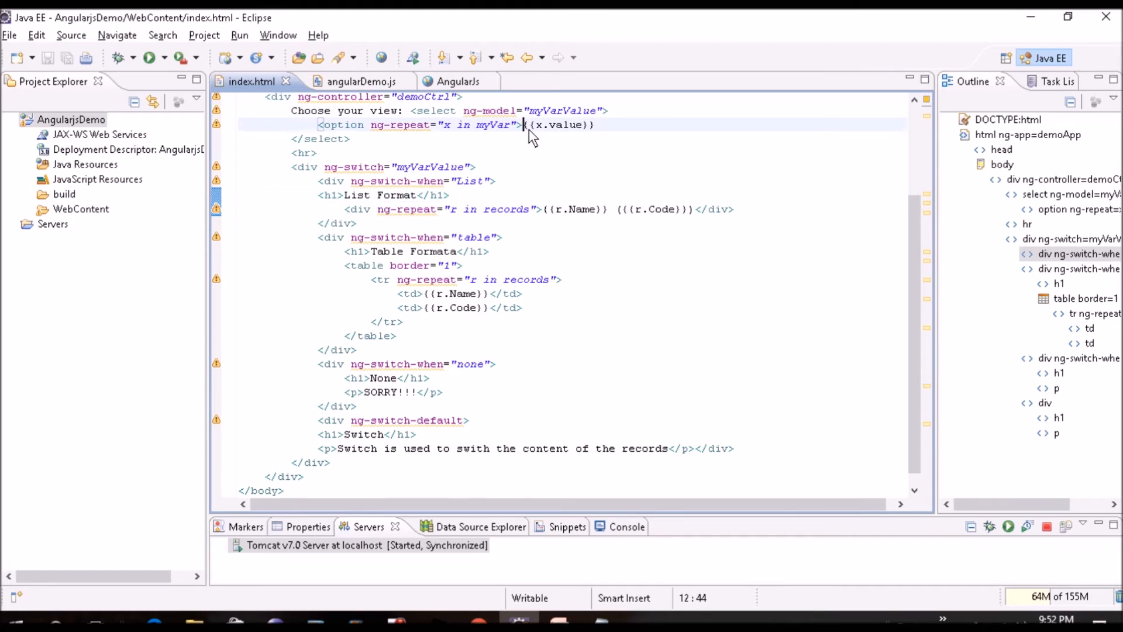
type("</option>")
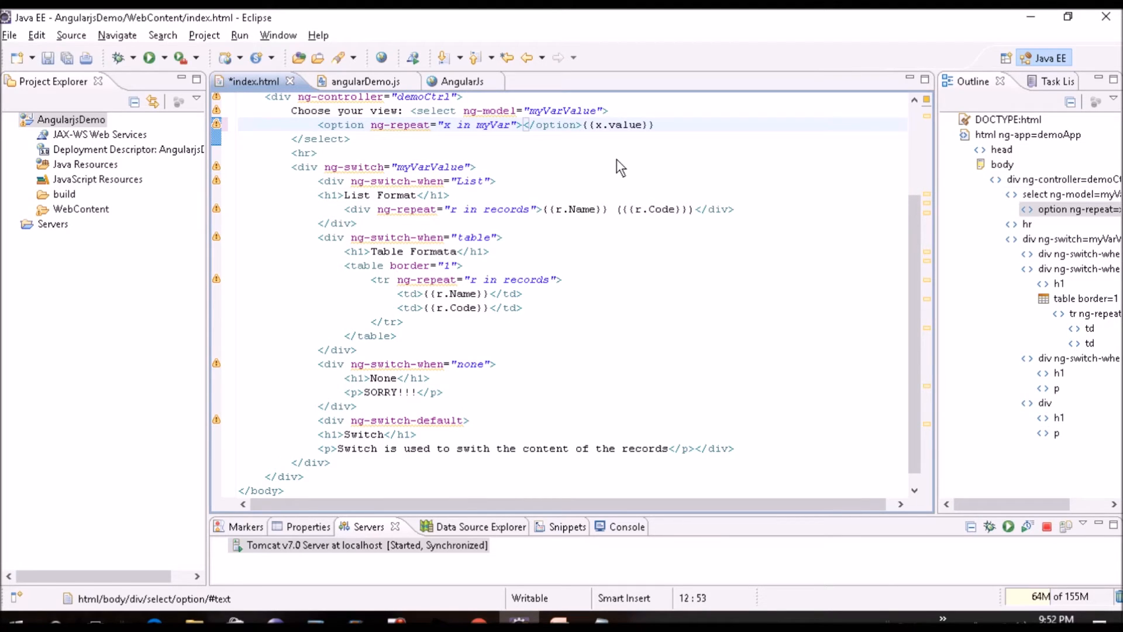
key("ctrl+s")
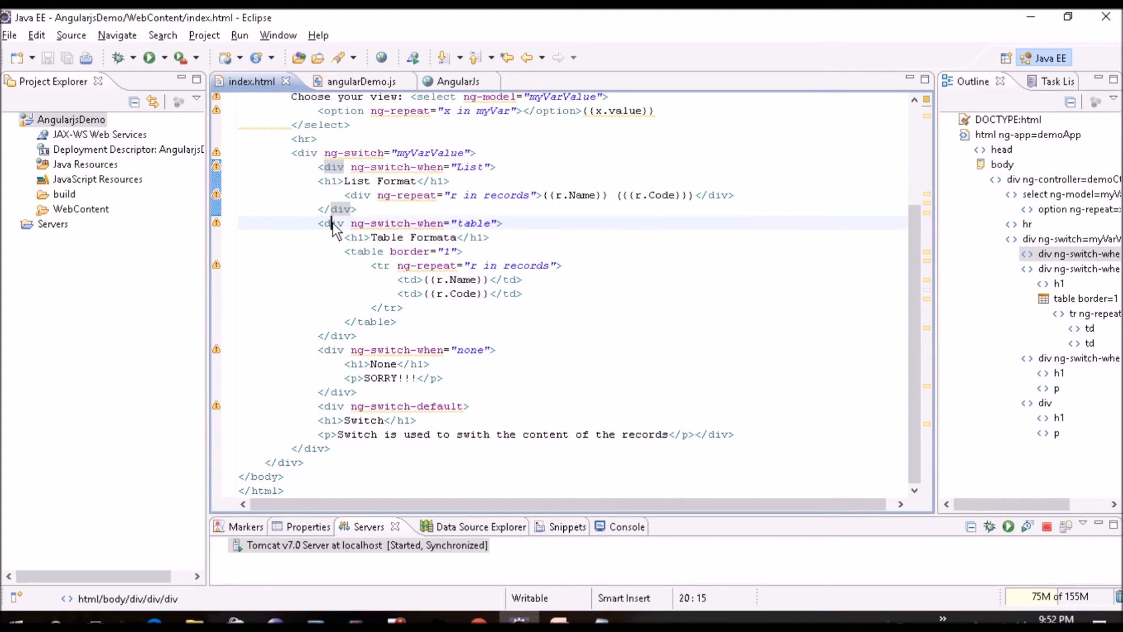
double_click(332, 223)
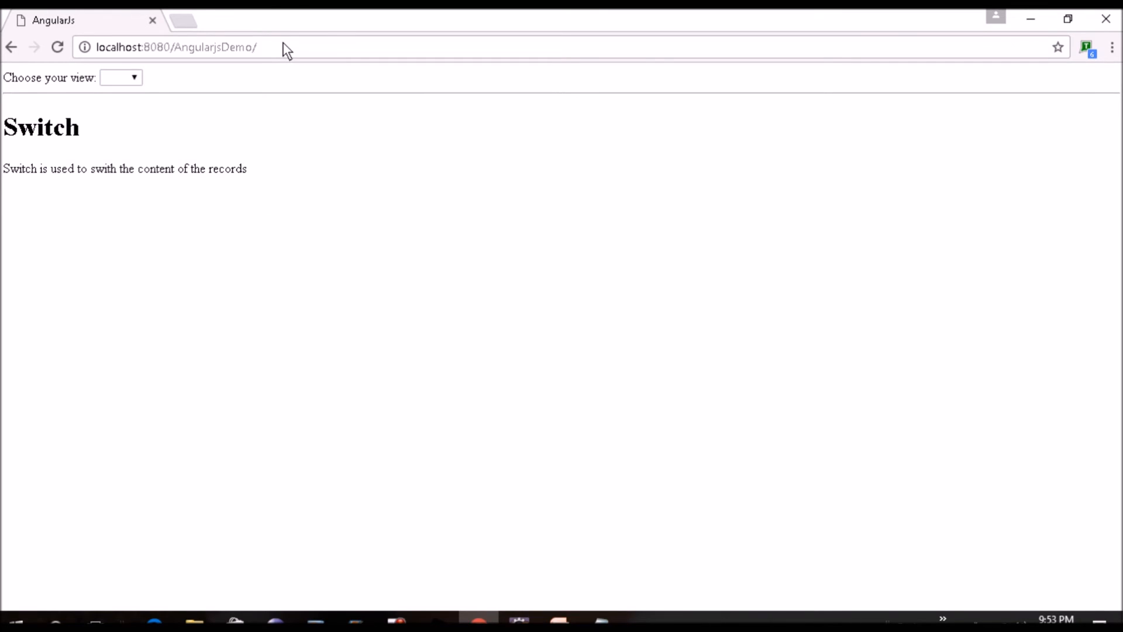
Show the table, List and none views in Chrome, then reload back to the default Switch view.
left_click(121, 77)
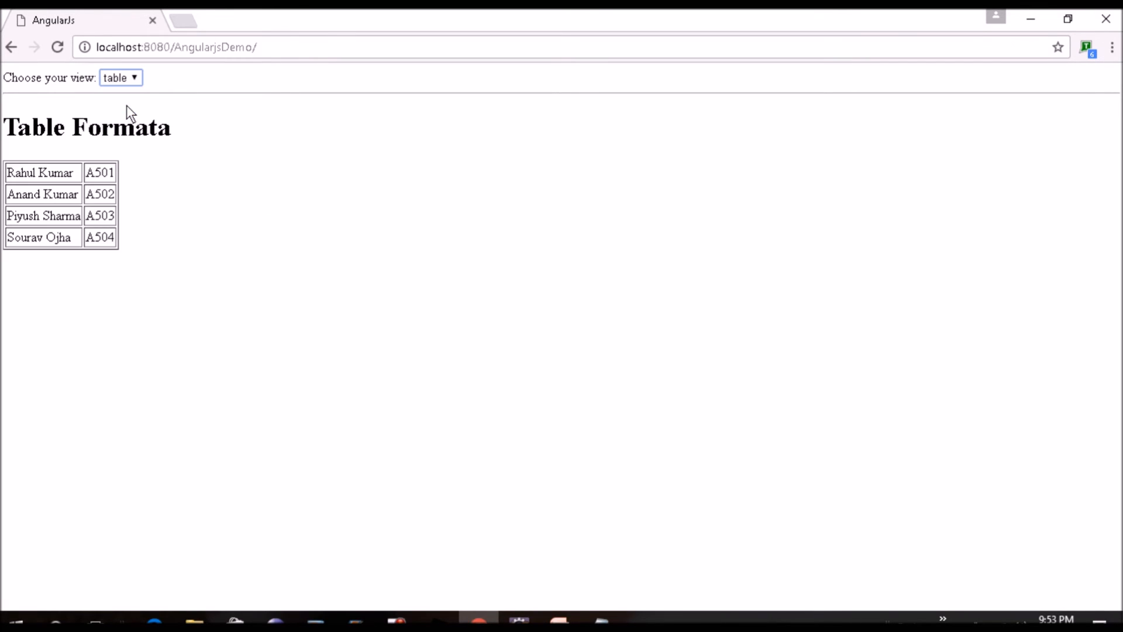
mouse_move(111, 138)
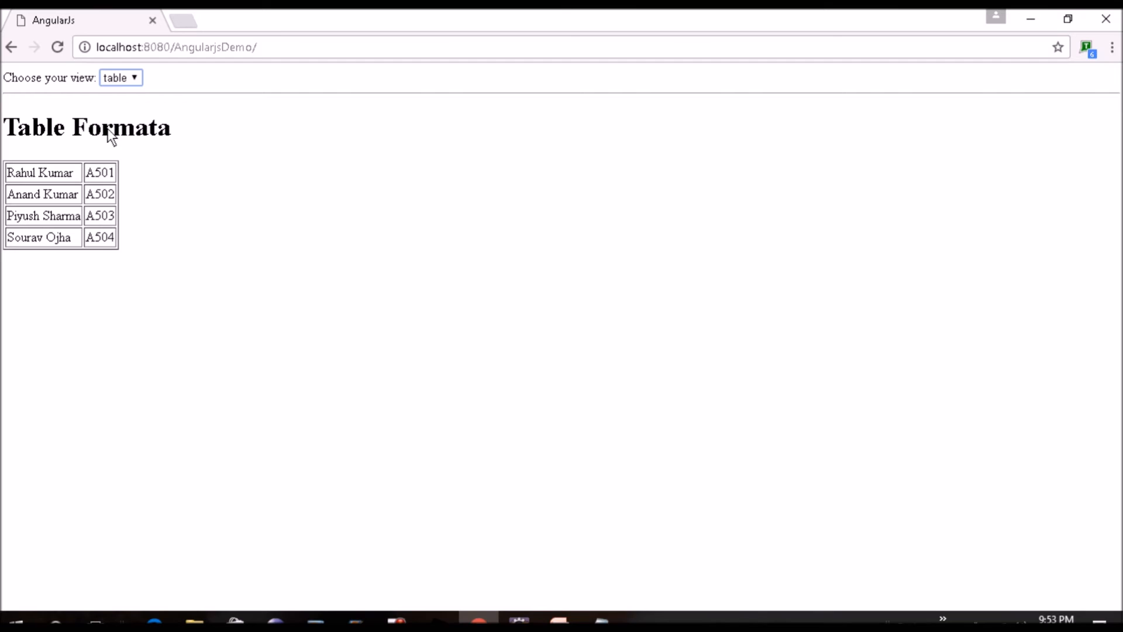
left_click(120, 77)
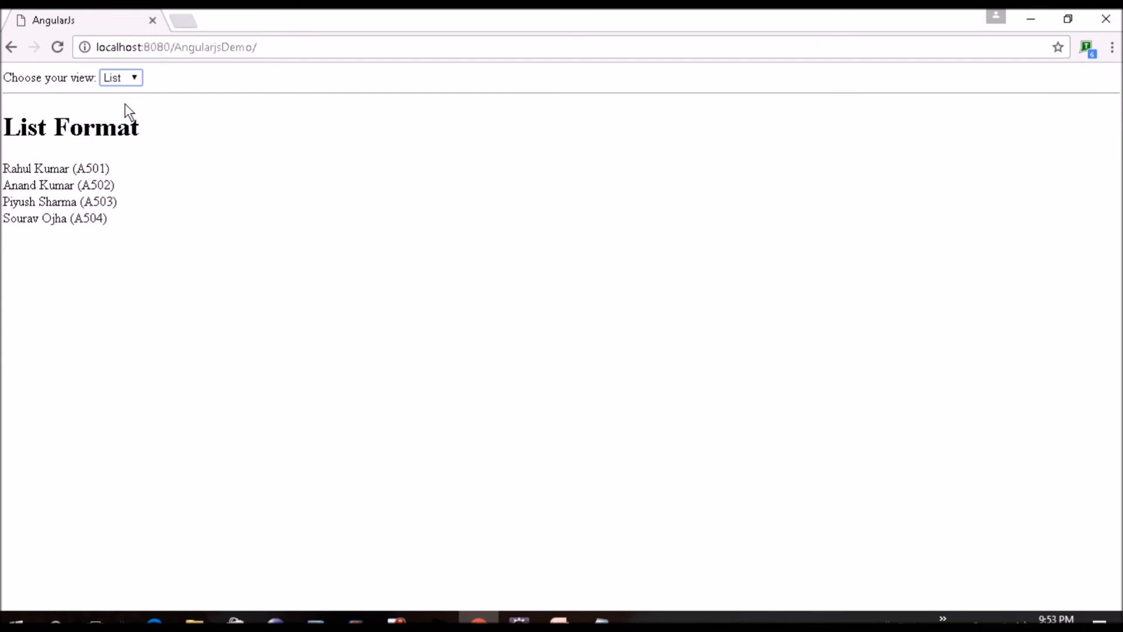
left_click(119, 78)
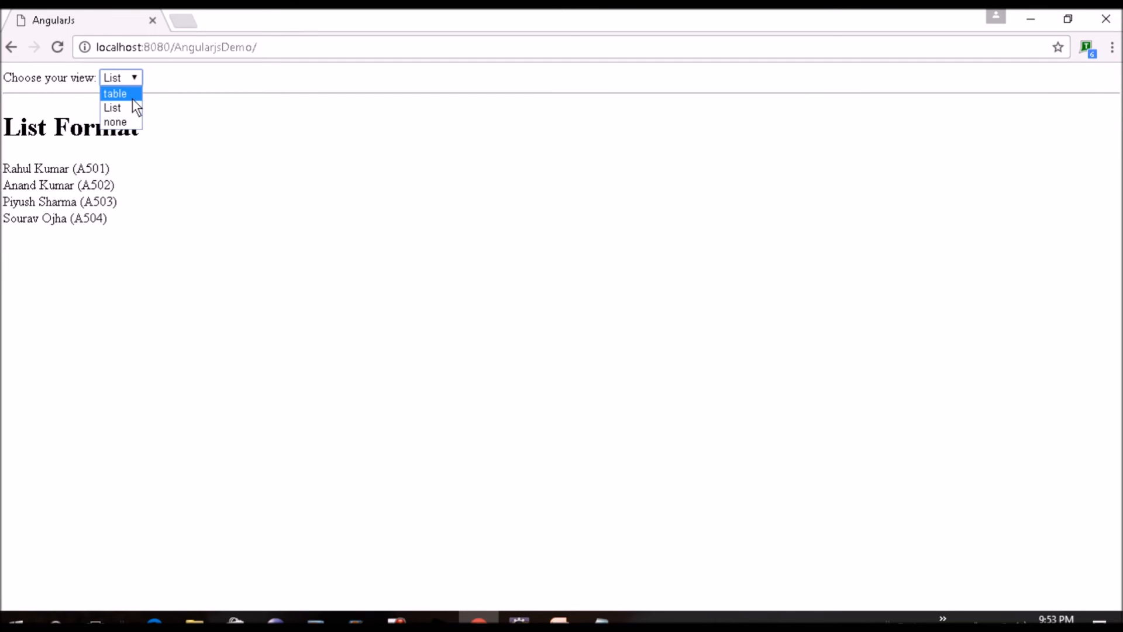
left_click(114, 121)
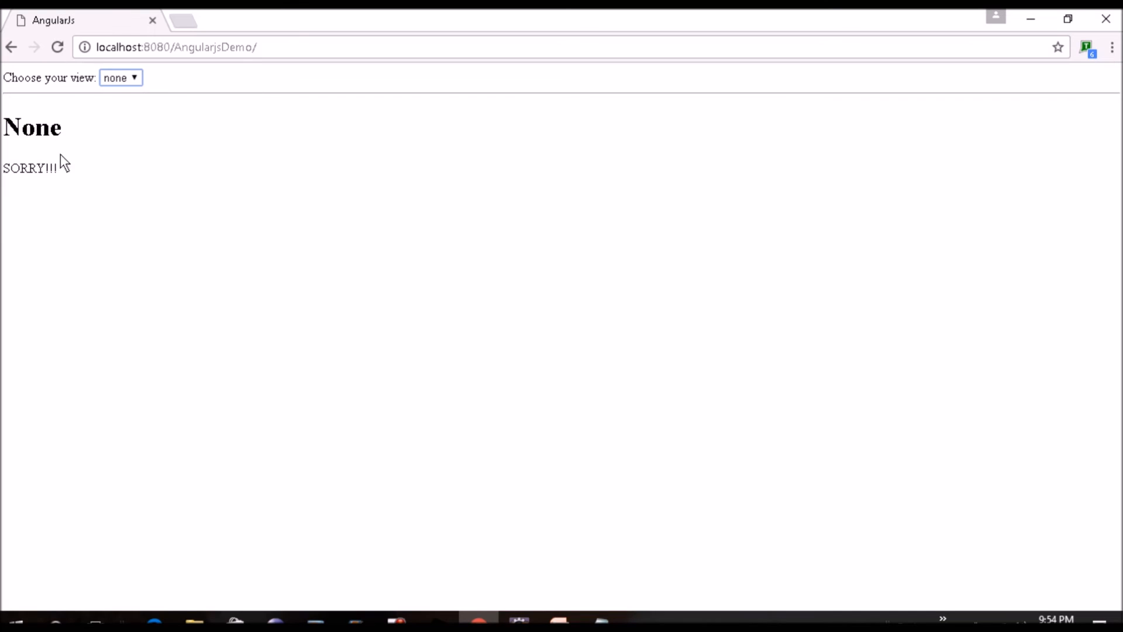
mouse_move(188, 52)
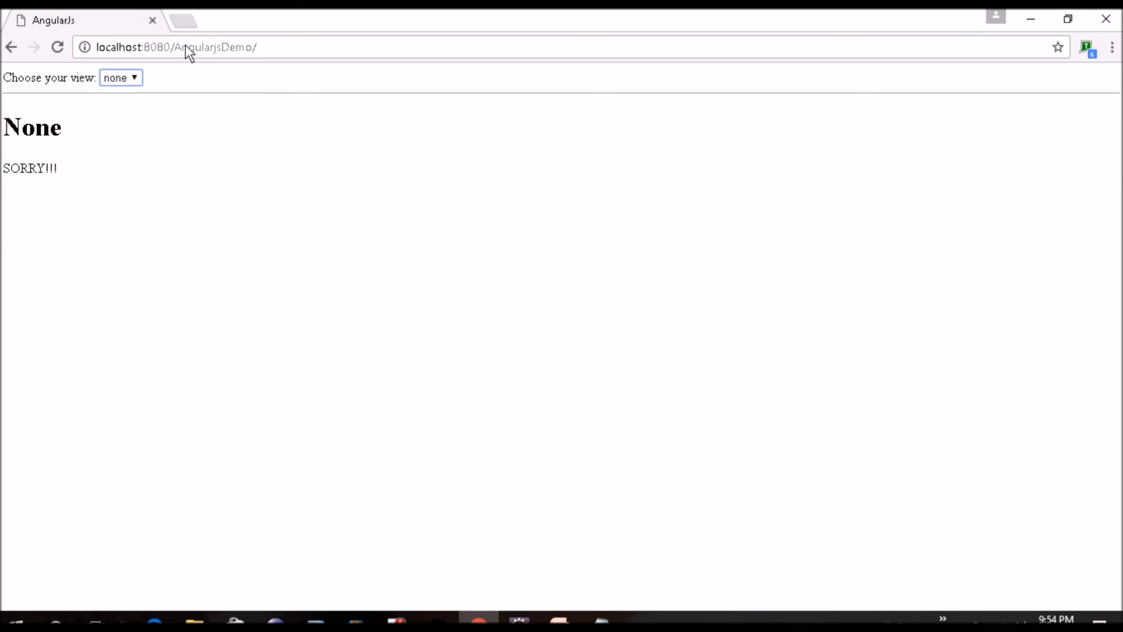
left_click(120, 77)
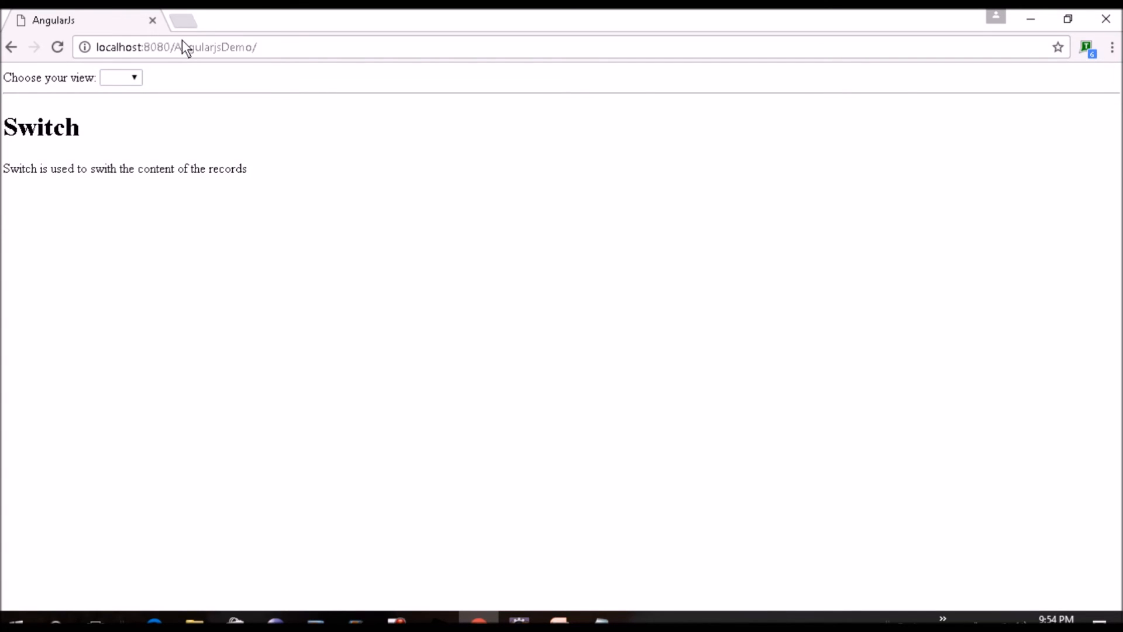
mouse_move(156, 95)
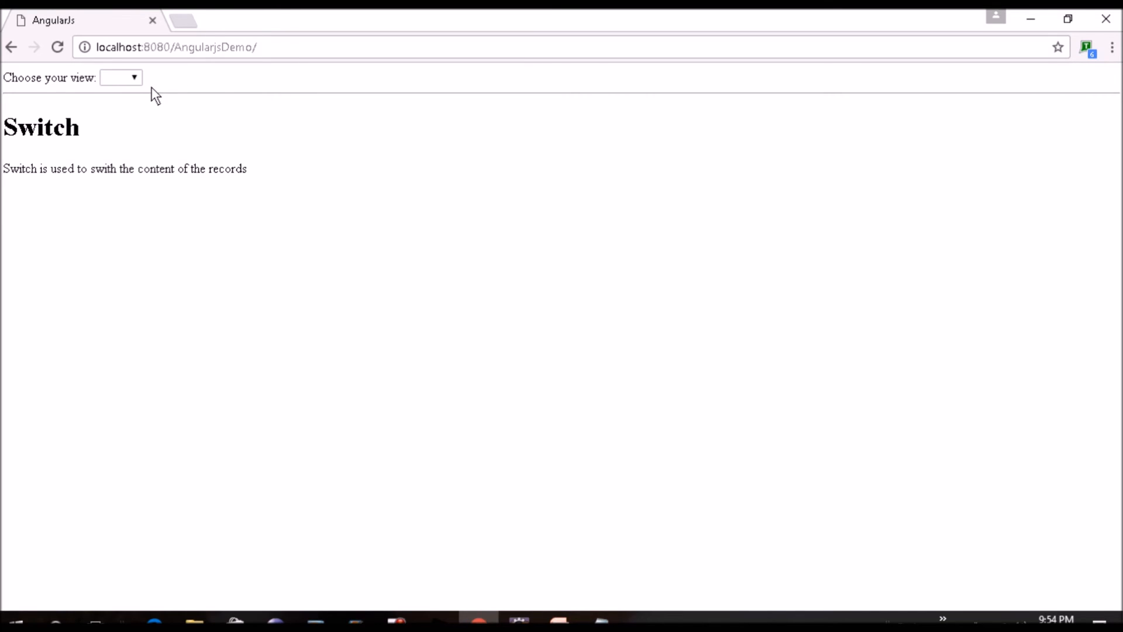
mouse_move(166, 183)
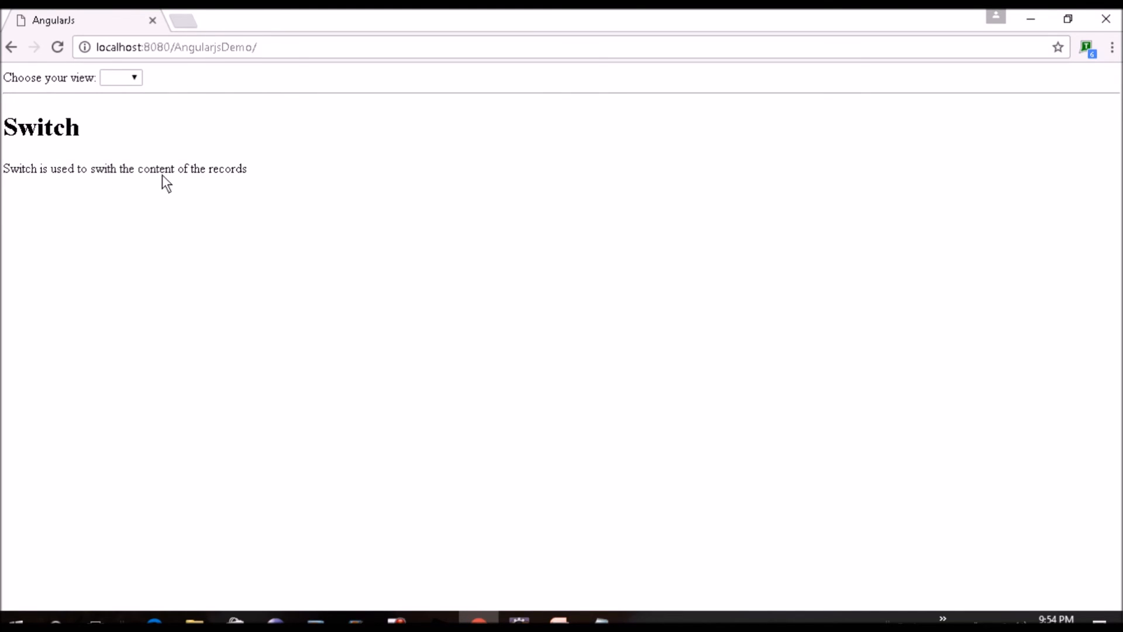
mouse_move(307, 58)
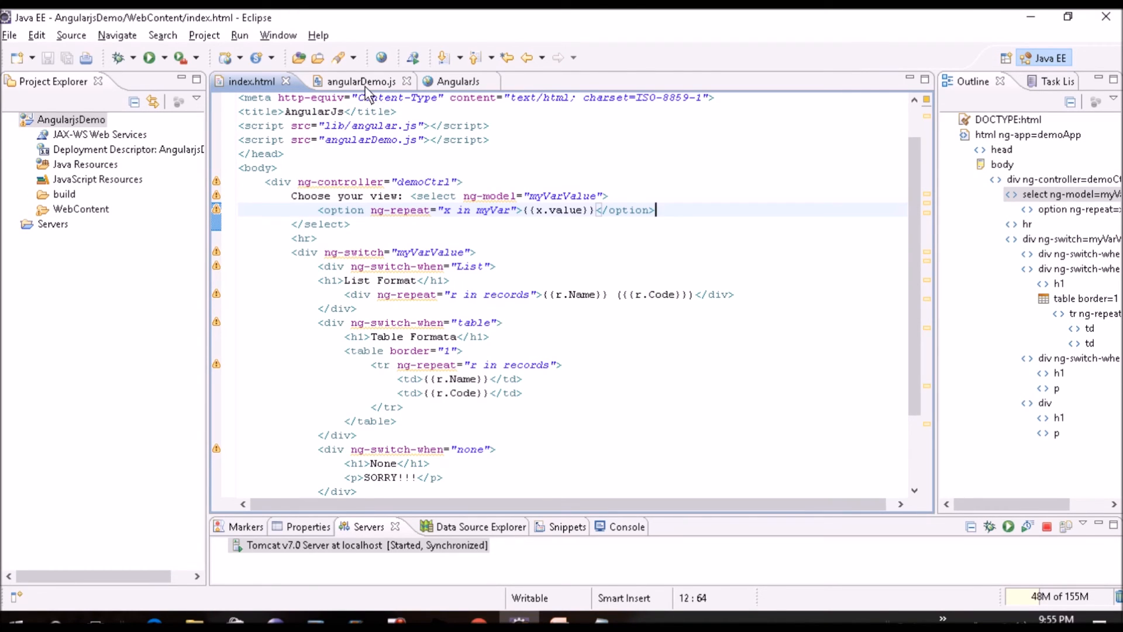
mouse_move(399, 233)
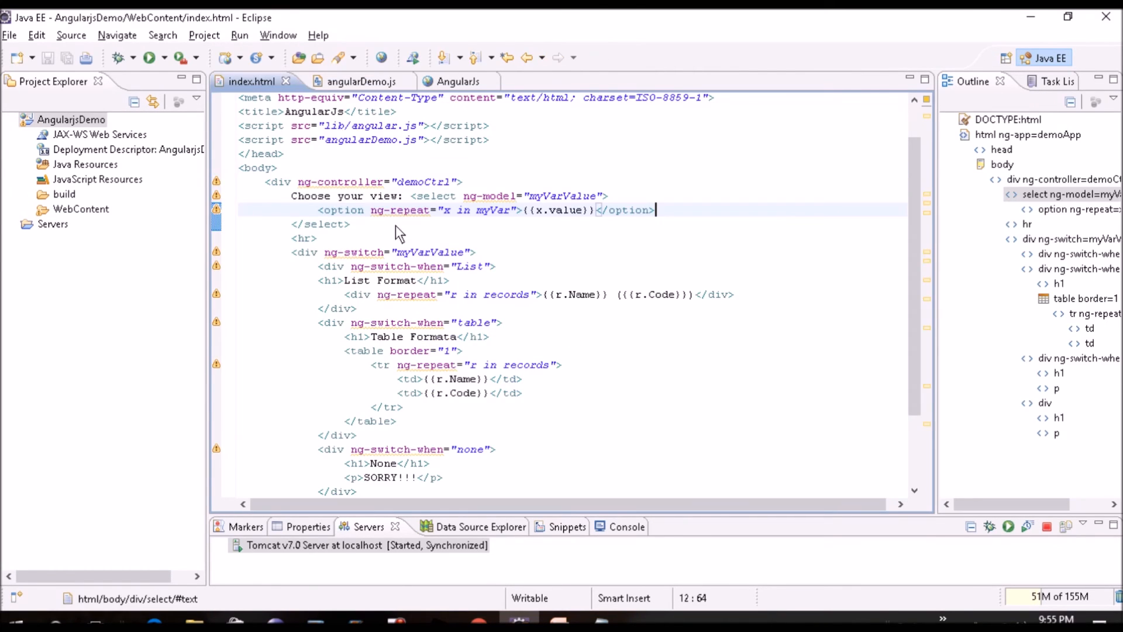
mouse_move(465, 310)
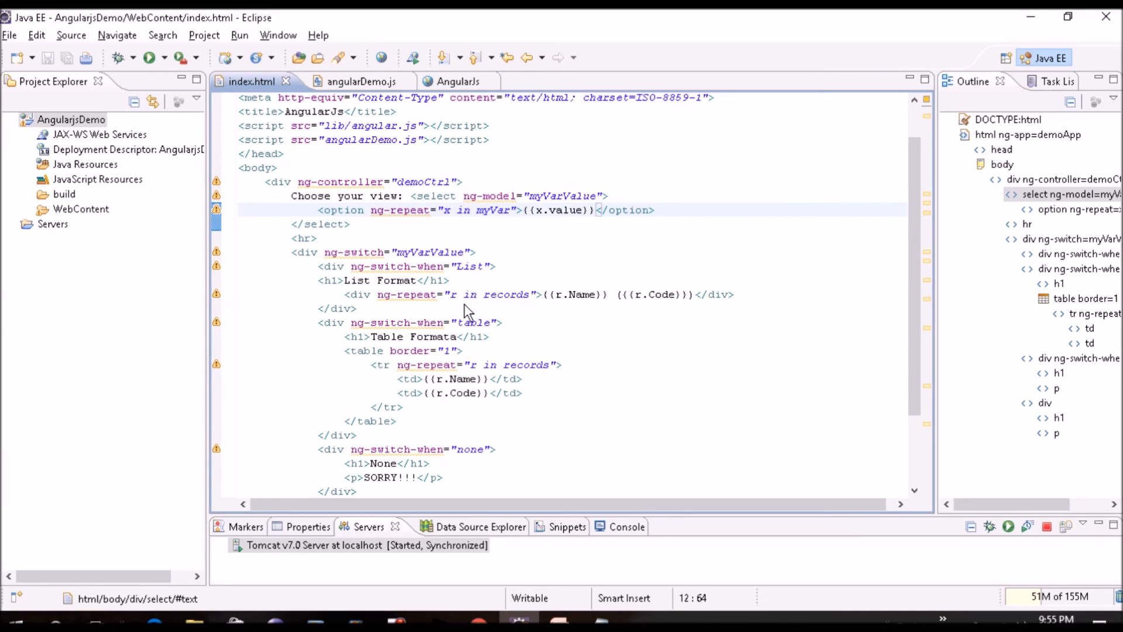
mouse_move(340, 201)
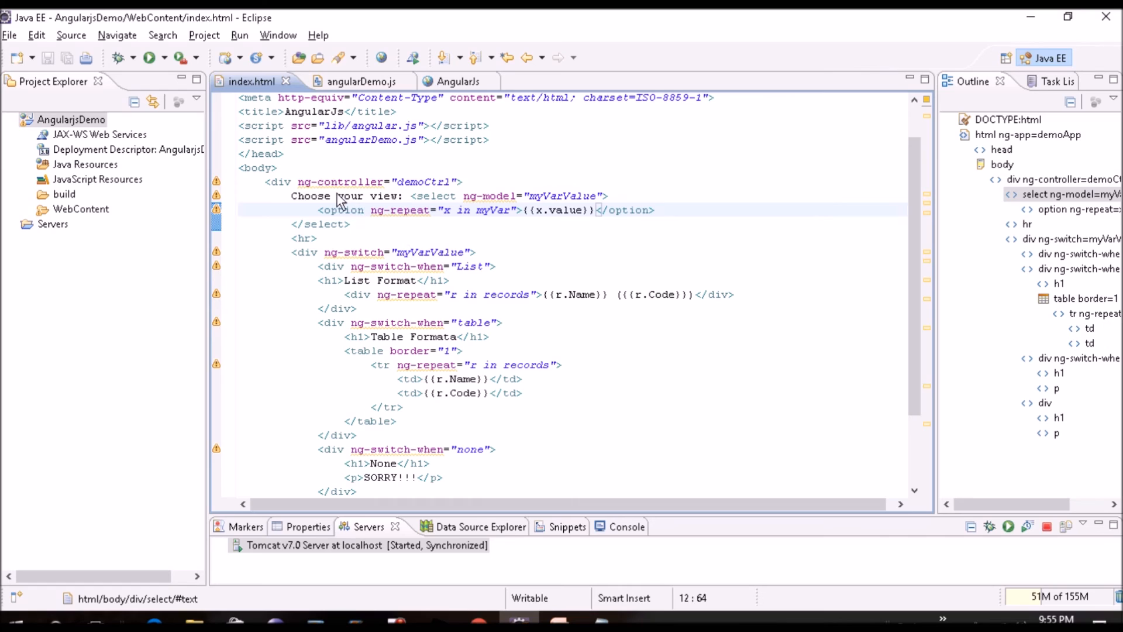
Highlight ng-controller, ((x.value)), myVarValue and the List case in index.html to explain them.
double_click(341, 182)
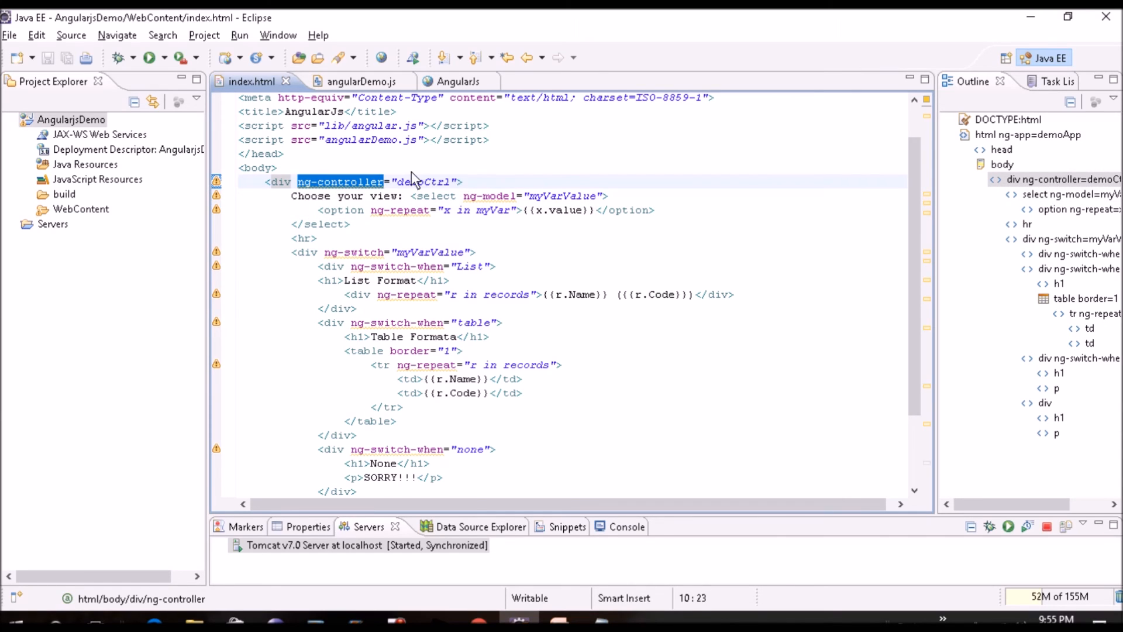
left_click(350, 81)
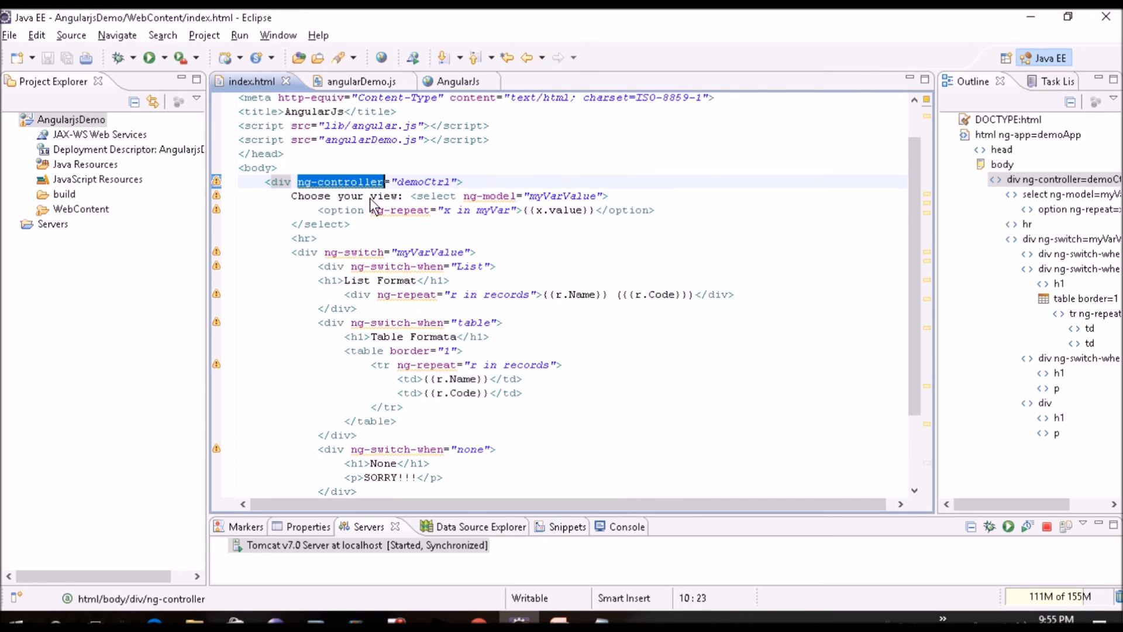
mouse_move(435, 202)
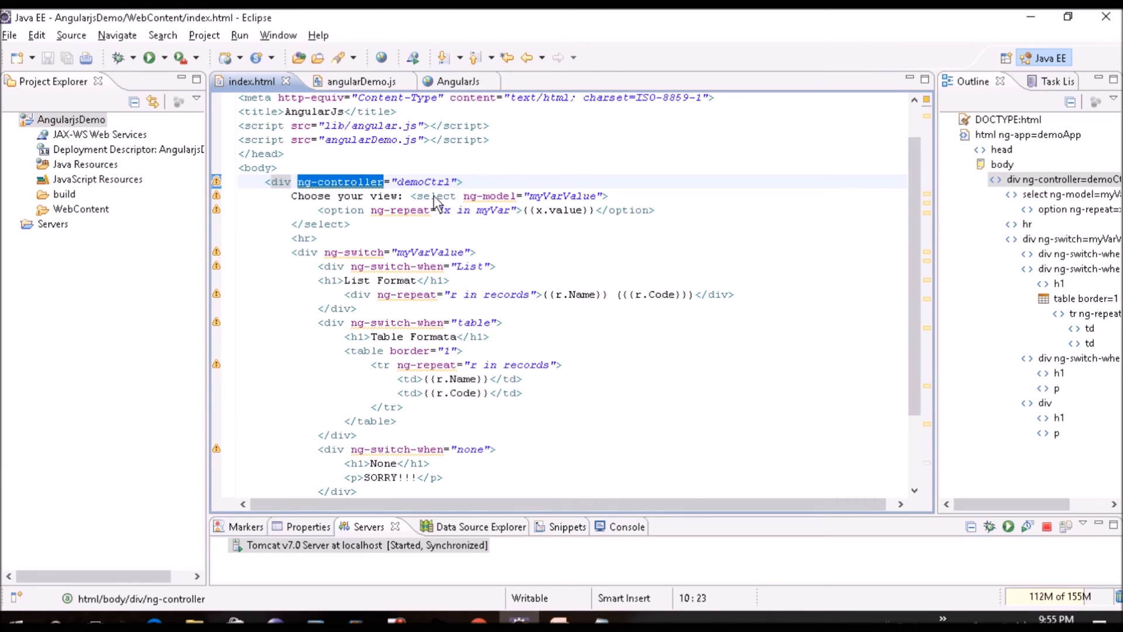
mouse_move(505, 222)
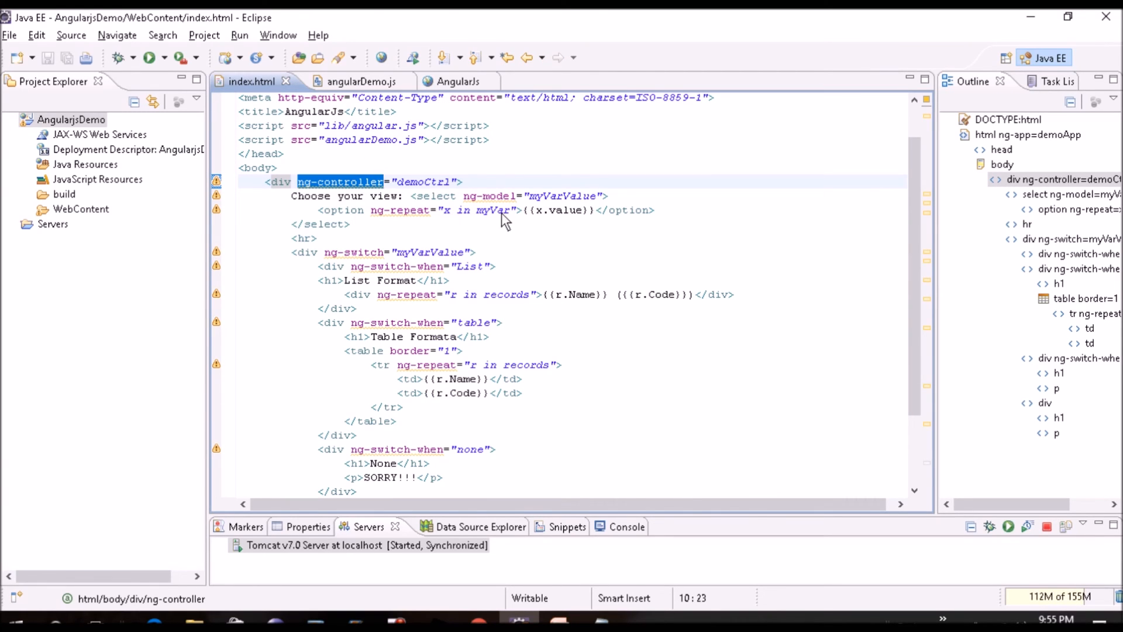
mouse_move(552, 218)
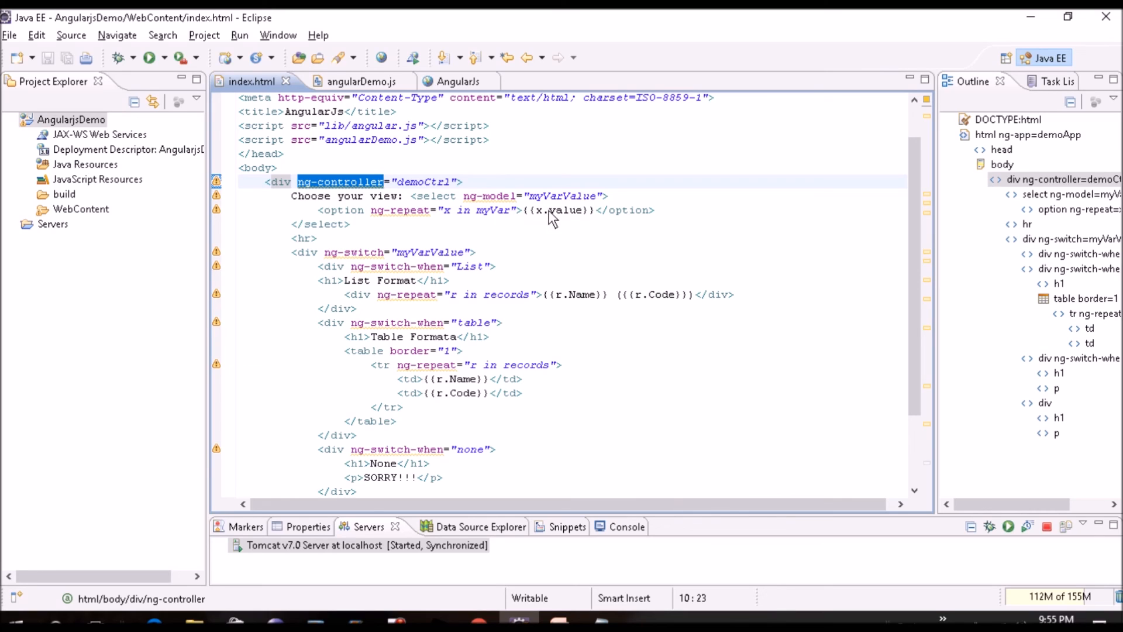
left_click(527, 210)
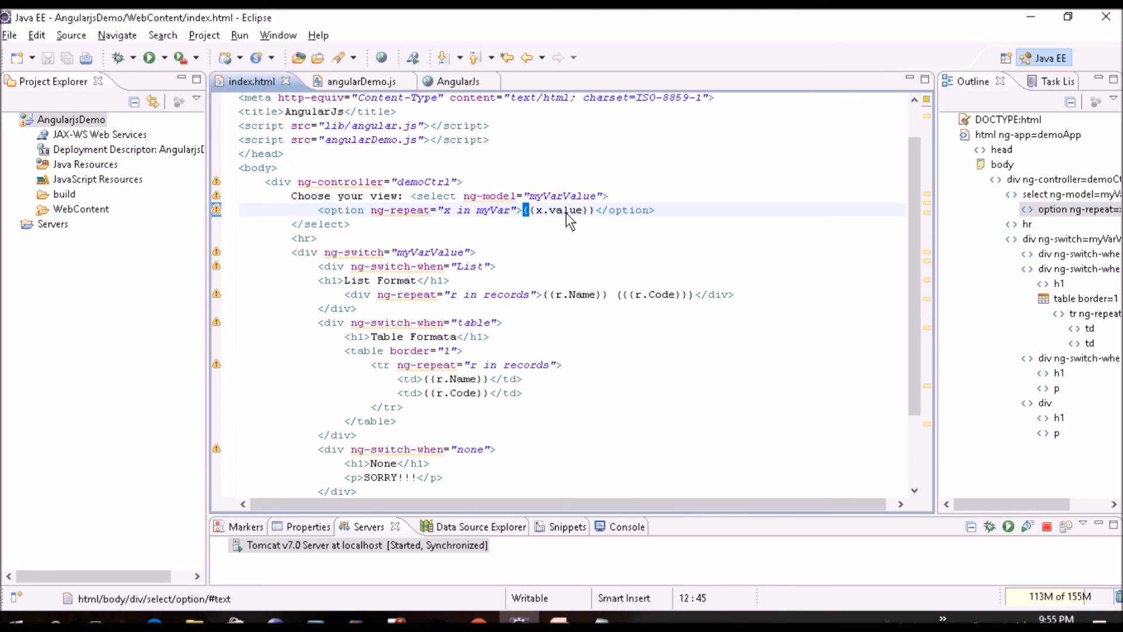
double_click(430, 252)
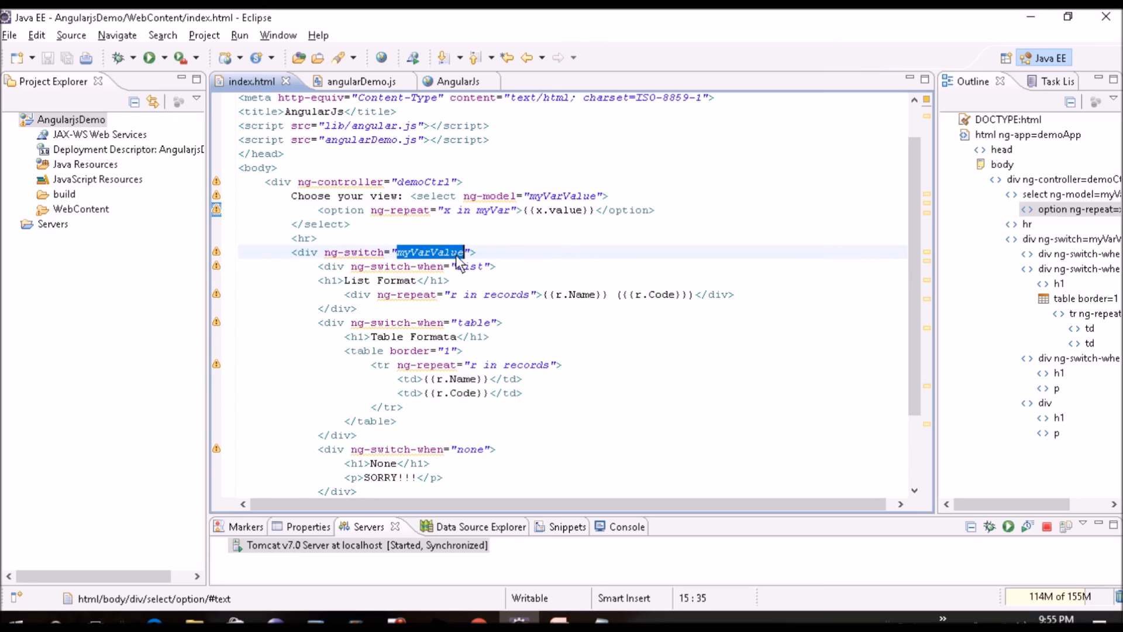
double_click(469, 266)
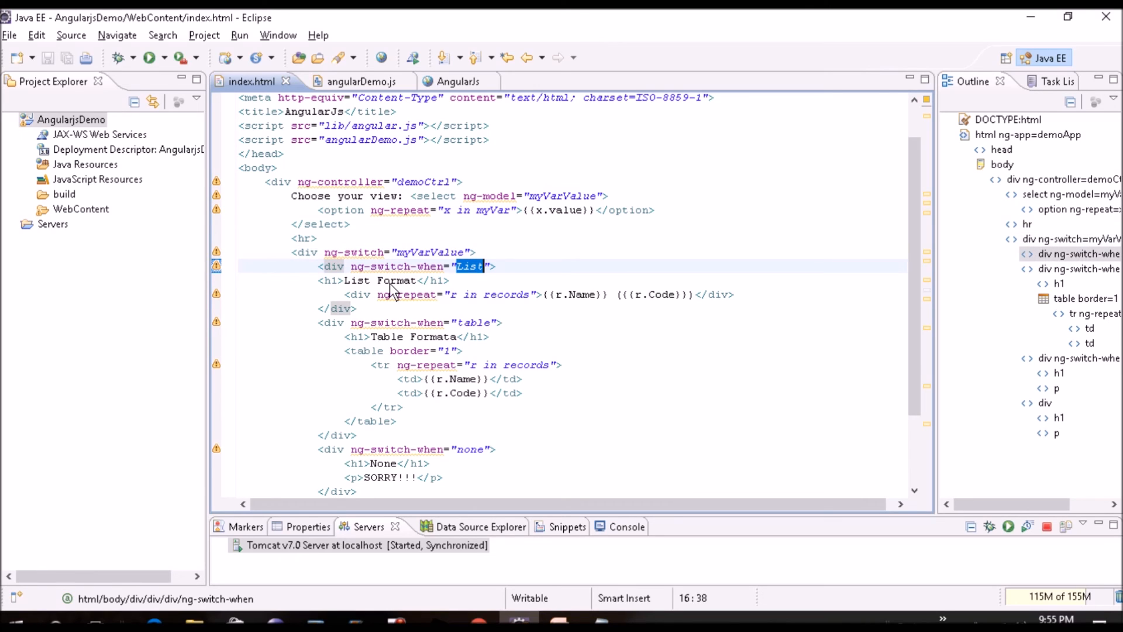
mouse_move(436, 351)
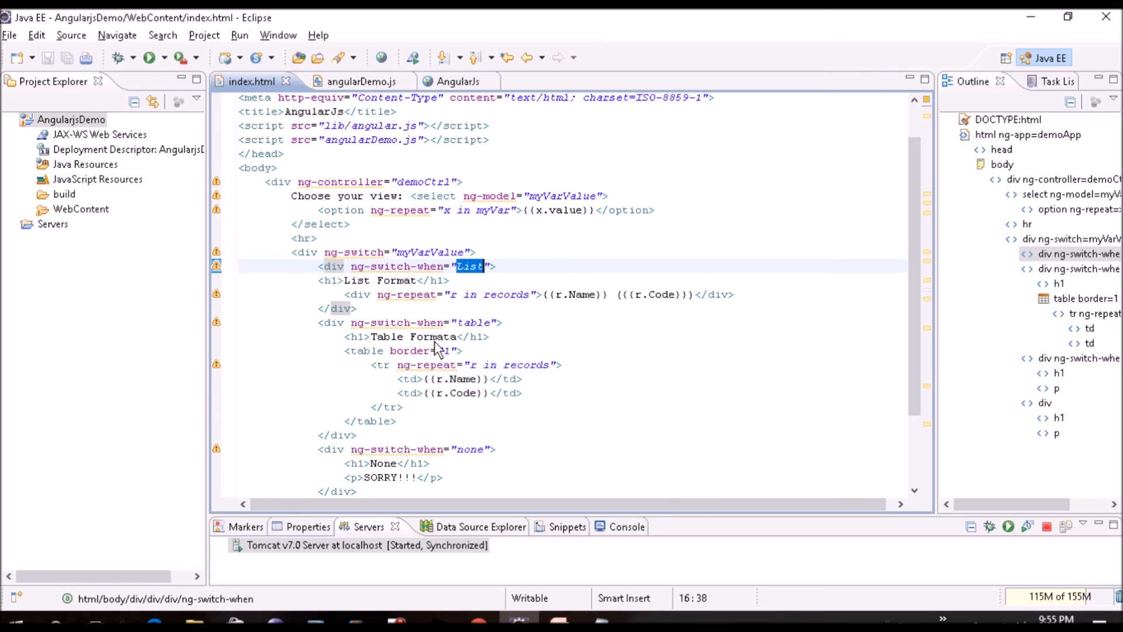